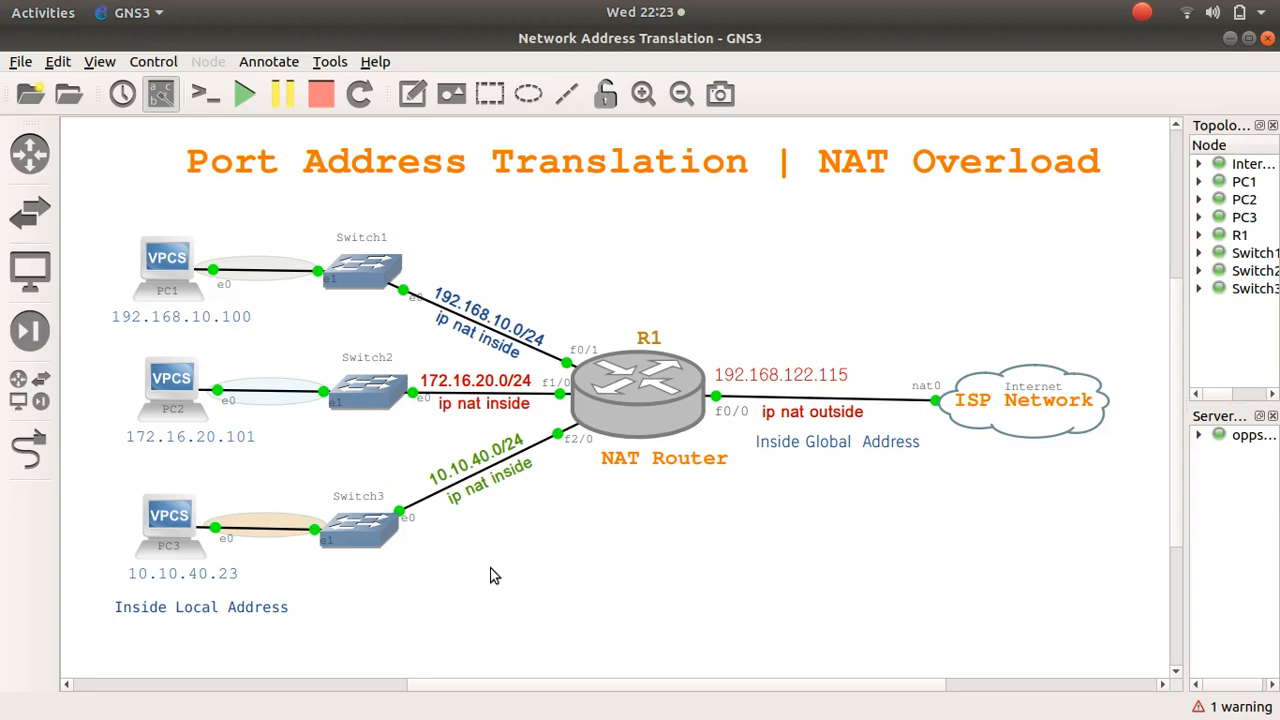
pyautogui.moveTo(445, 310)
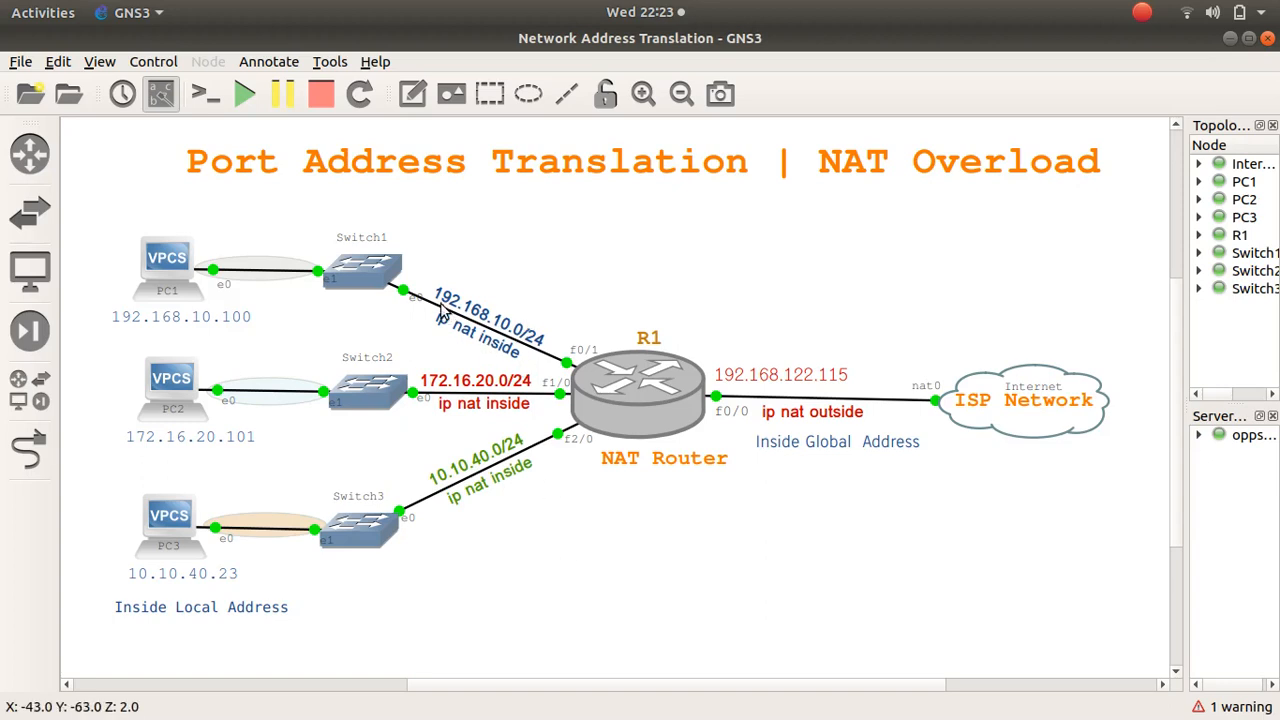
pyautogui.moveTo(447, 403)
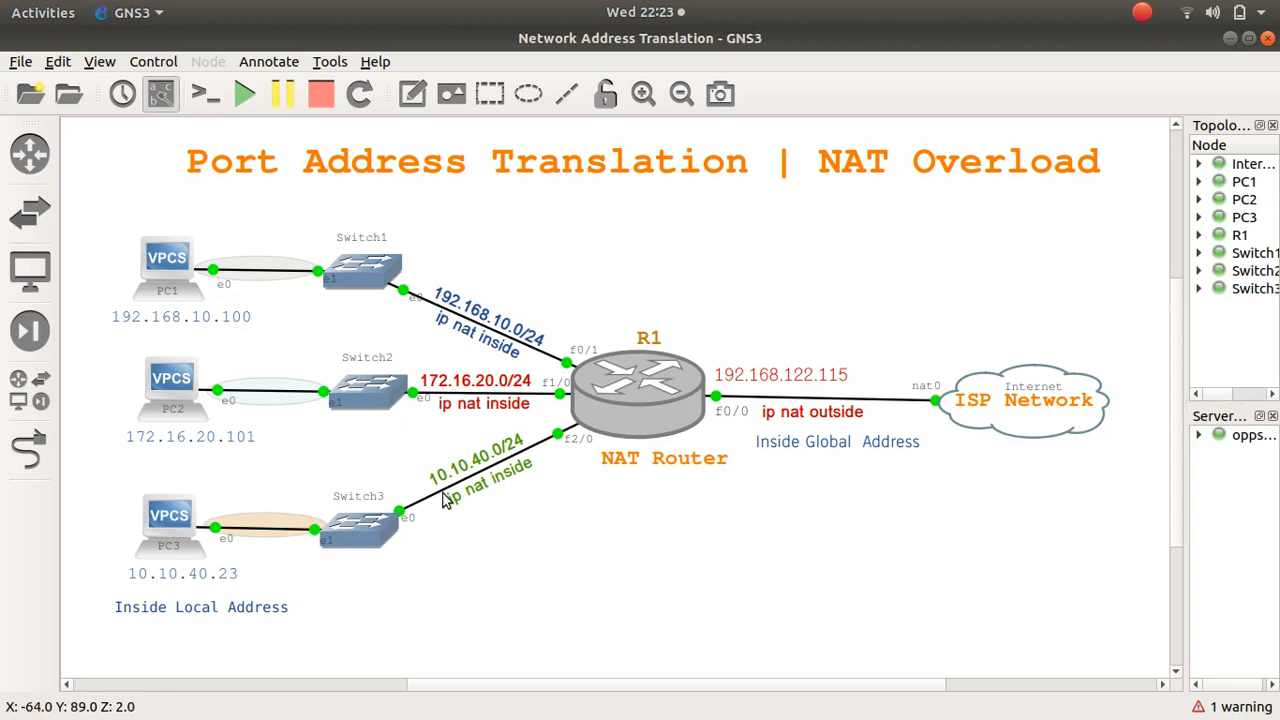
pyautogui.moveTo(197, 338)
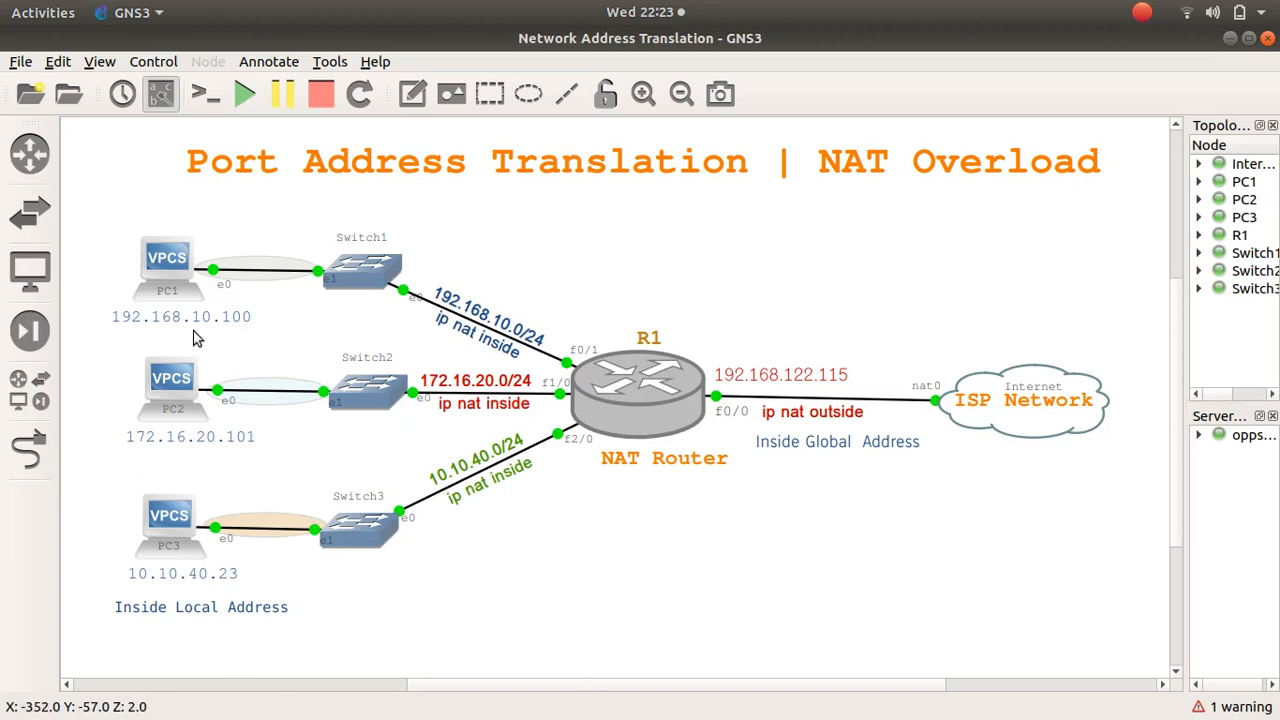
pyautogui.moveTo(700, 508)
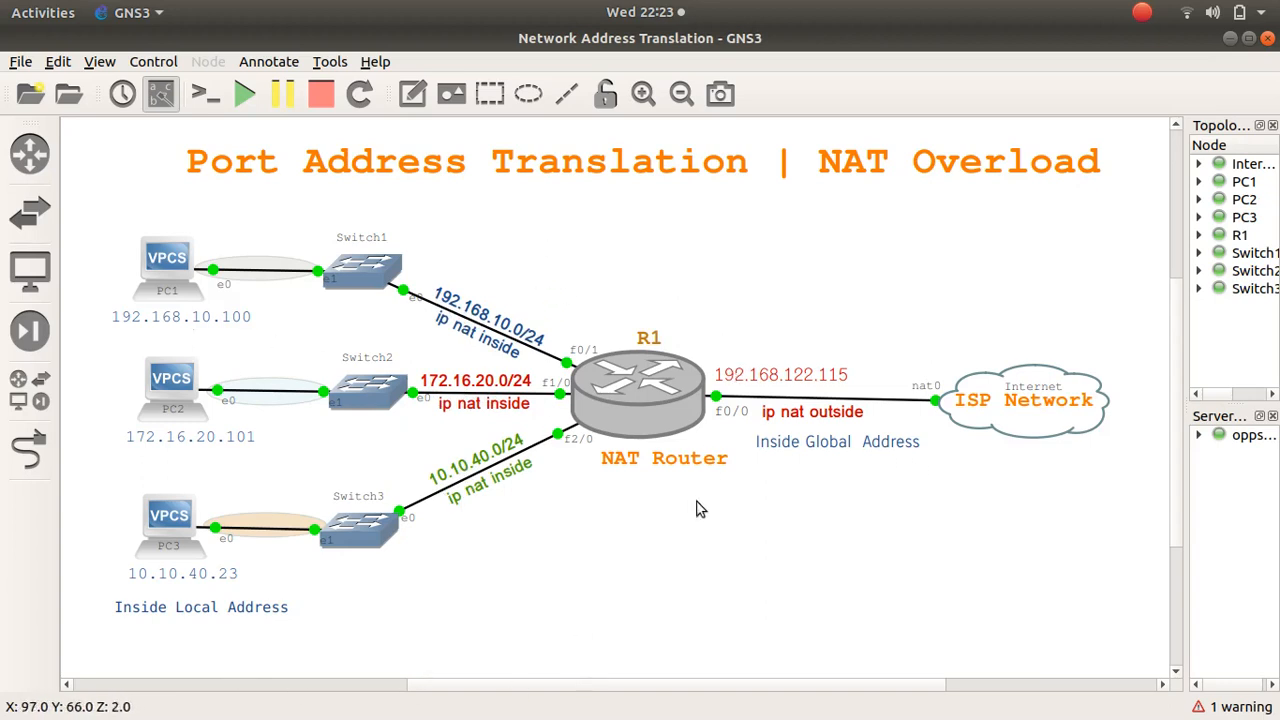
pyautogui.moveTo(800, 507)
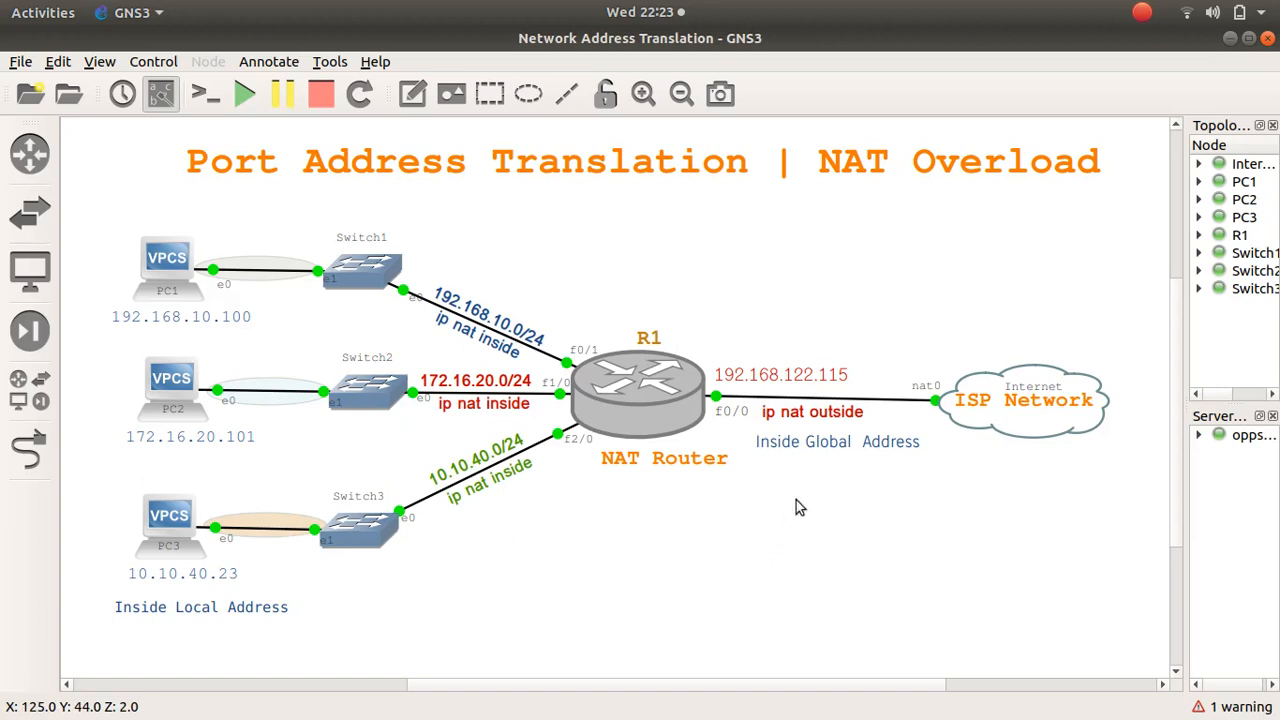
pyautogui.moveTo(930, 437)
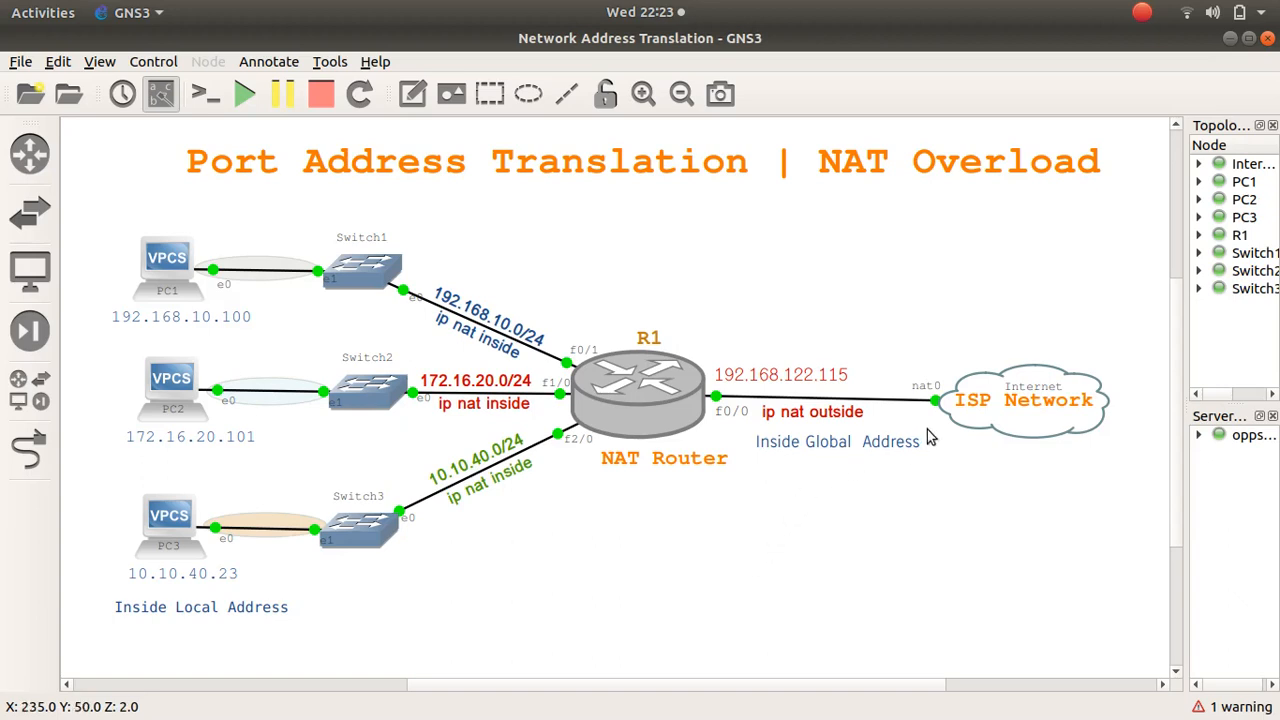
pyautogui.moveTo(825, 367)
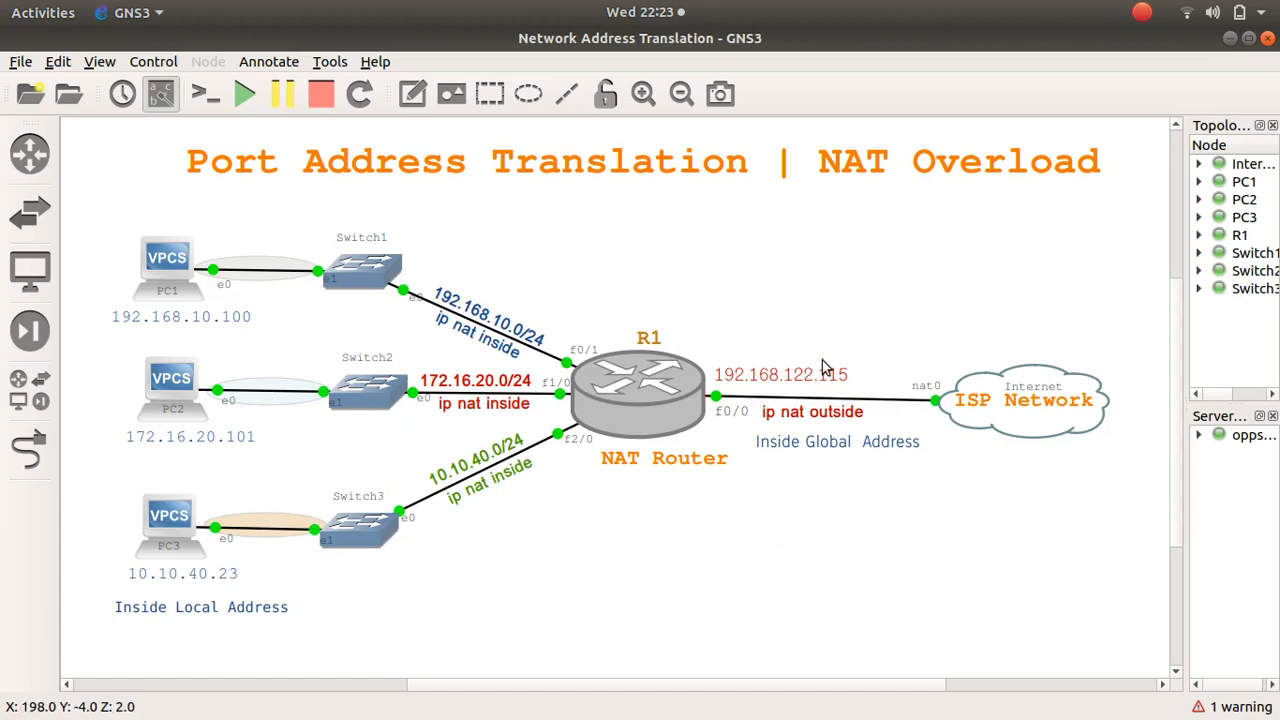
pyautogui.moveTo(730, 438)
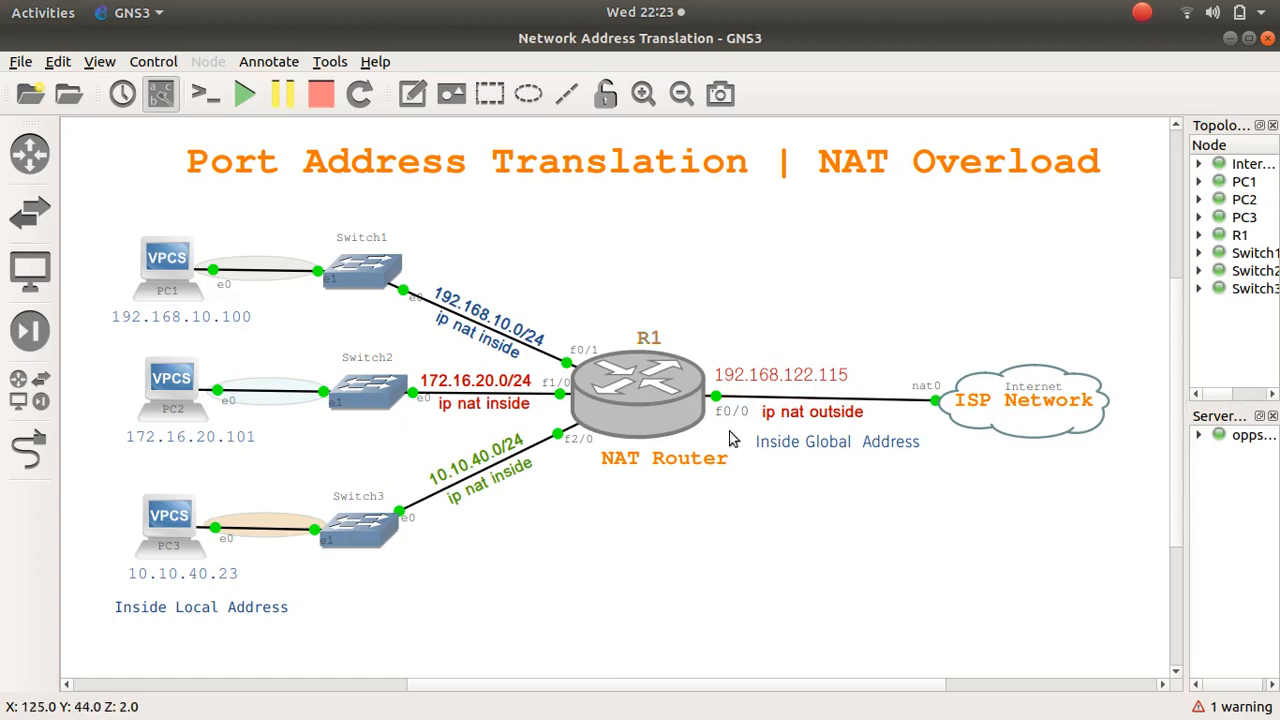
pyautogui.moveTo(738, 448)
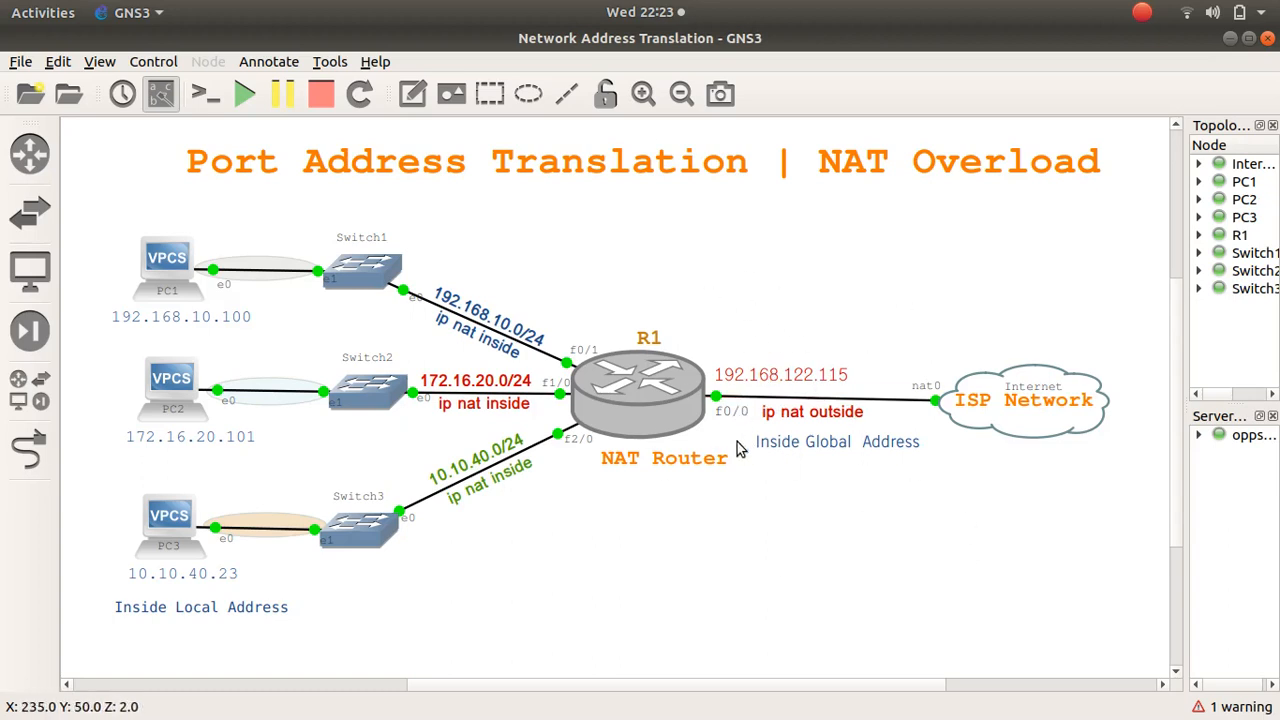
# Review the running NAT overload topology with router R1 and PCs 1–3.
pyautogui.click(830, 405)
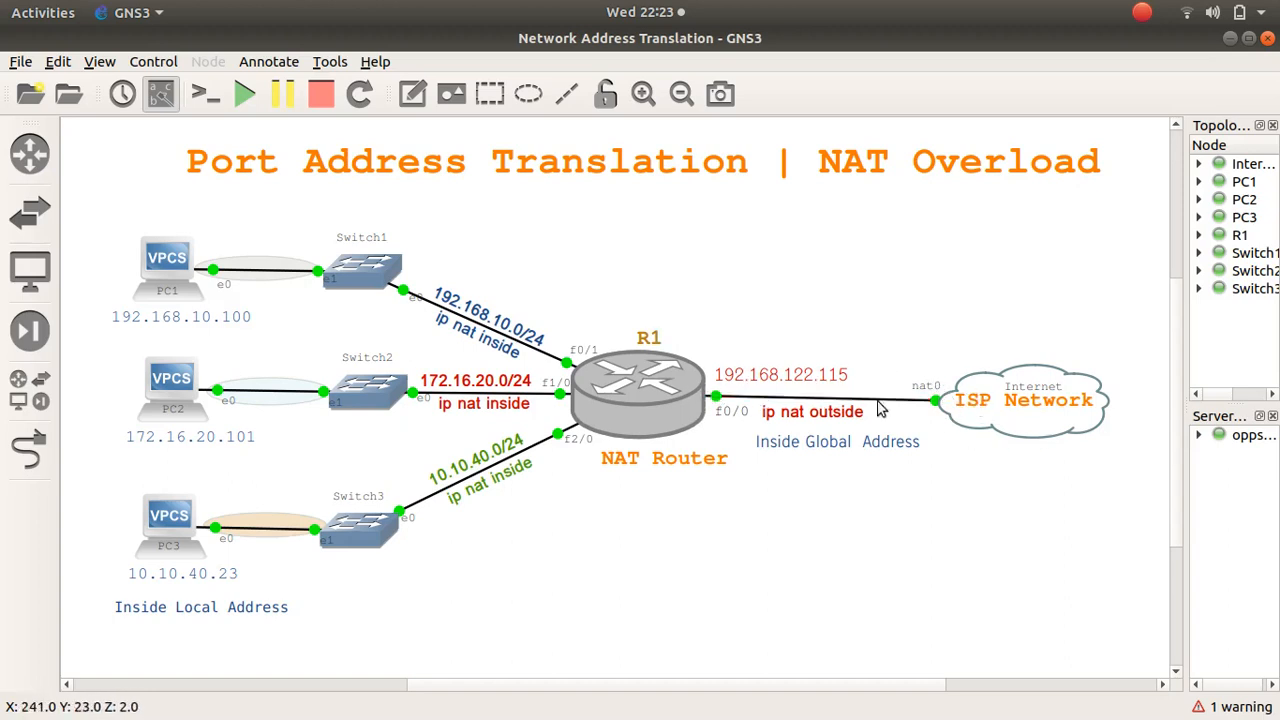
pyautogui.moveTo(838, 410)
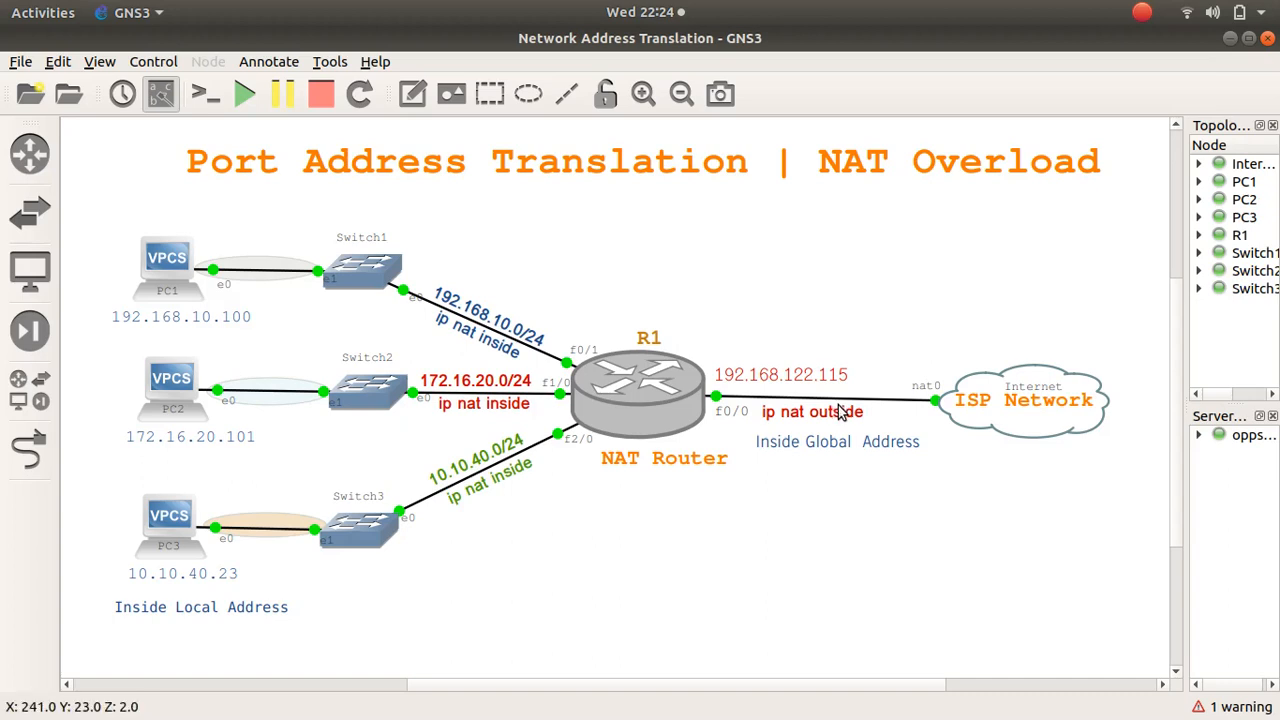
pyautogui.moveTo(458, 293)
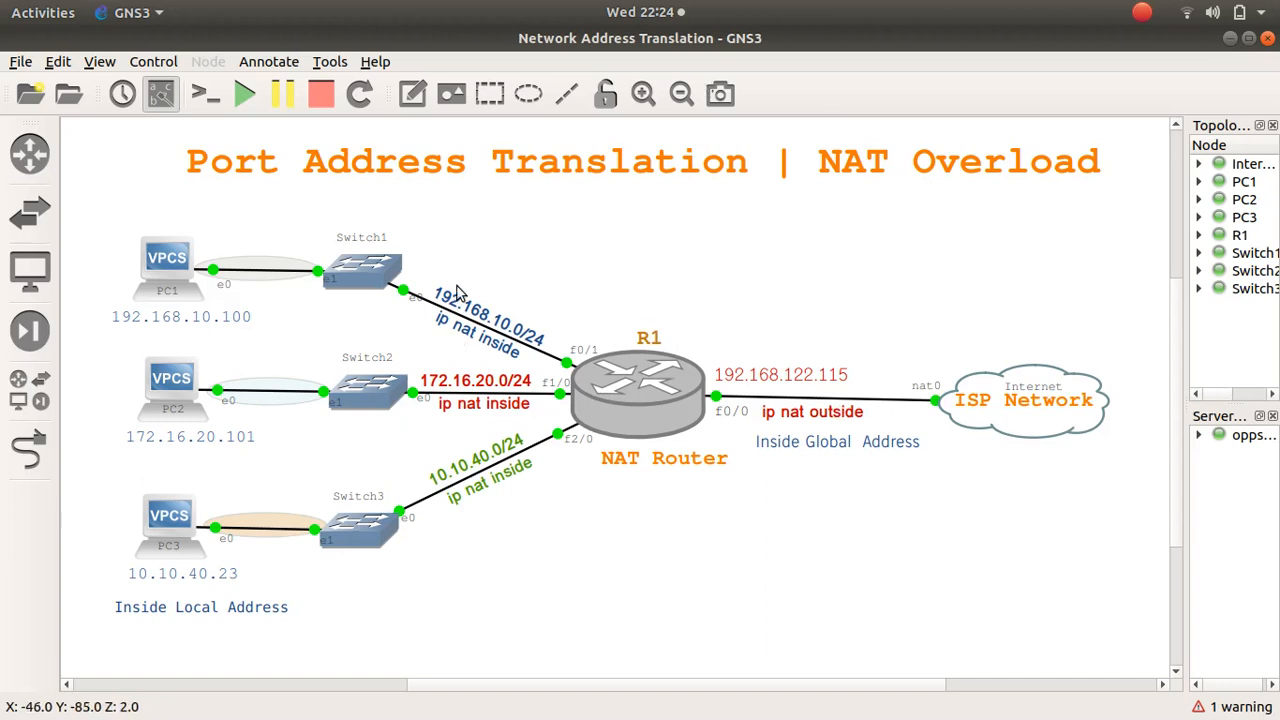
pyautogui.moveTo(495, 330)
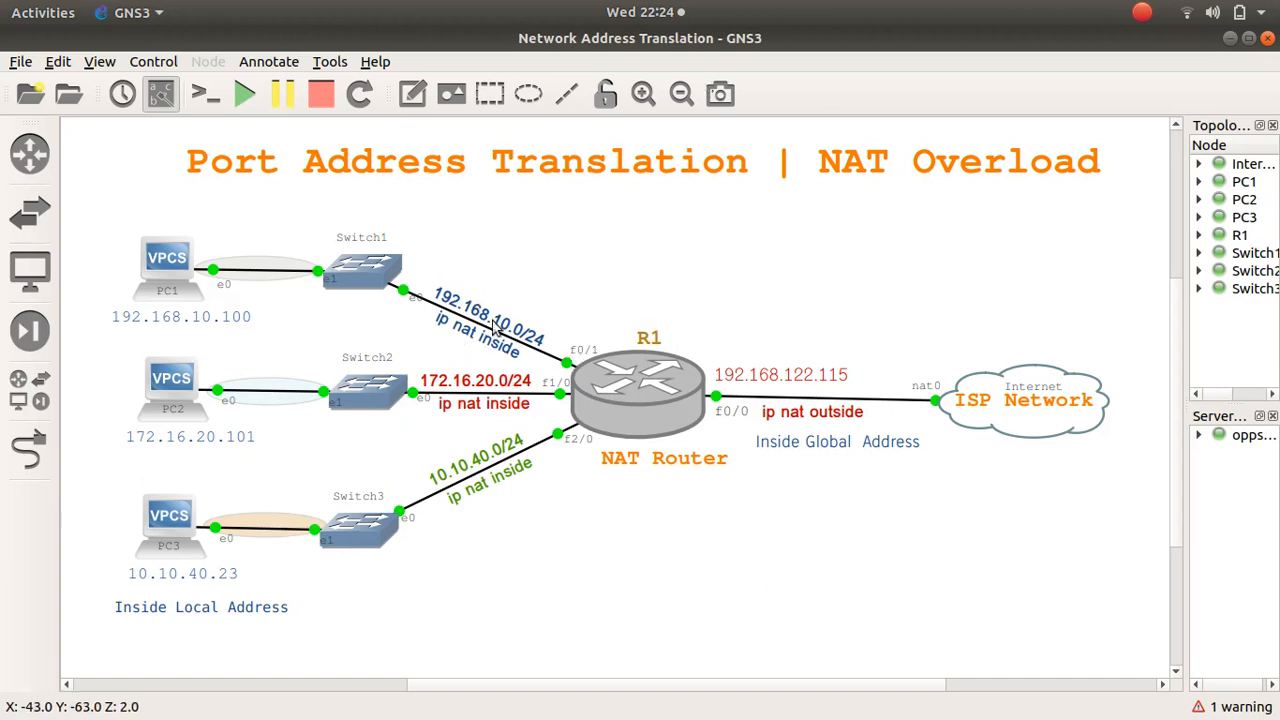
pyautogui.moveTo(535, 390)
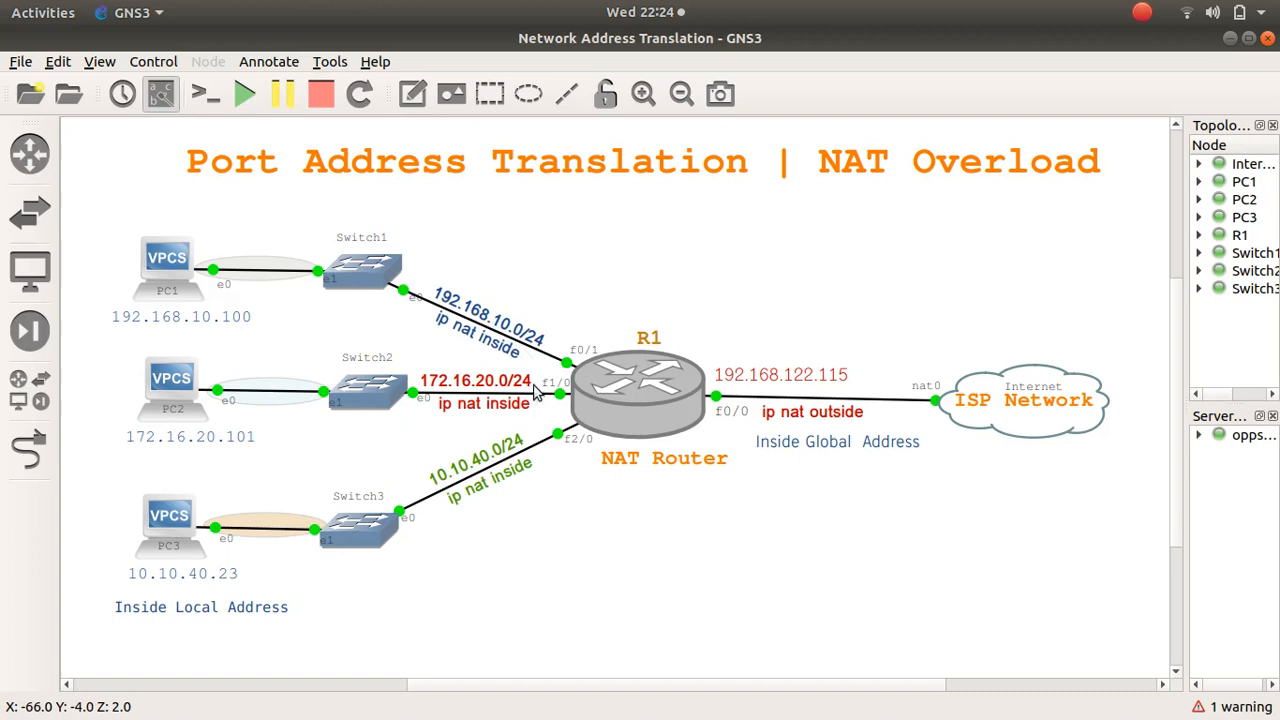
pyautogui.moveTo(458, 398)
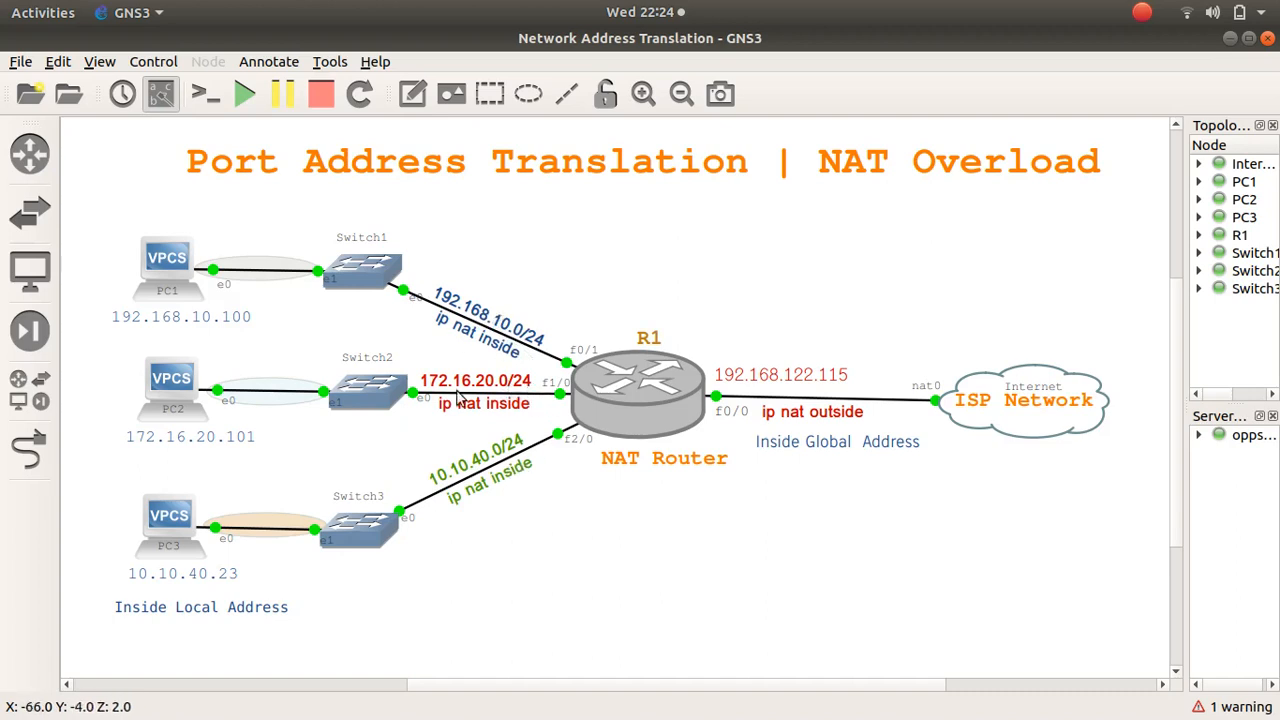
pyautogui.moveTo(516, 412)
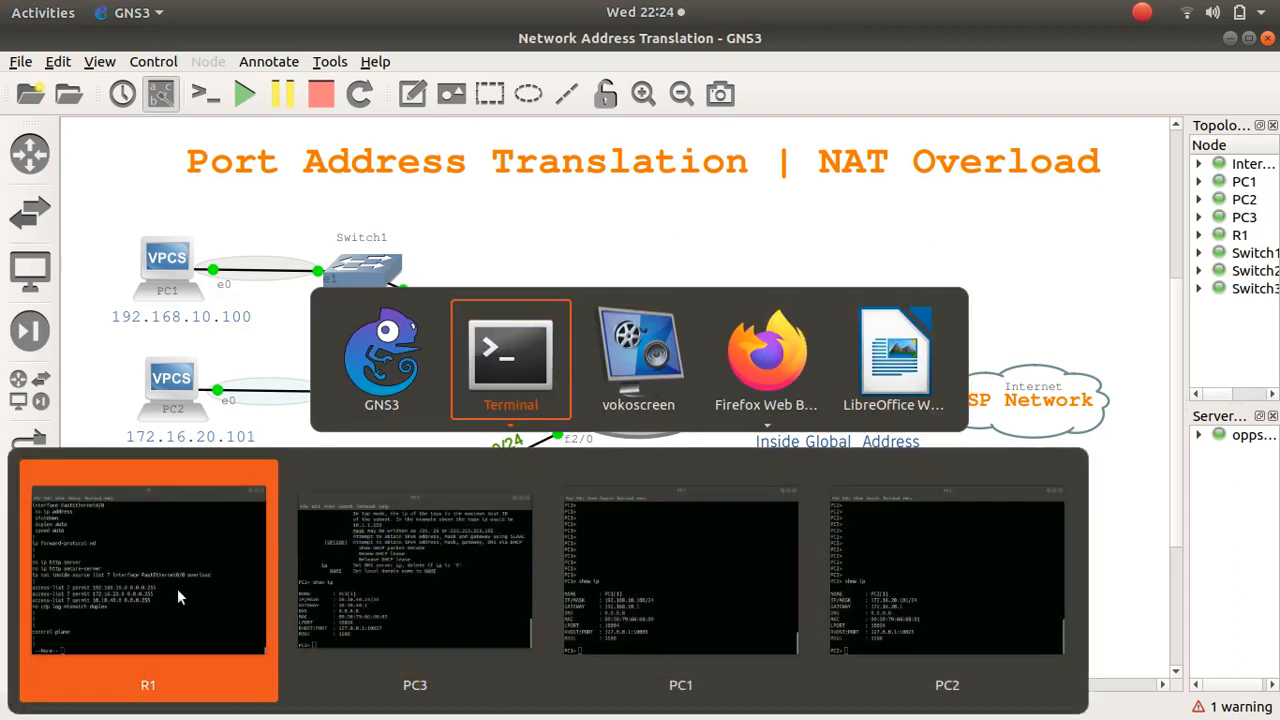
# Switch to R1's console and display FastEthernet0/1's running configuration.
pyautogui.click(148, 570)
pyautogui.write('show run i')
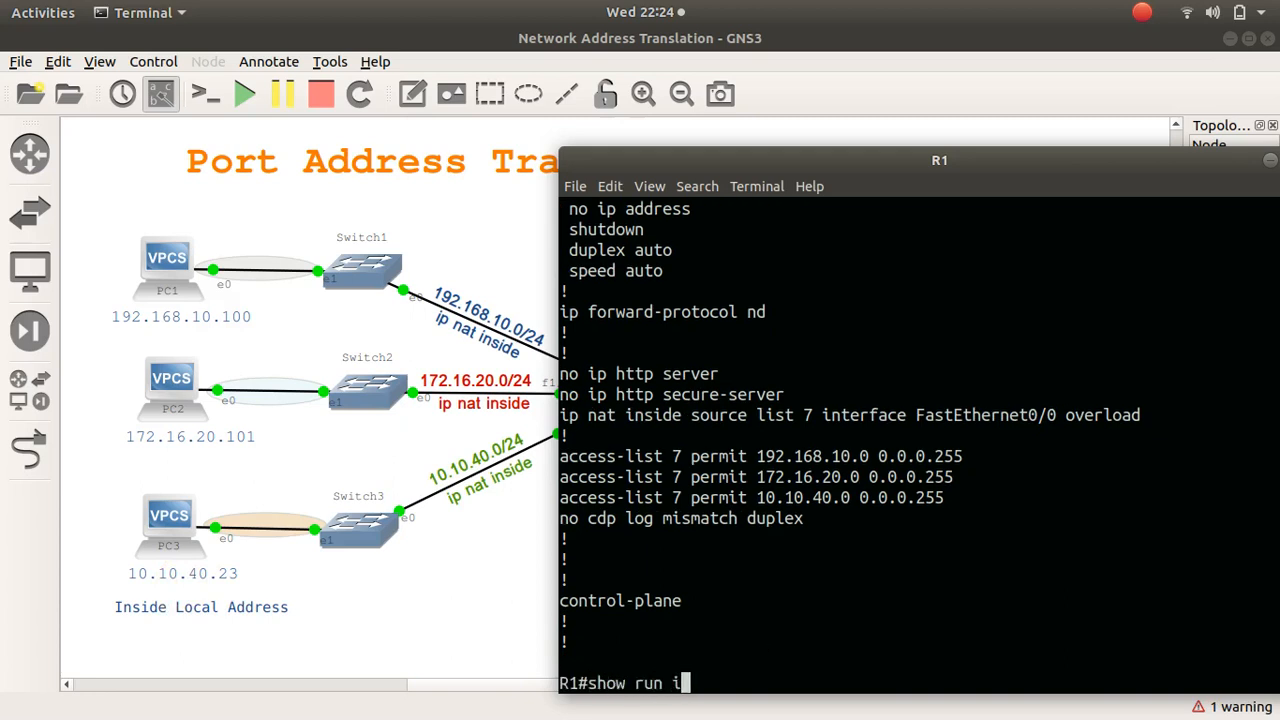
pyautogui.write('nt f0/1')
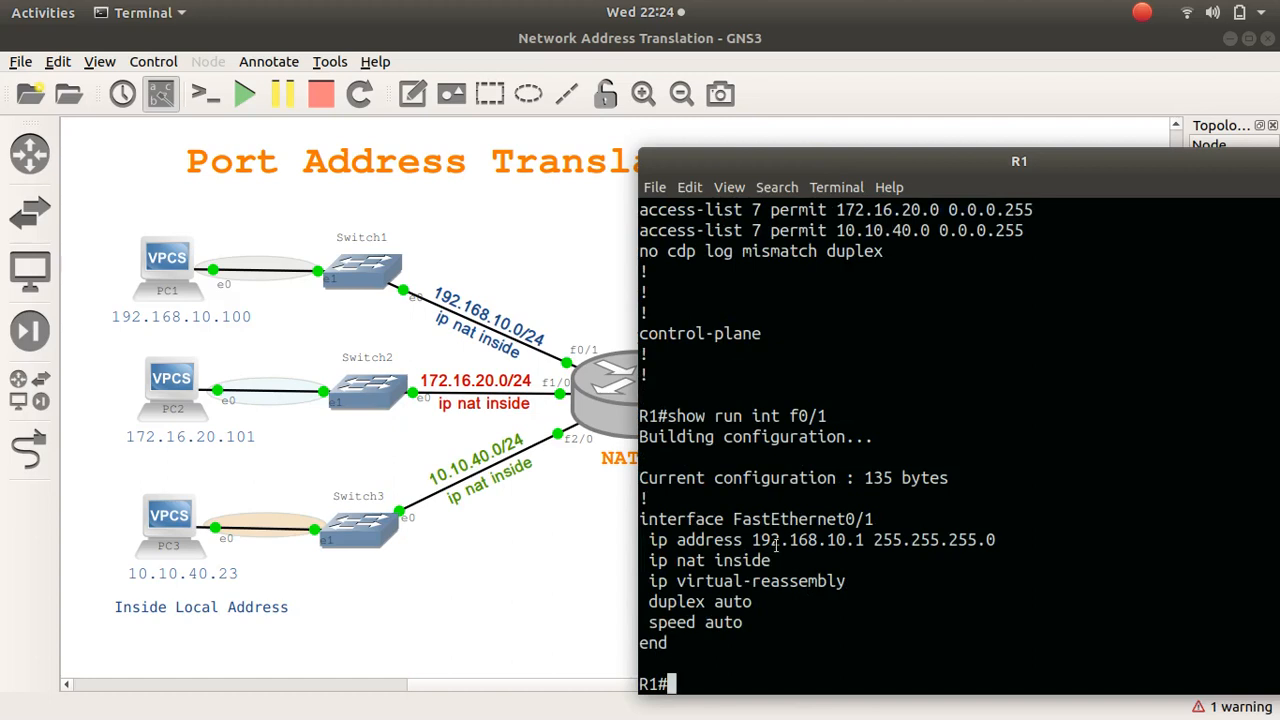
pyautogui.moveTo(247, 258)
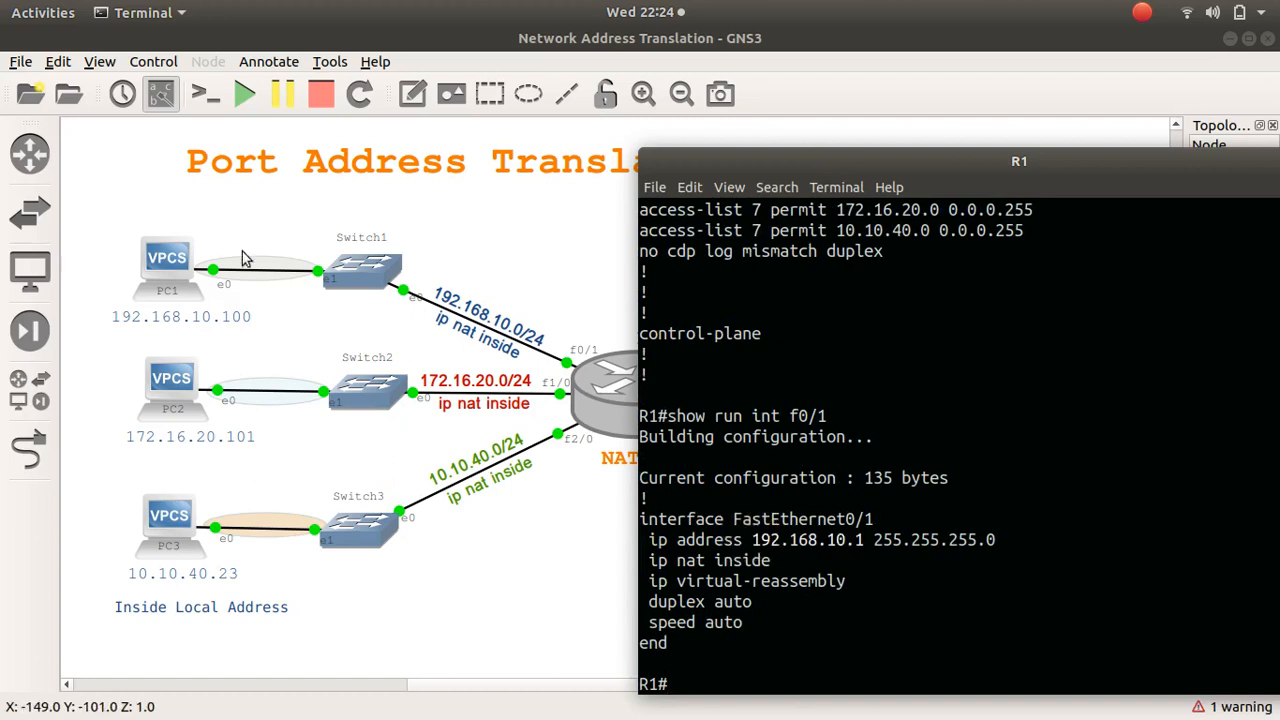
pyautogui.moveTo(930, 525)
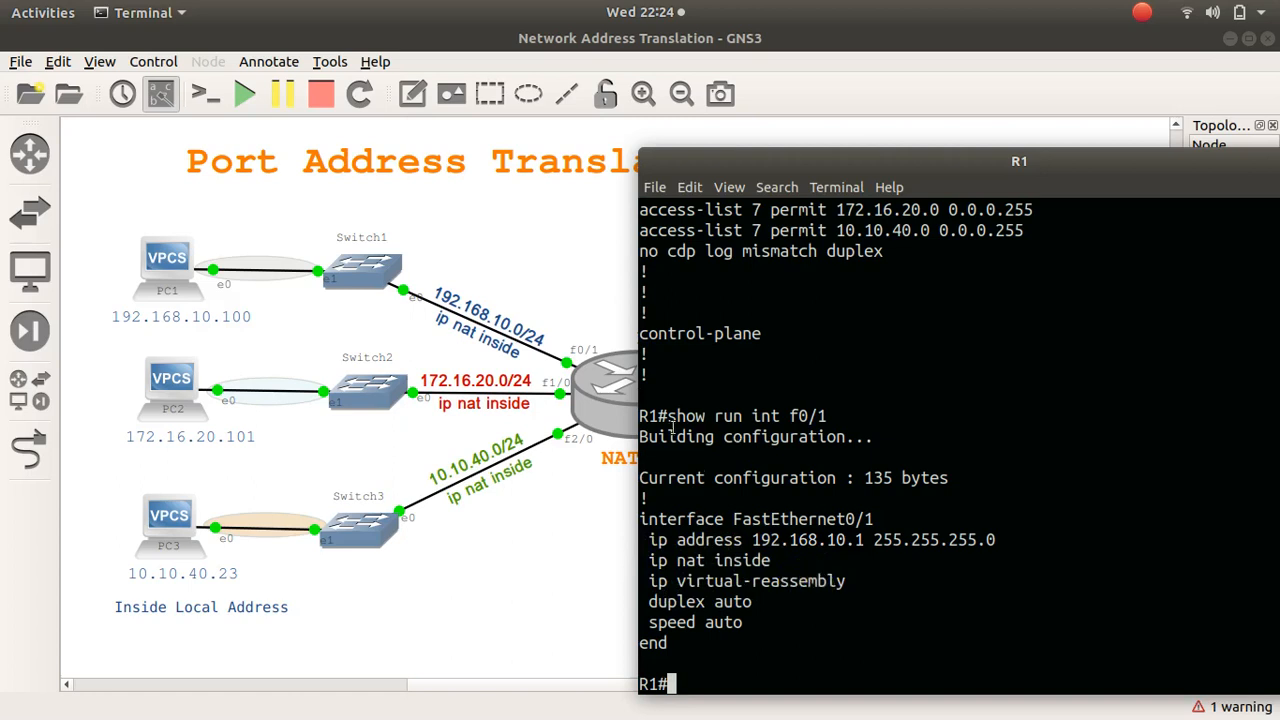
pyautogui.moveTo(890, 563)
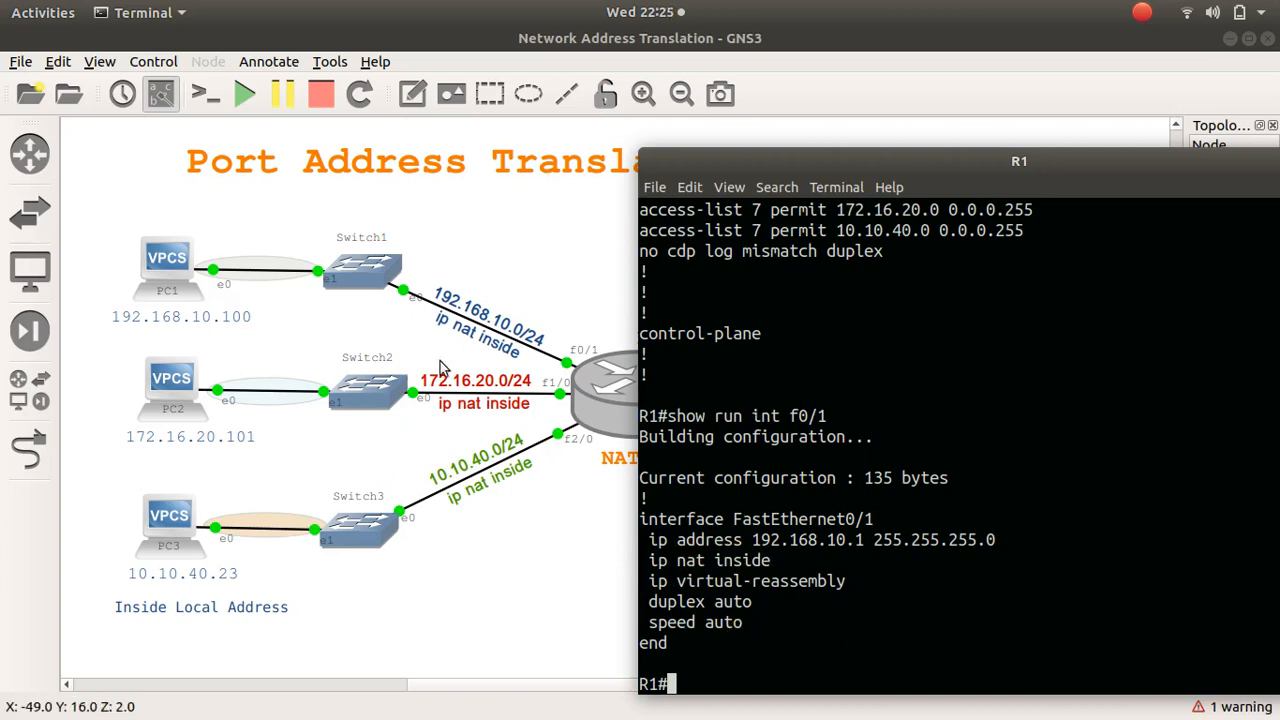
# Ping 8.8.8.8 from PC1's console.
pyautogui.rightClick(167, 260)
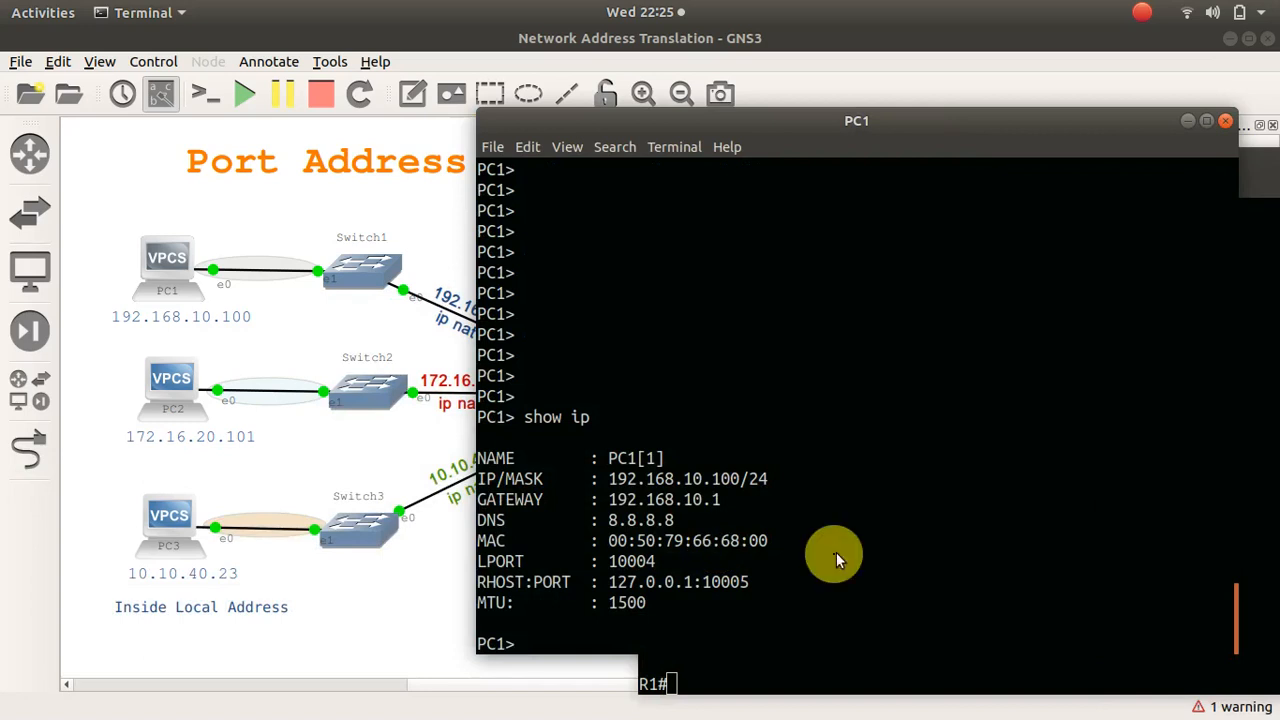
pyautogui.write('ping')
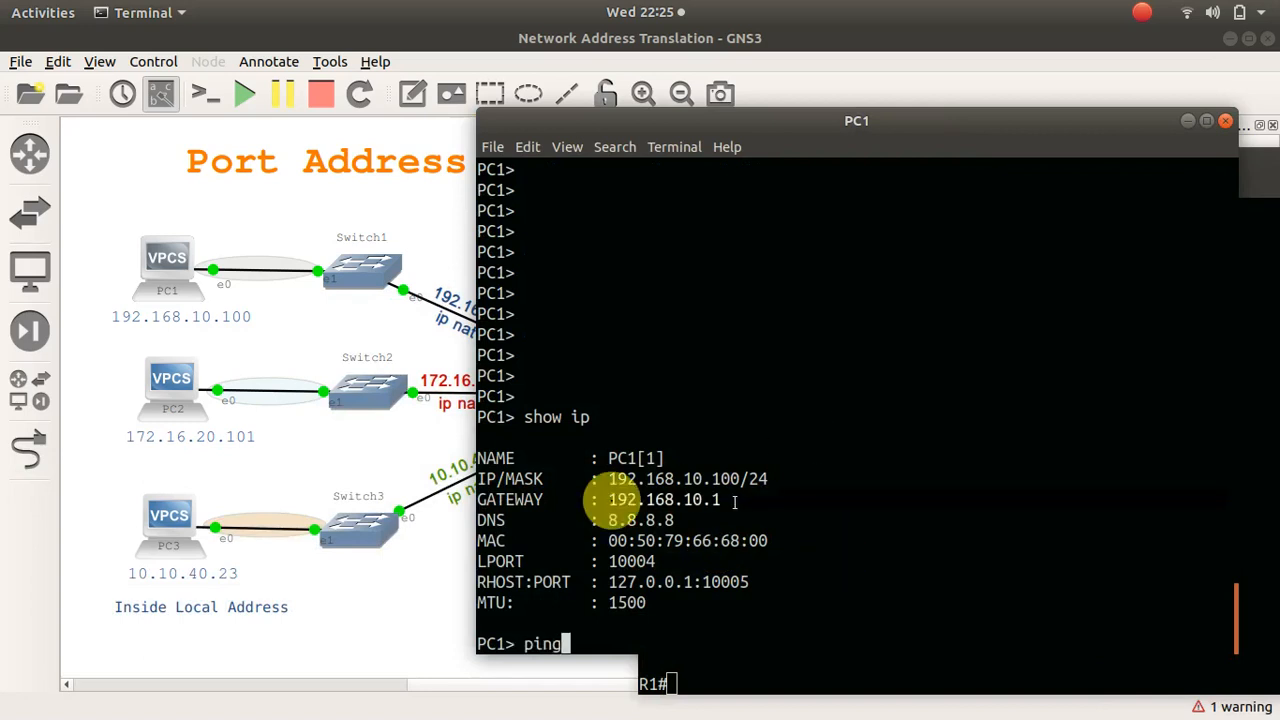
pyautogui.moveTo(725, 477)
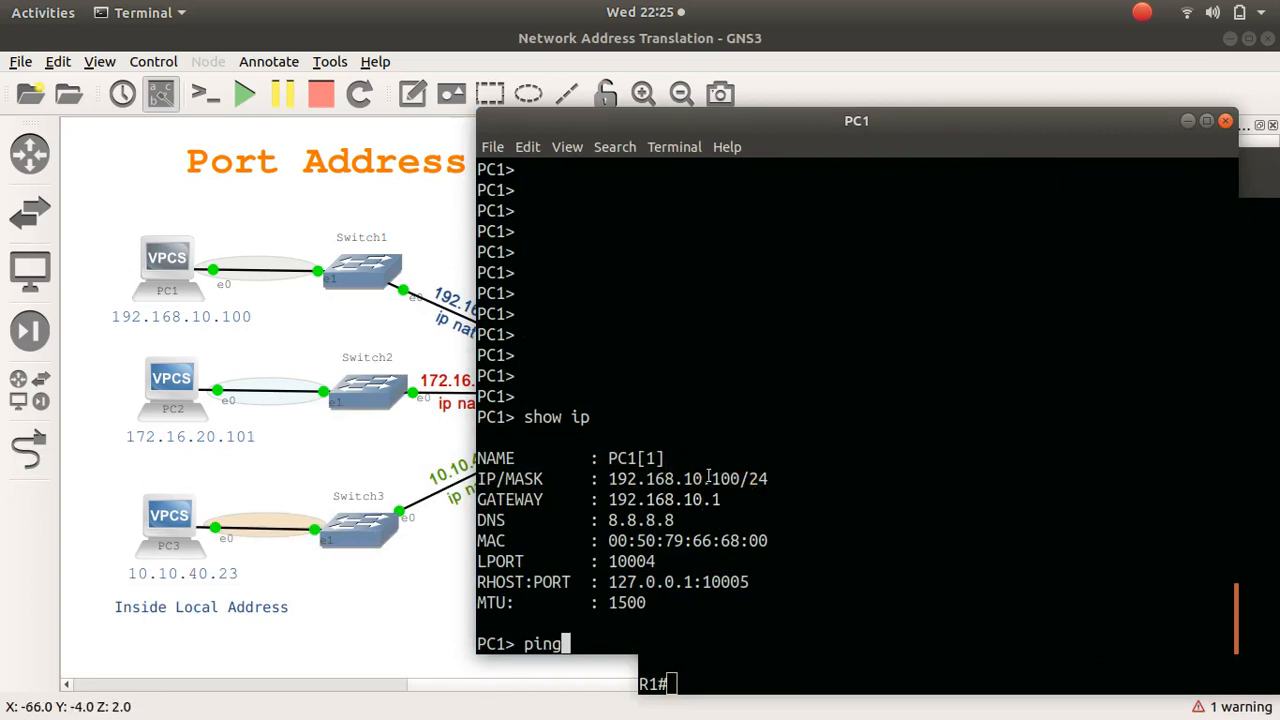
pyautogui.moveTo(710, 610)
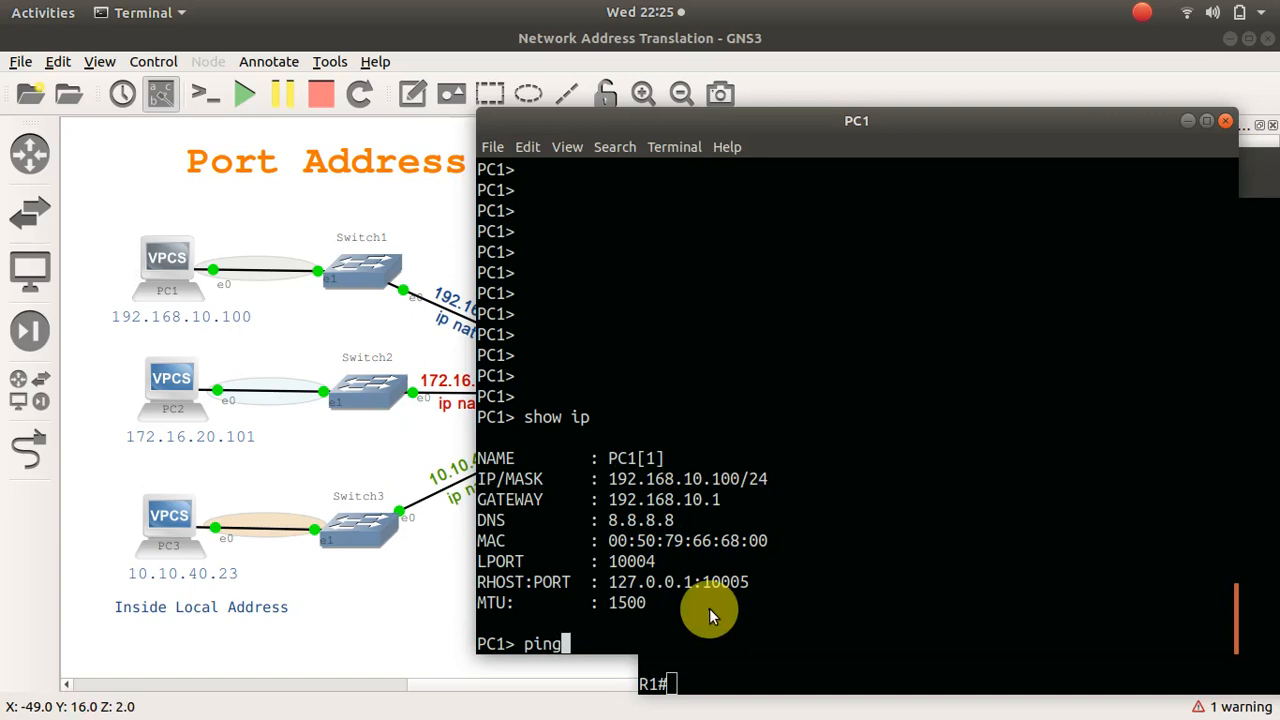
pyautogui.write('8.')
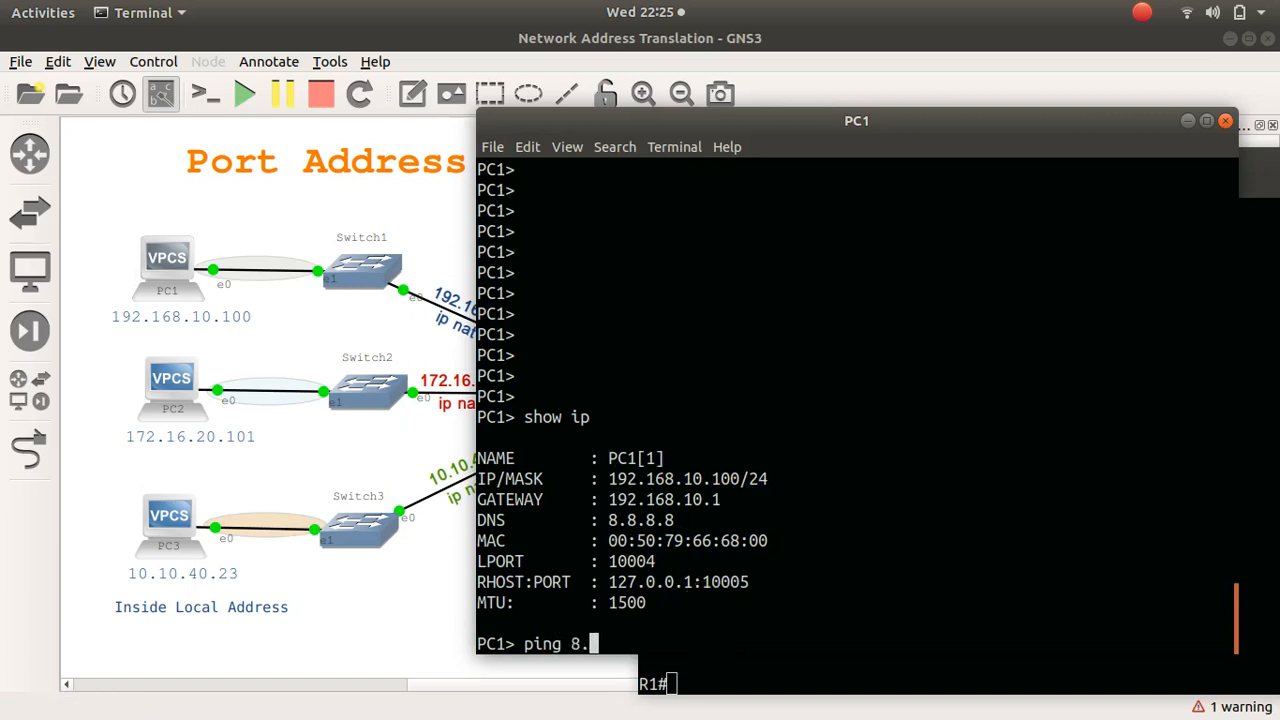
pyautogui.write('8.8.8')
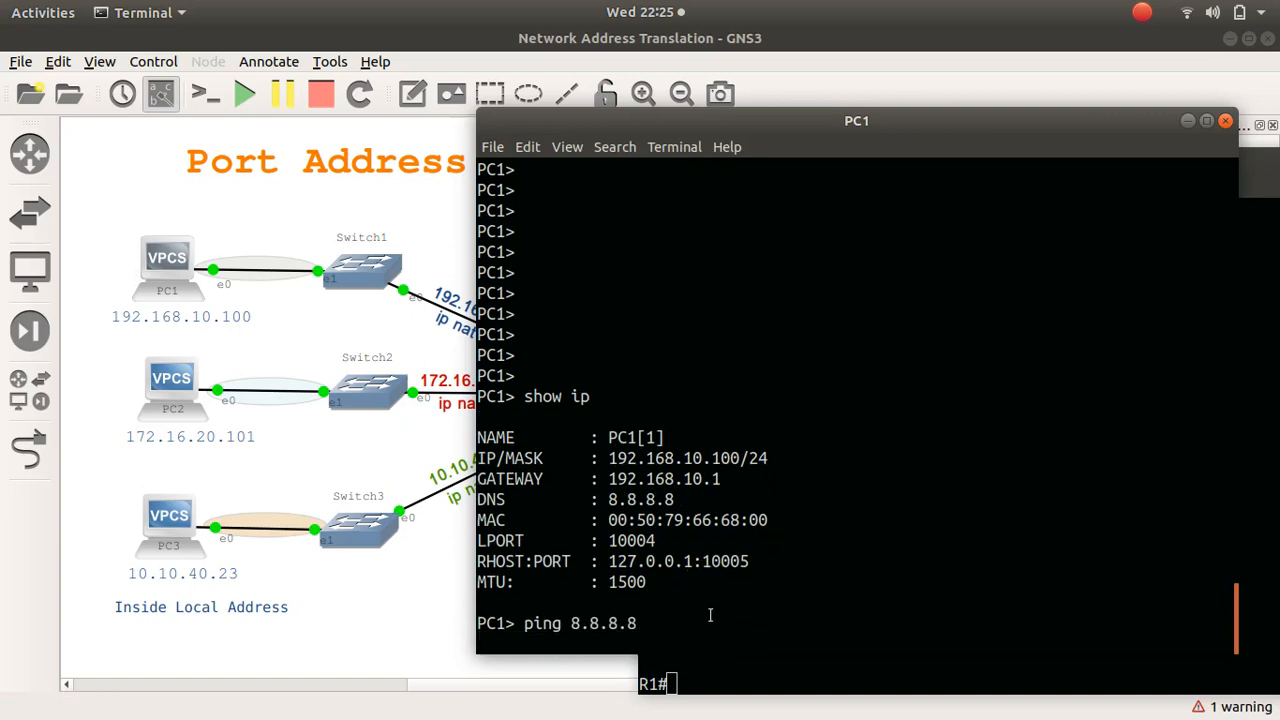
pyautogui.press('Return')
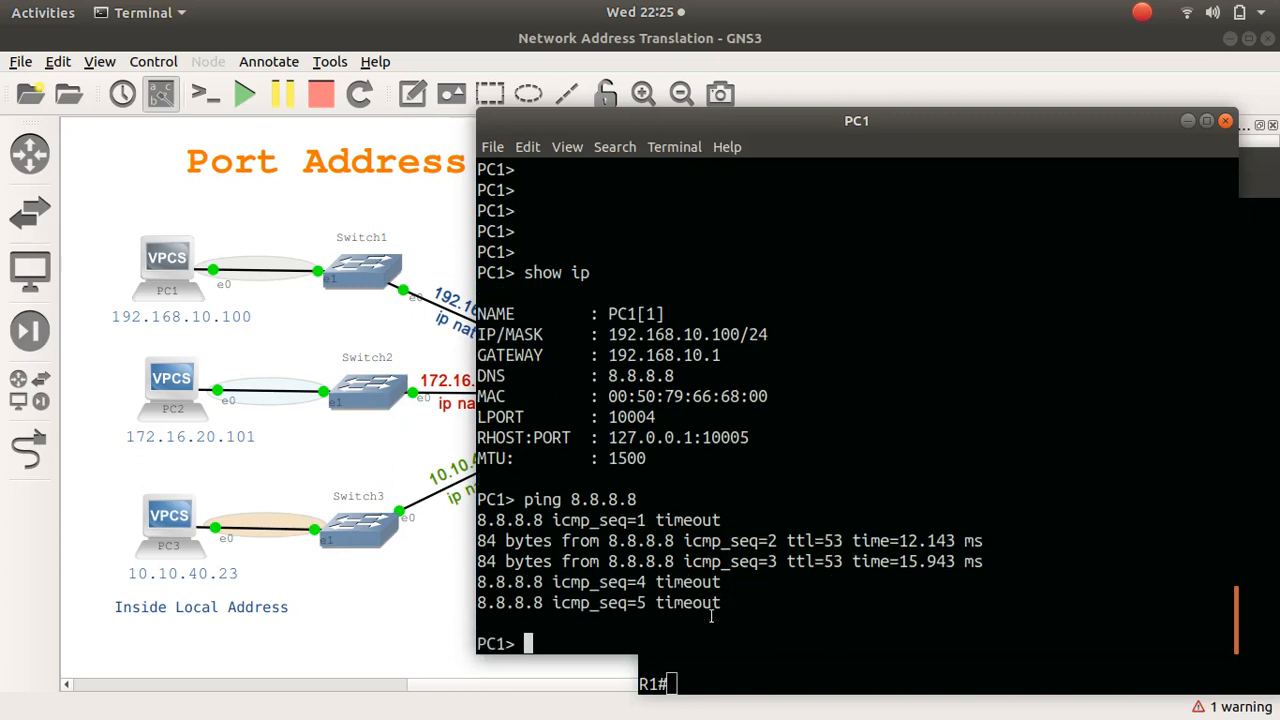
# Start a ping to hotmail.com from PC1.
pyautogui.write('ping')
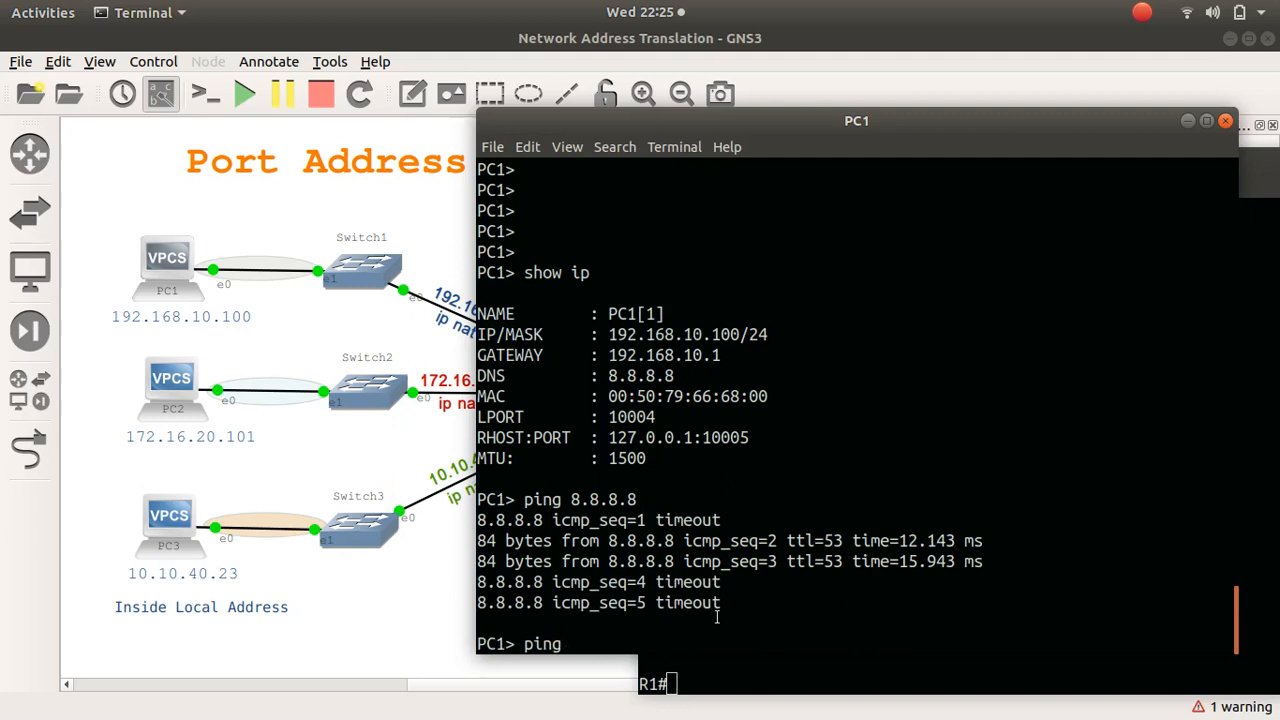
pyautogui.write('hot')
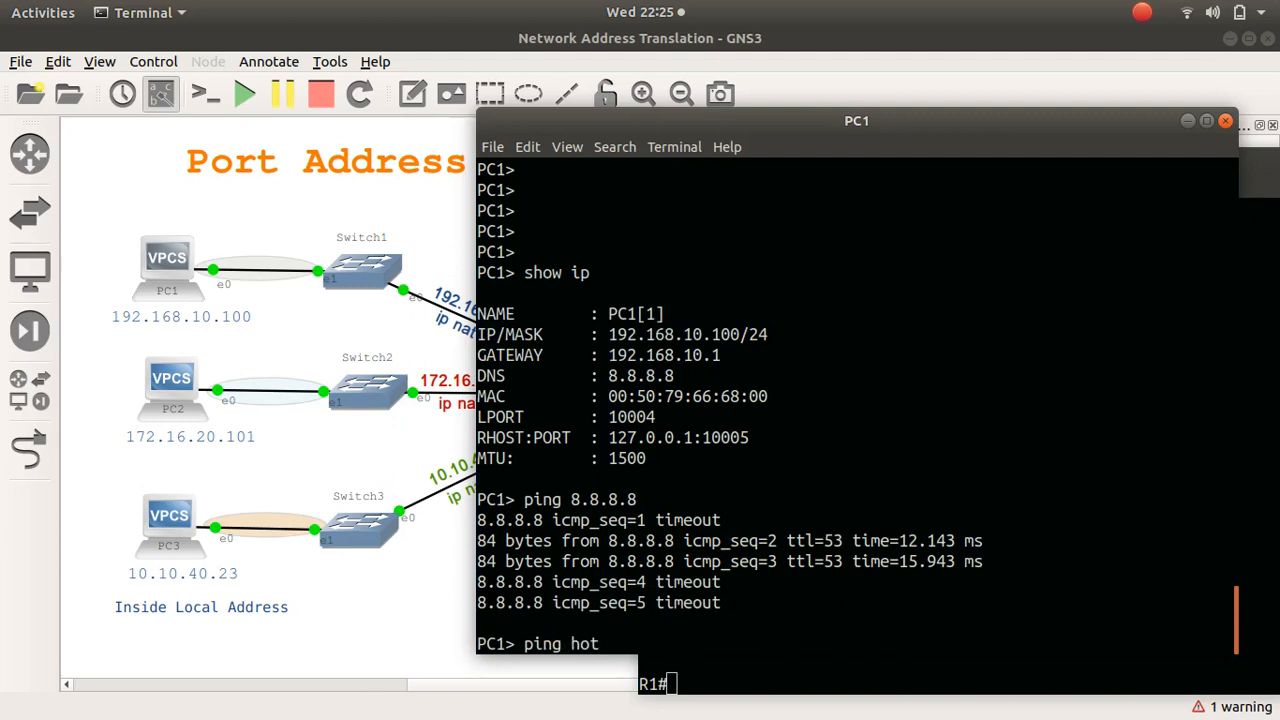
pyautogui.write('mail.com')
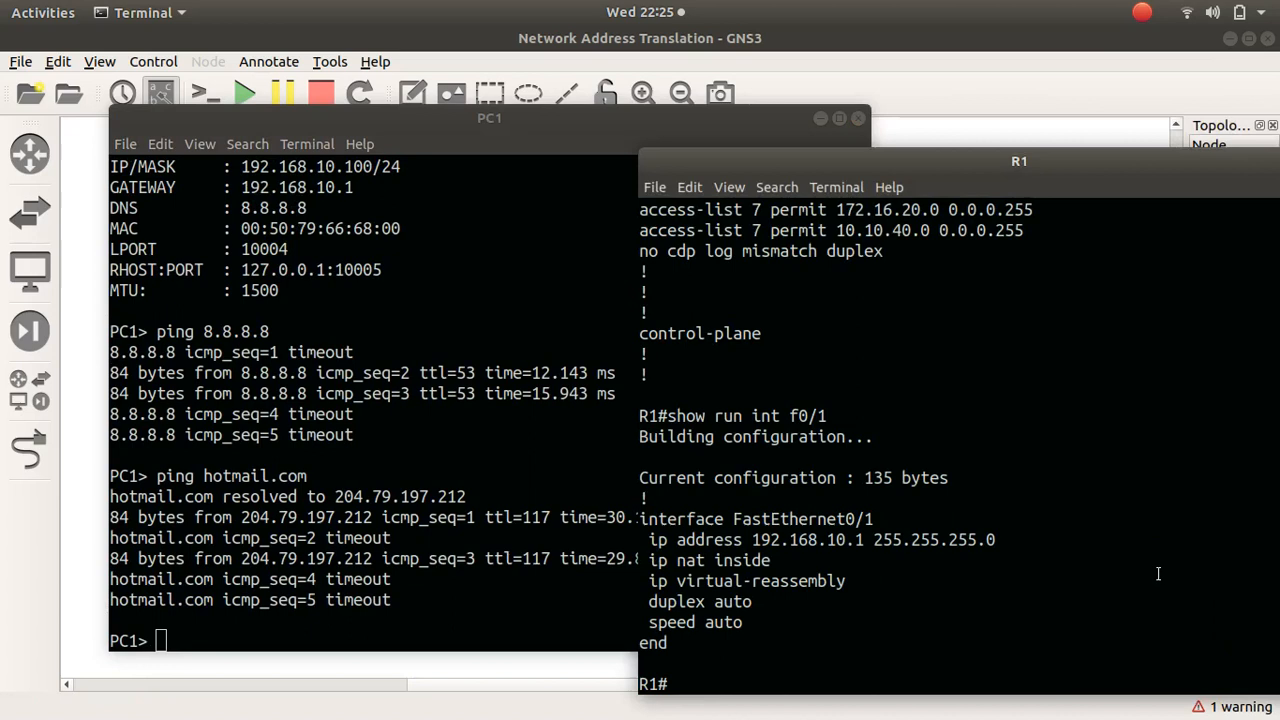
# Run 'show ip nat translations' on R1 and minimize the PC1 console.
pyautogui.write('show ip')
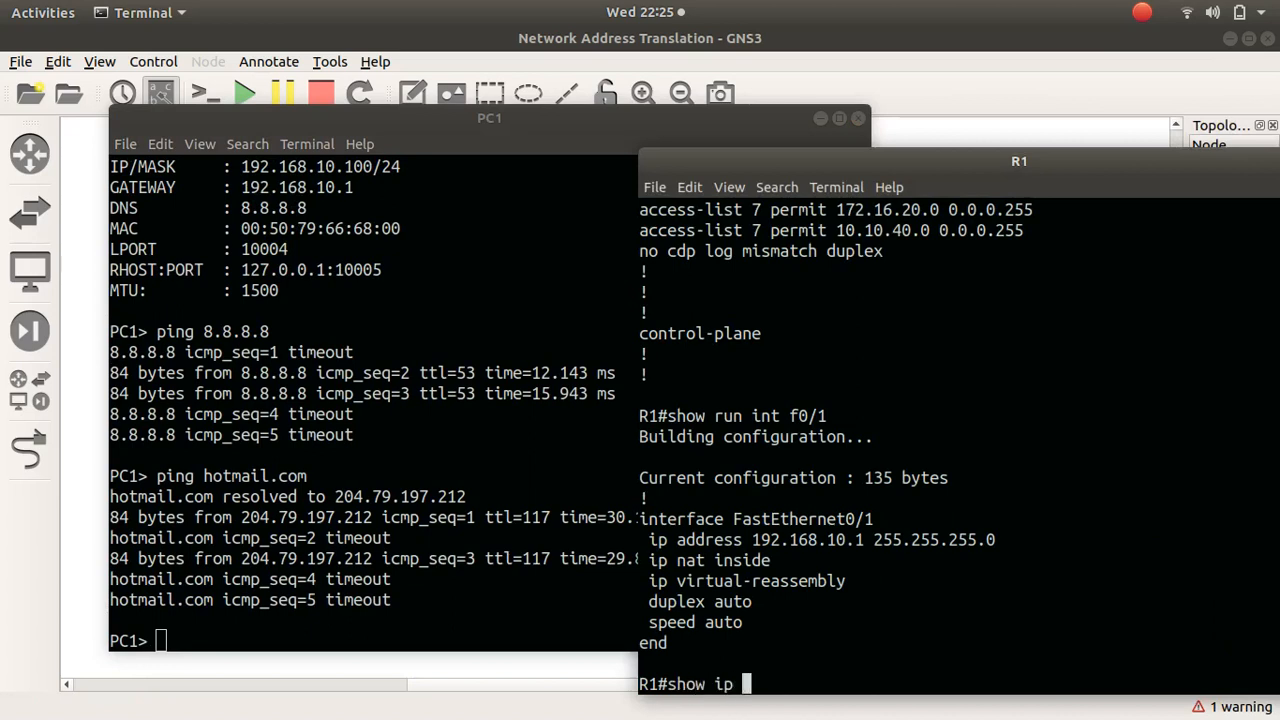
pyautogui.write('nat tra')
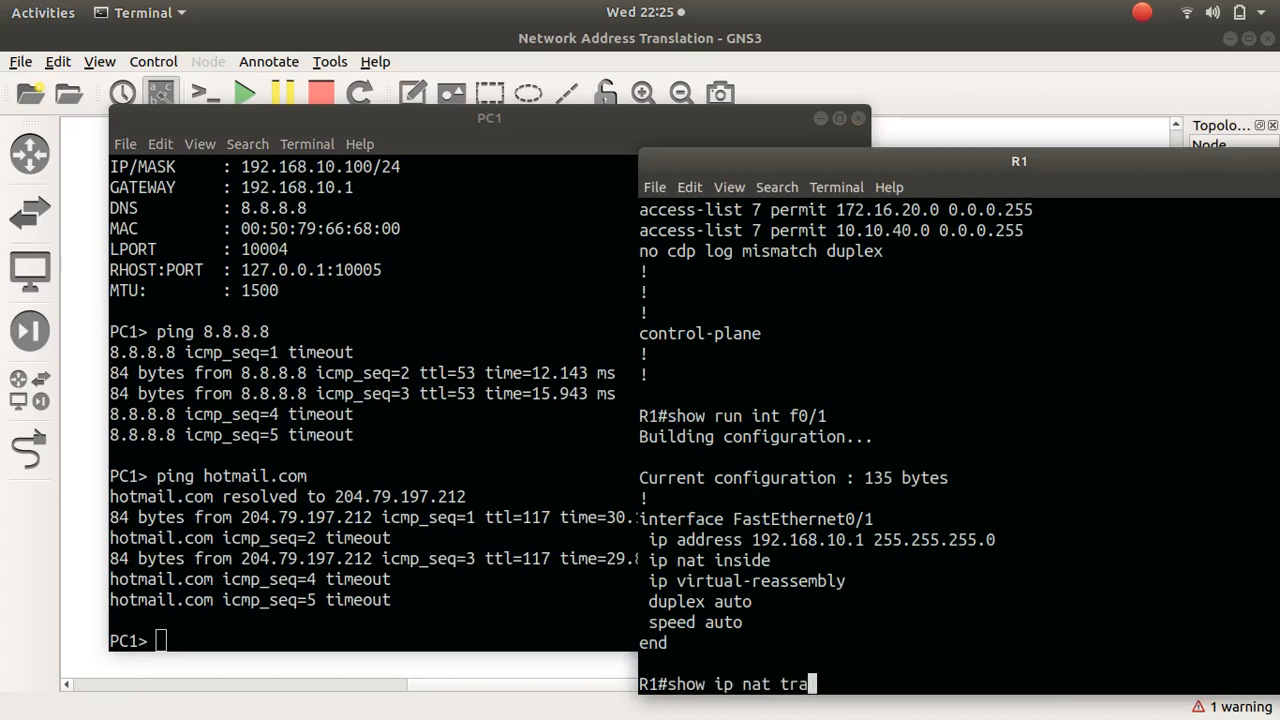
pyautogui.press('Return')
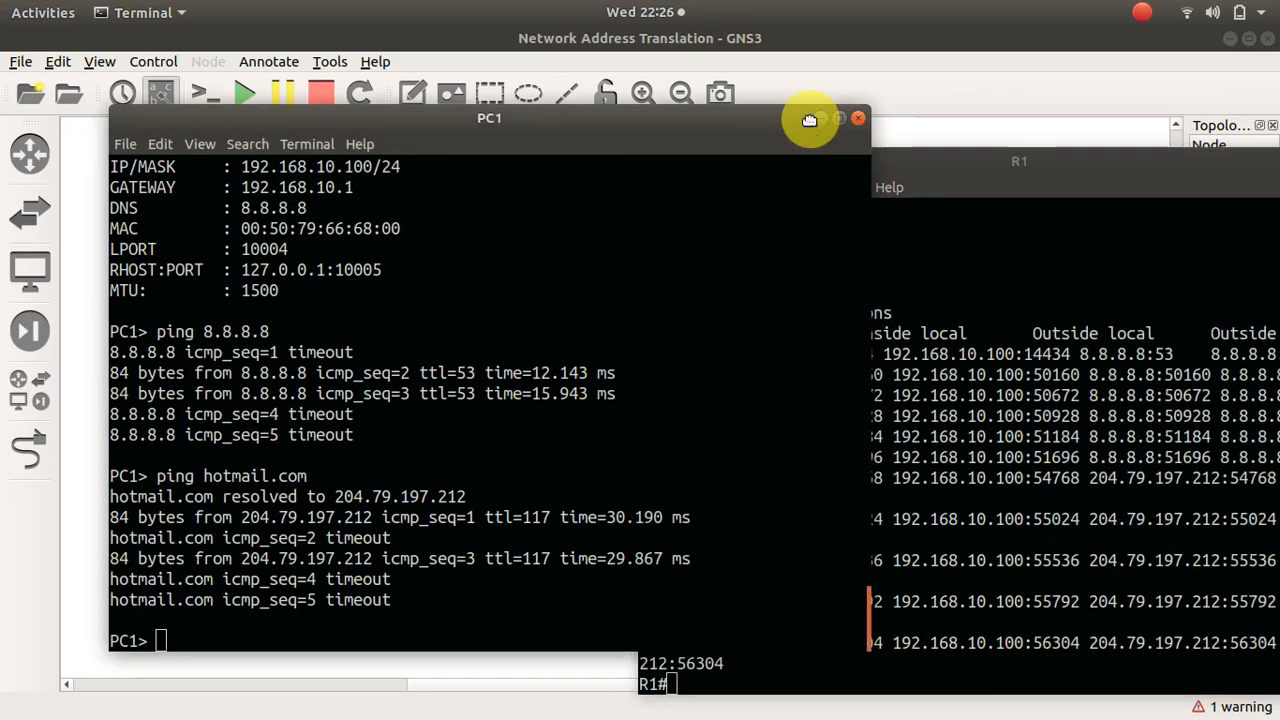
pyautogui.click(857, 118)
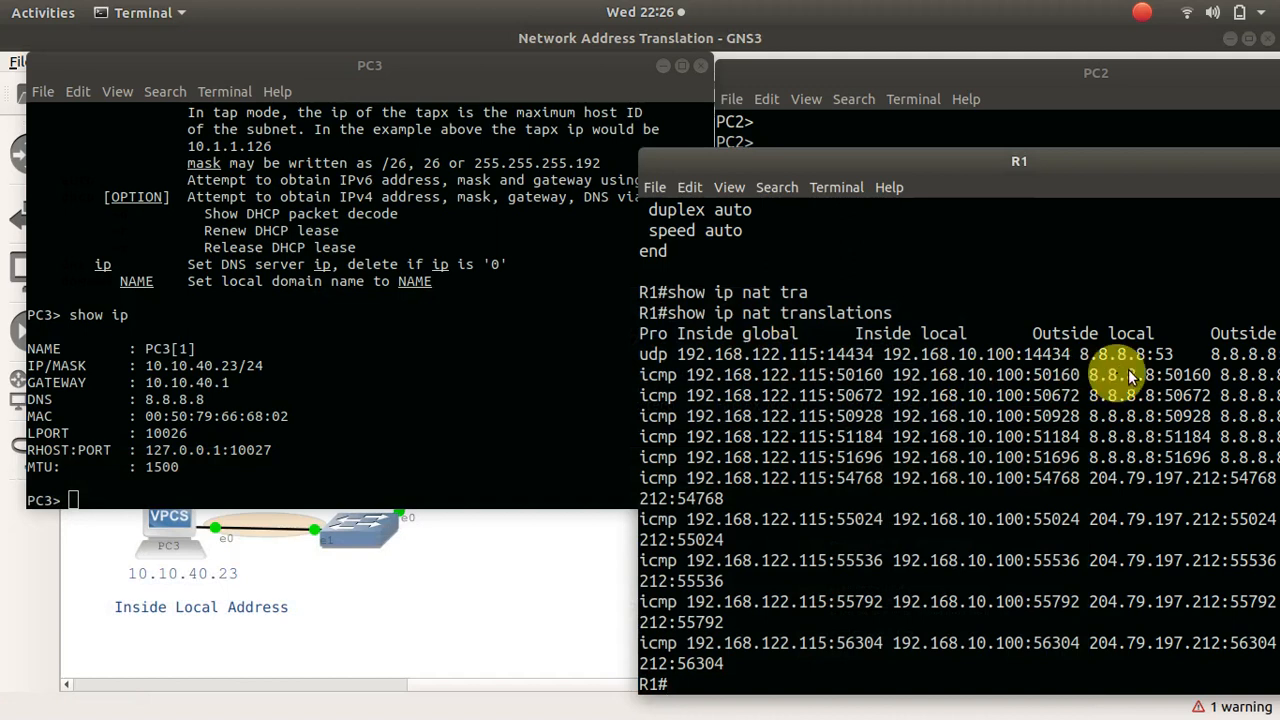
pyautogui.moveTo(1140, 223)
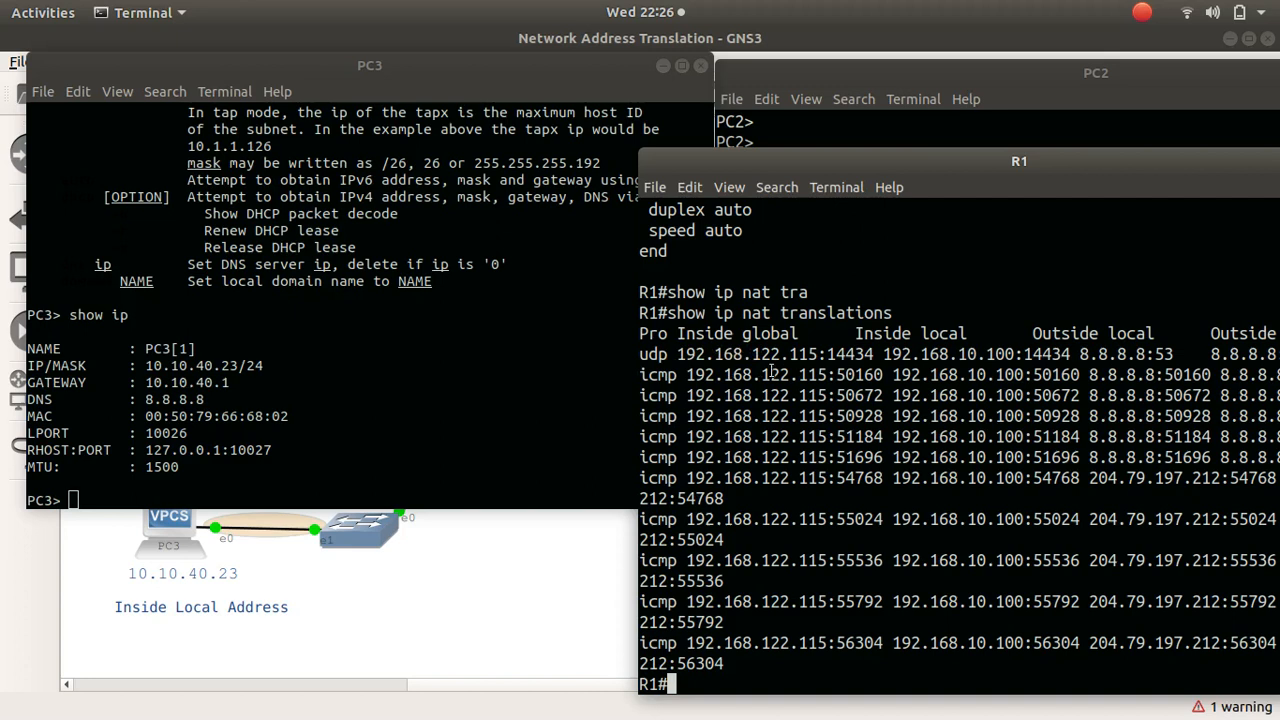
pyautogui.moveTo(847, 400)
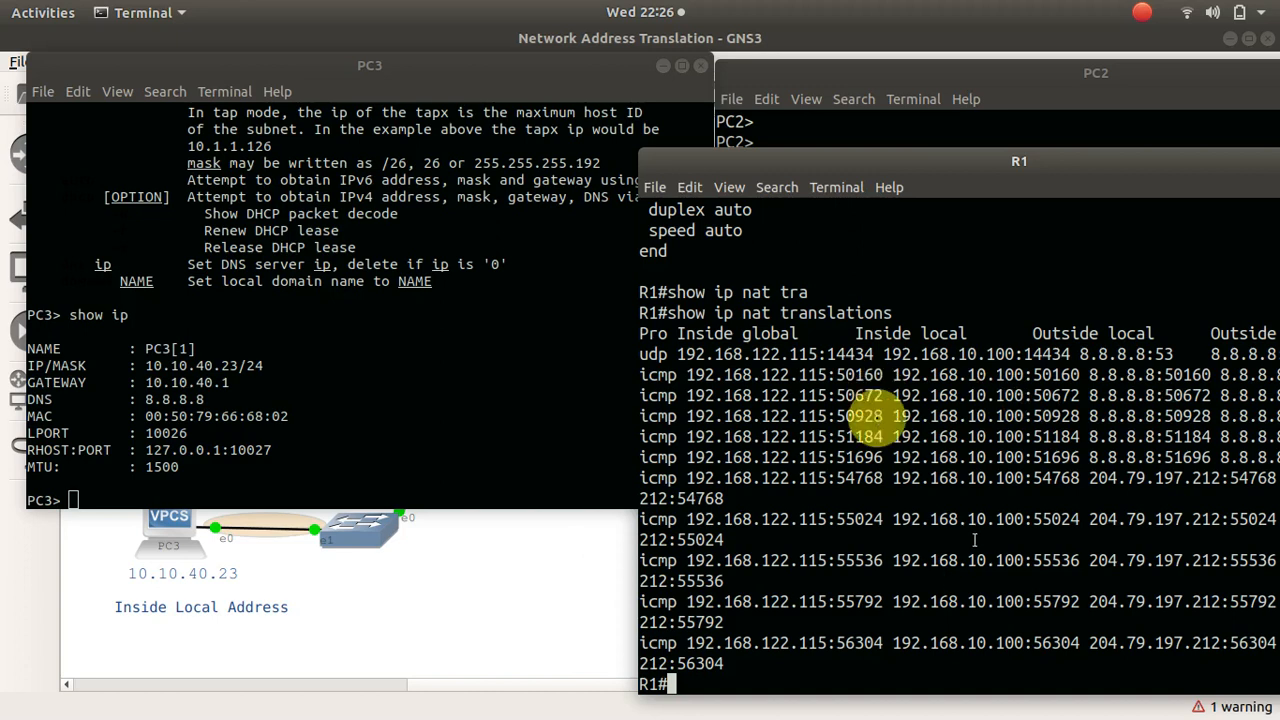
pyautogui.moveTo(875, 457)
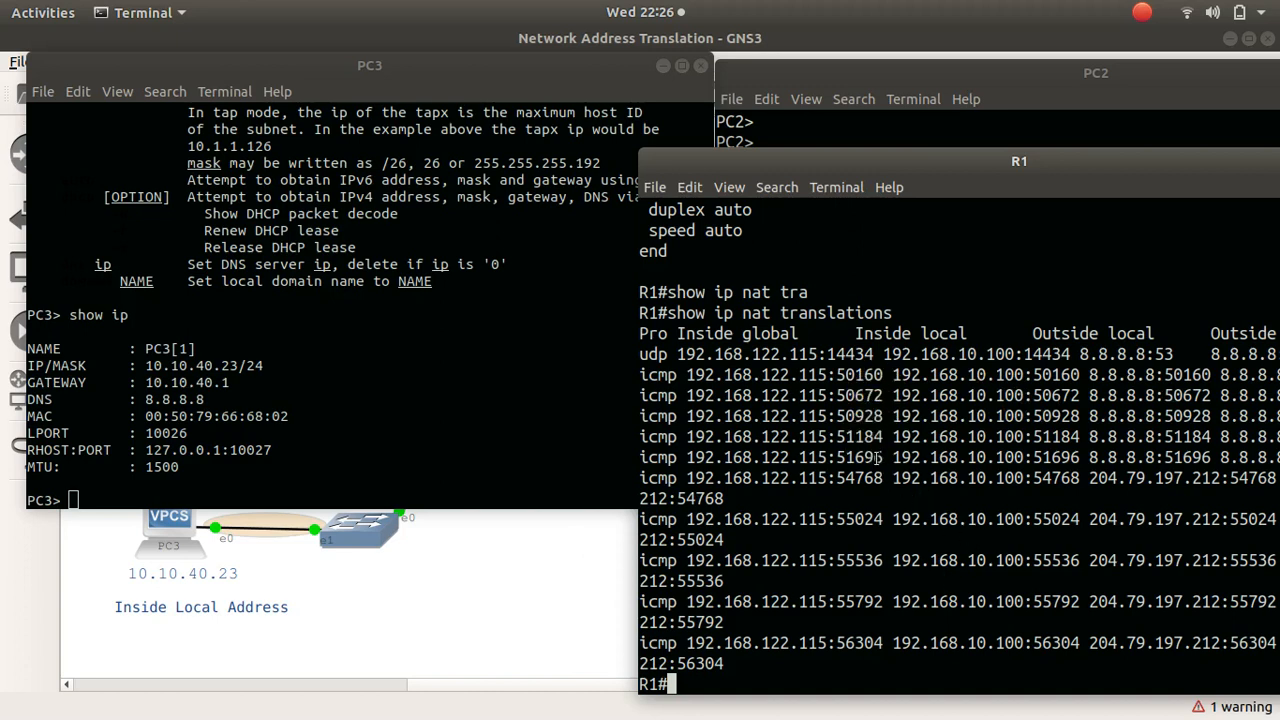
pyautogui.moveTo(595, 578)
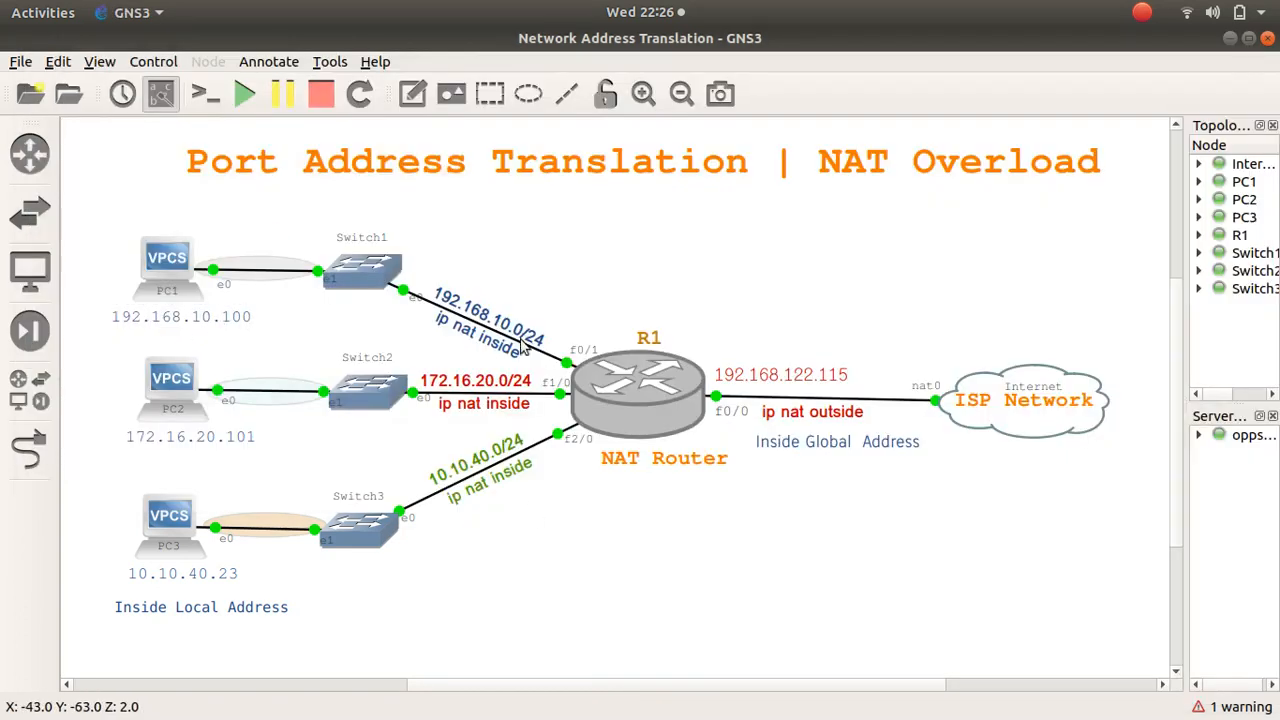
pyautogui.moveTo(570, 295)
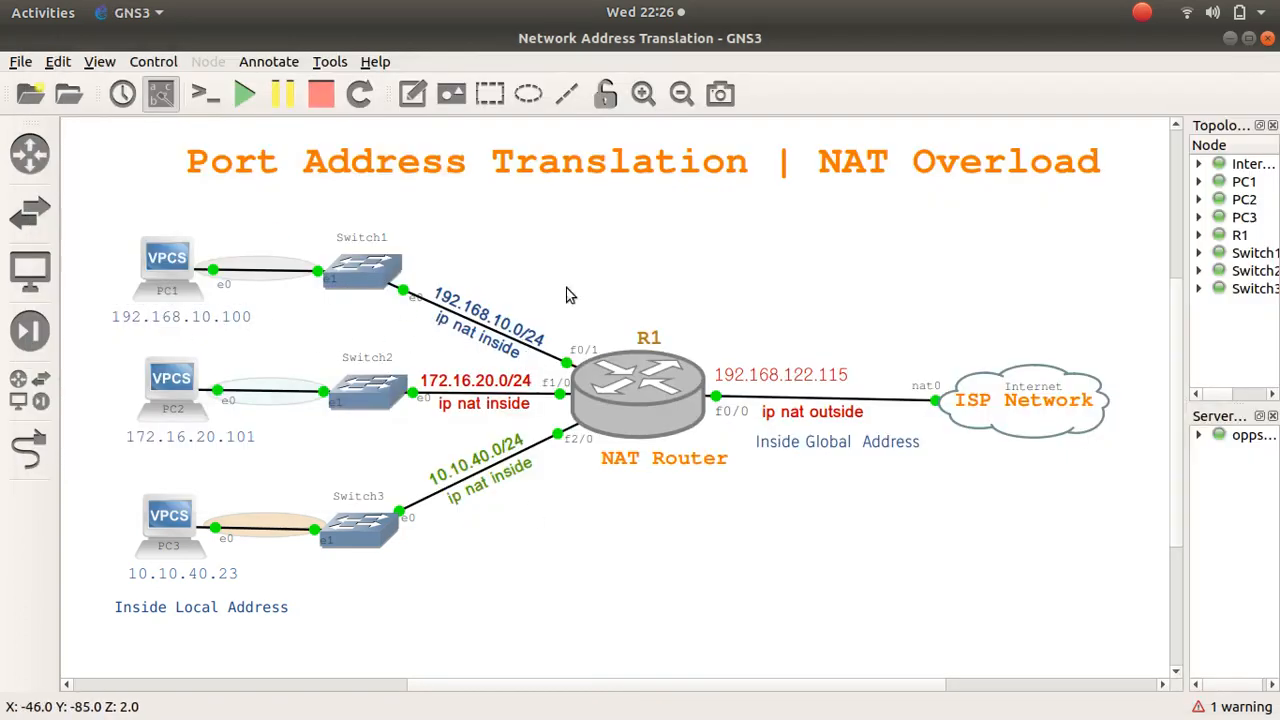
pyautogui.moveTo(862, 385)
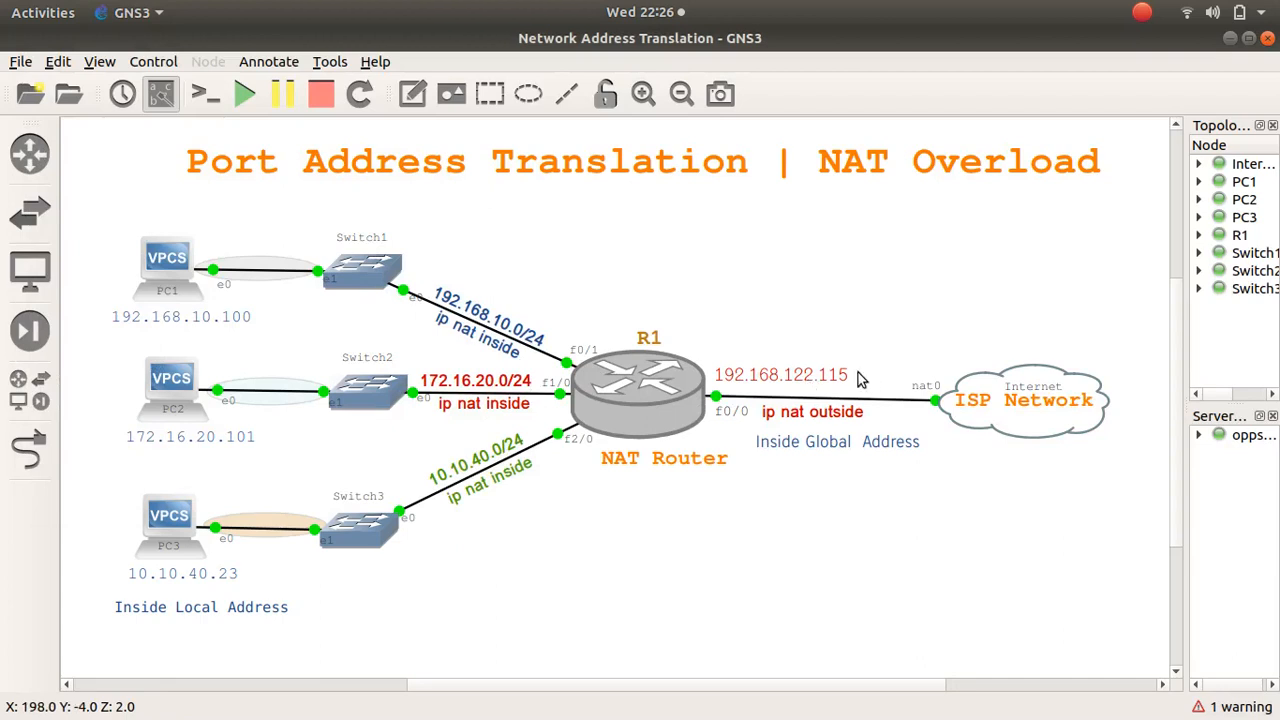
pyautogui.moveTo(903, 358)
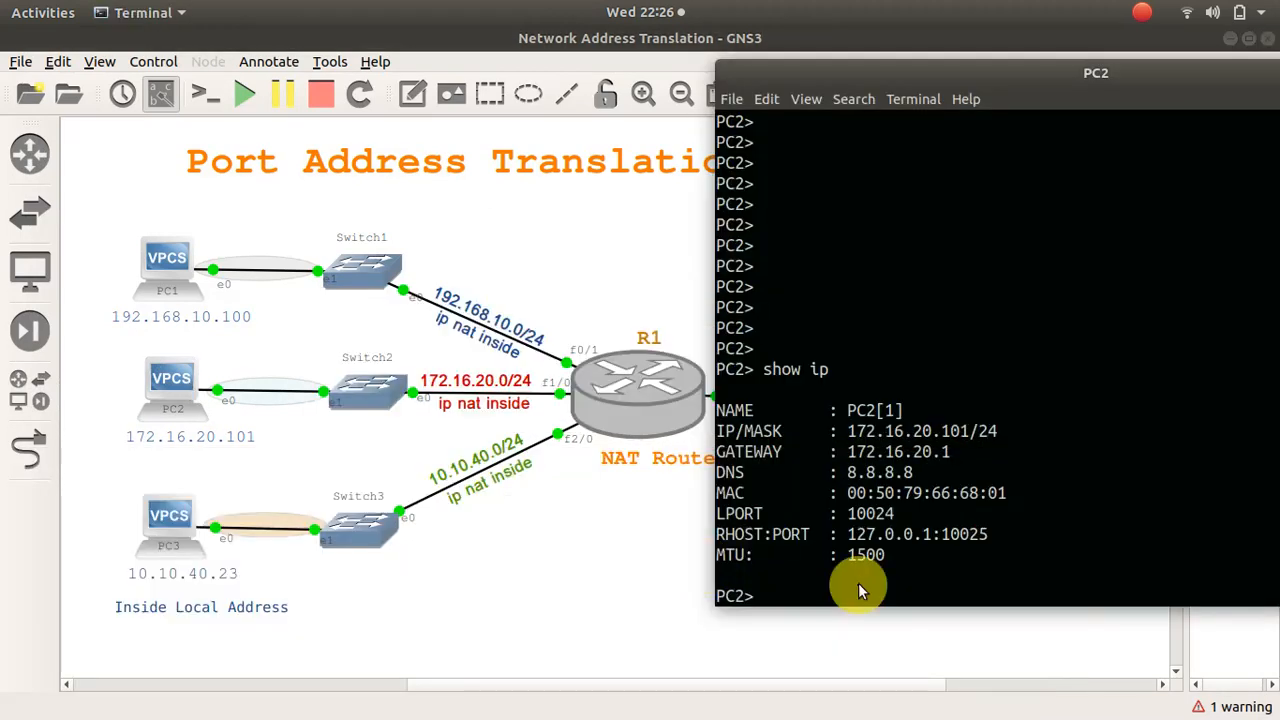
# Run 'ping gmail.com' from PC2's VPCS console.
pyautogui.write('ping')
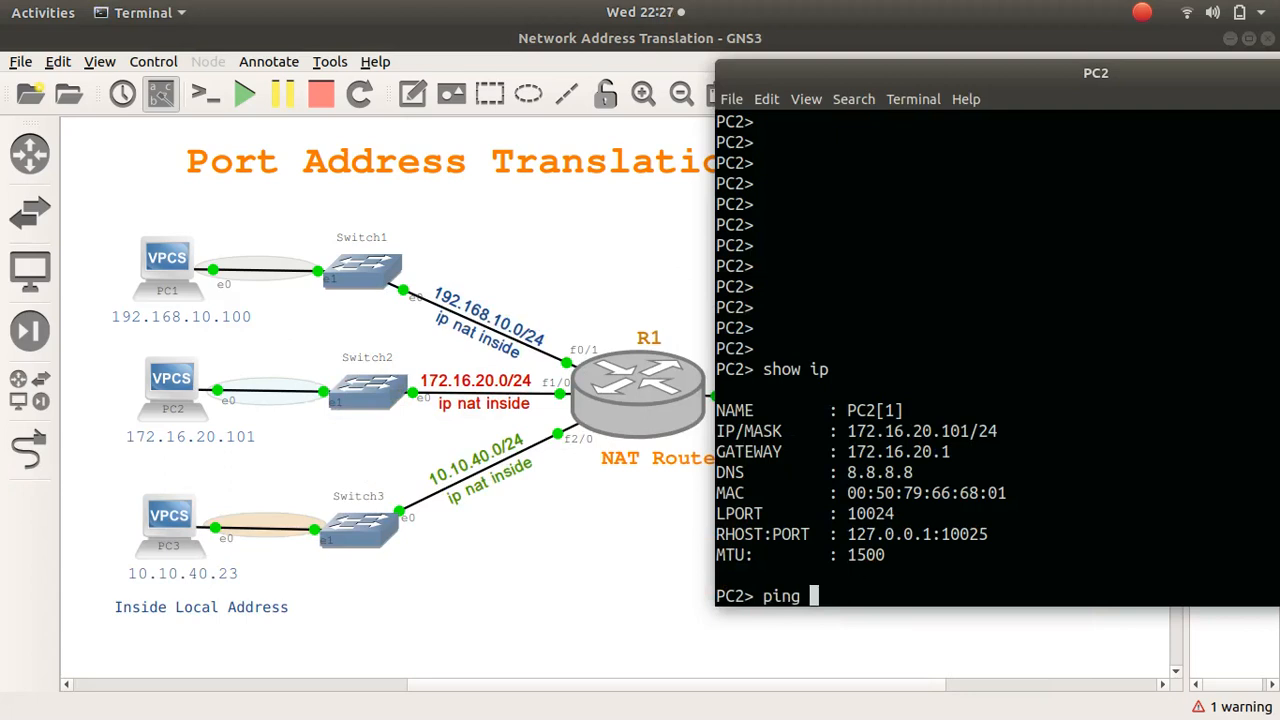
pyautogui.write('gmail.com')
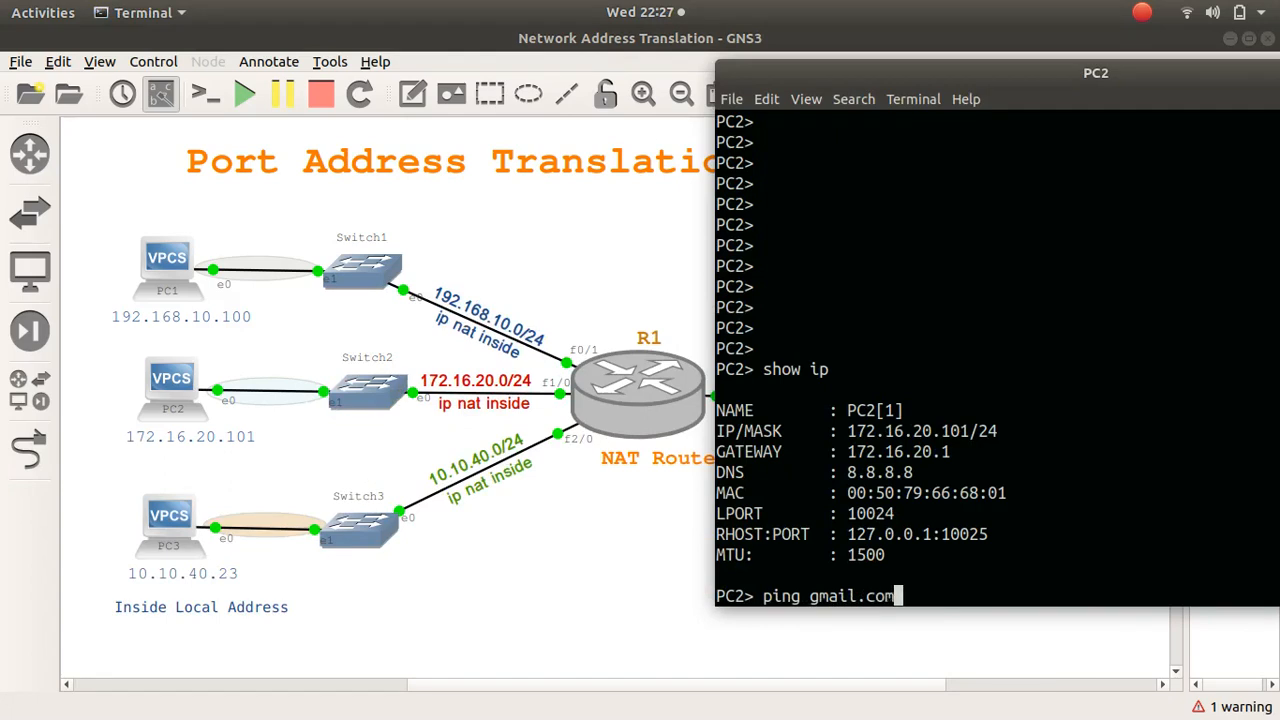
pyautogui.press('Return')
pyautogui.write('show ip nat translations')
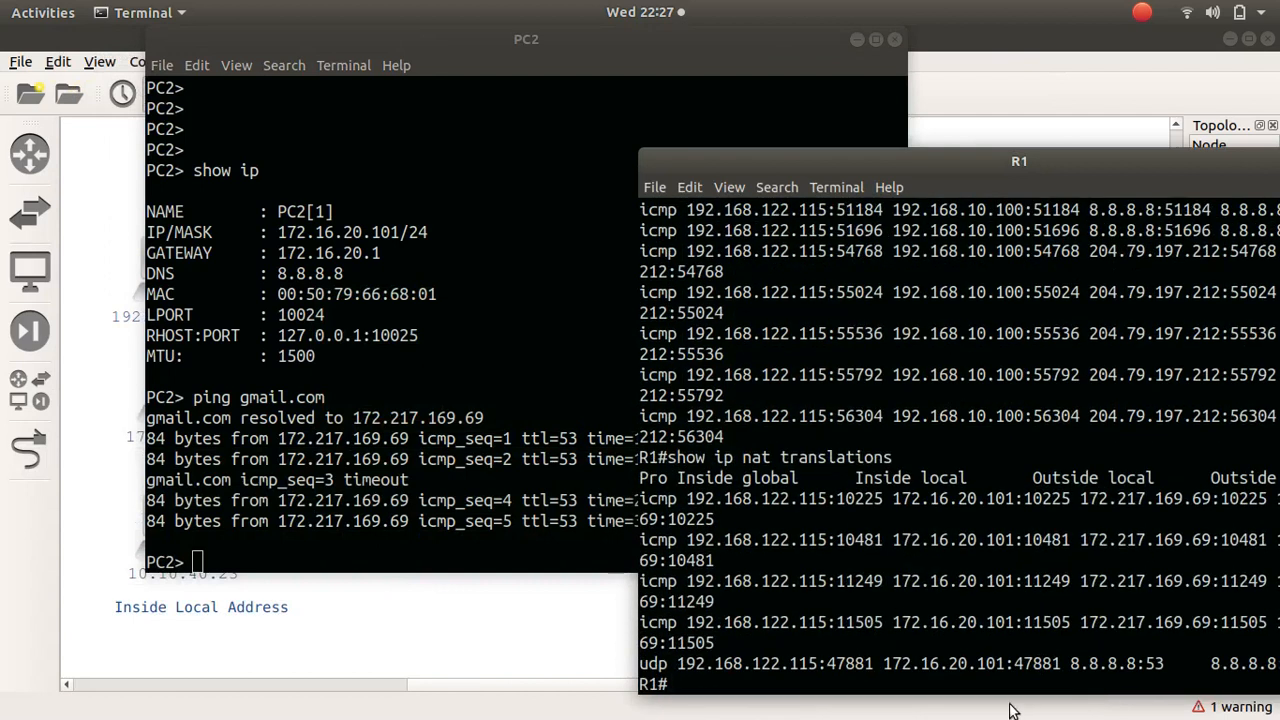
pyautogui.moveTo(871, 598)
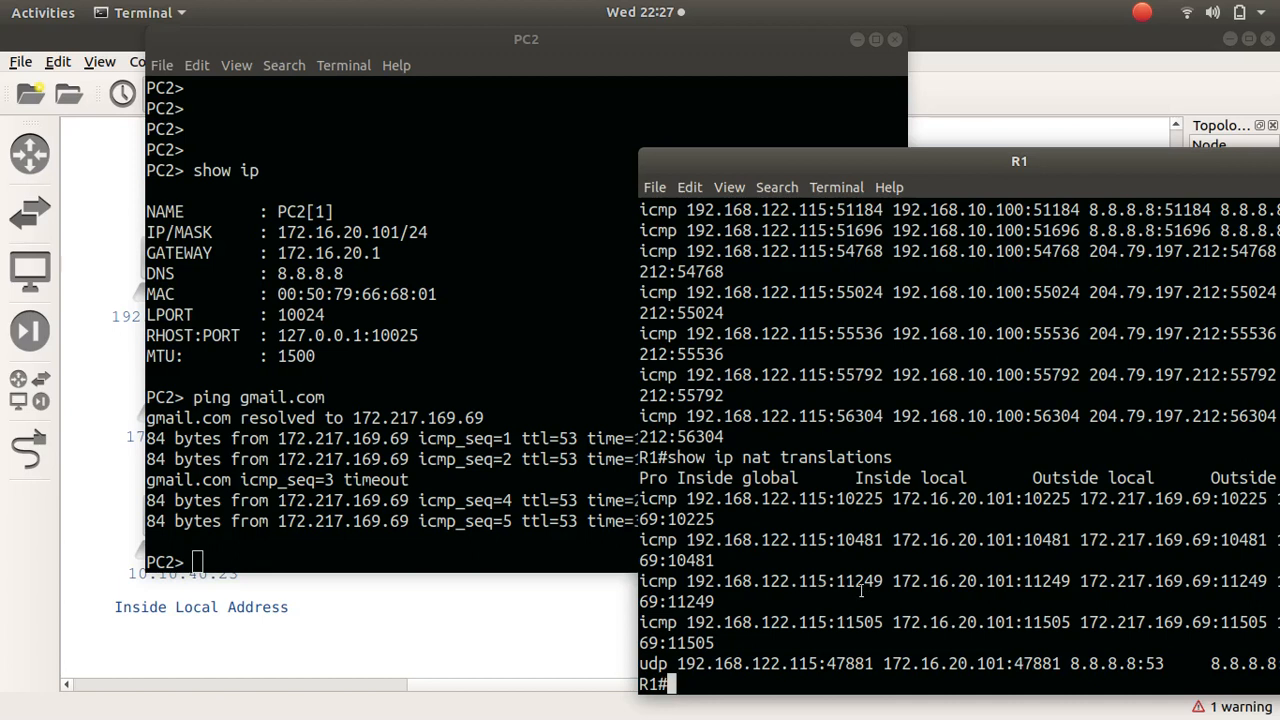
pyautogui.moveTo(992, 582)
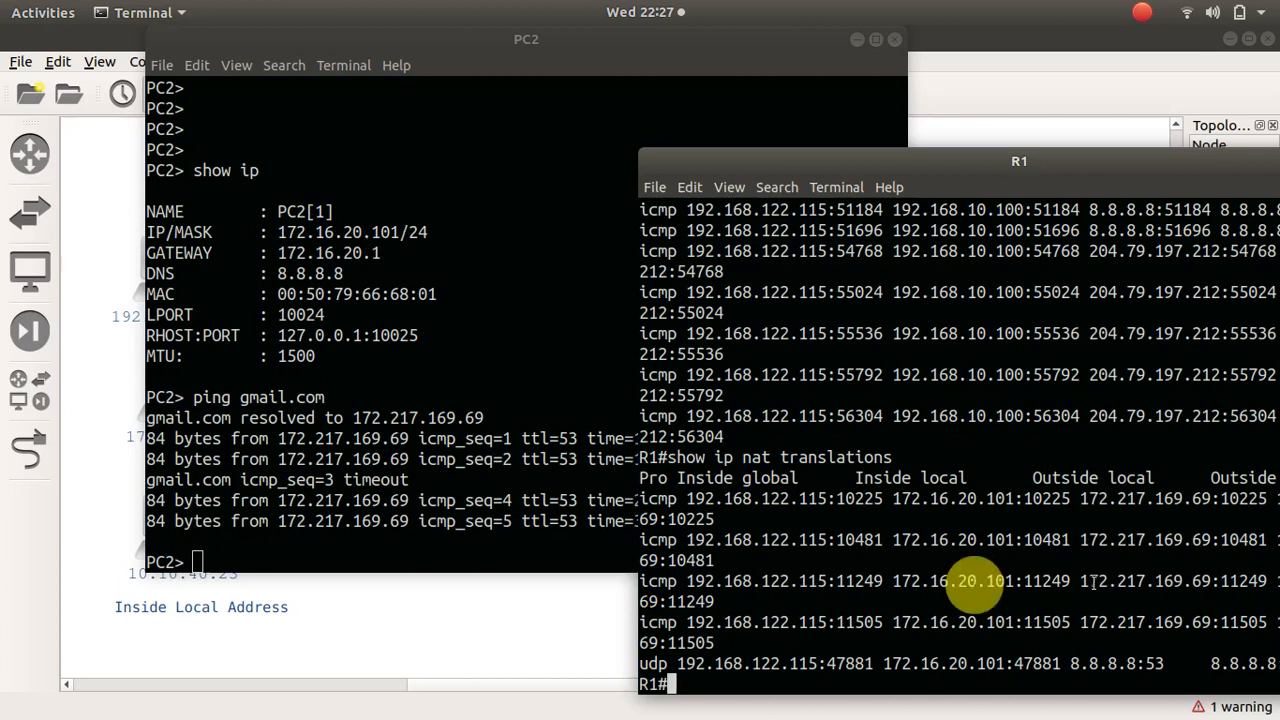
pyautogui.moveTo(1190, 580)
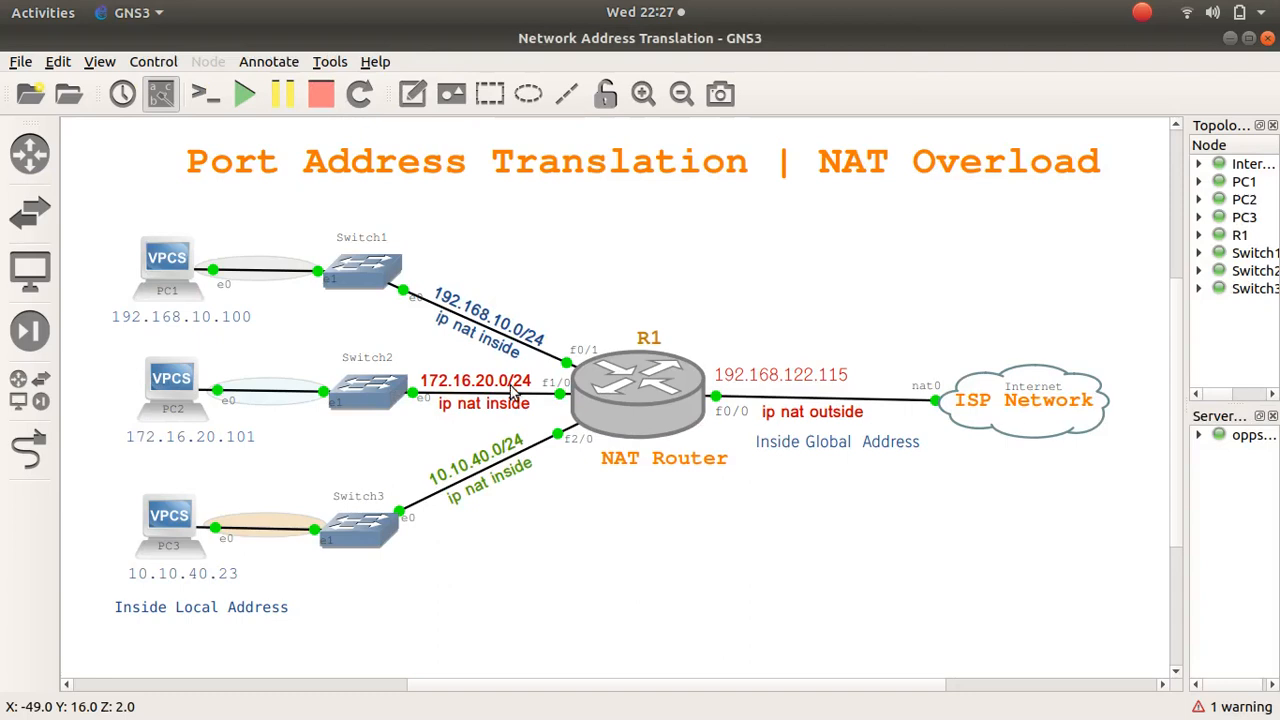
pyautogui.moveTo(413, 390)
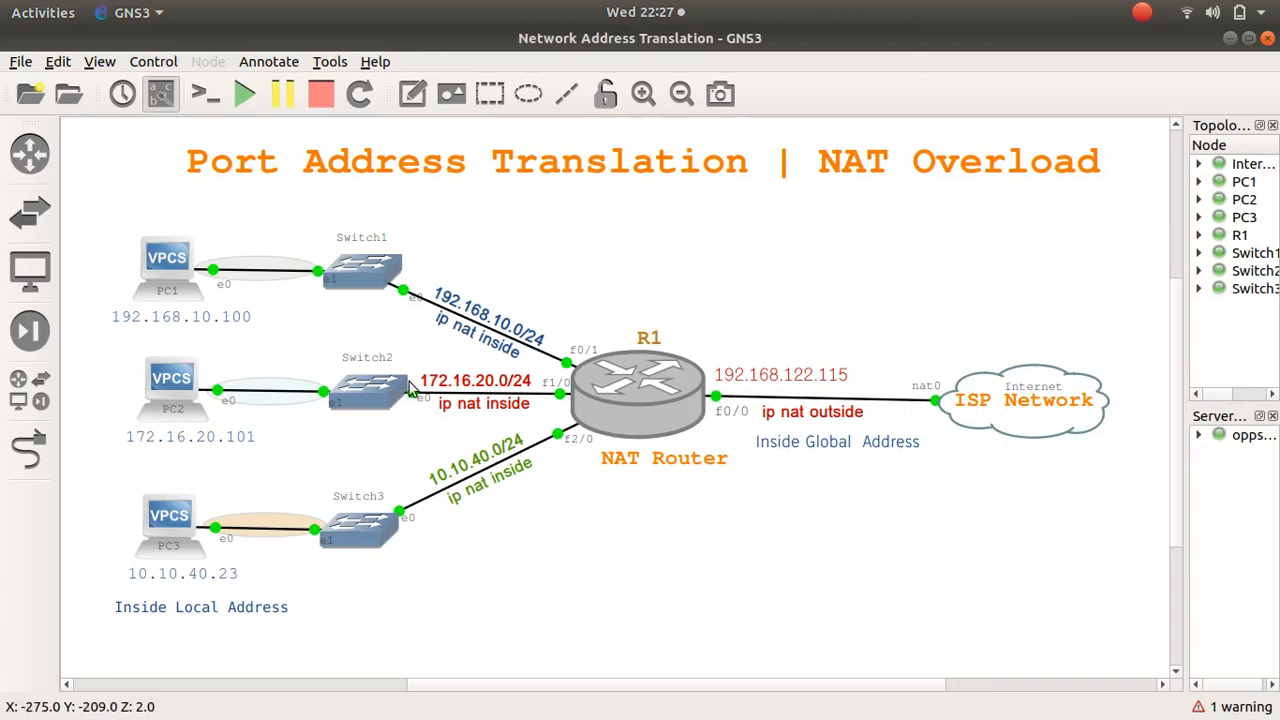
pyautogui.moveTo(398, 291)
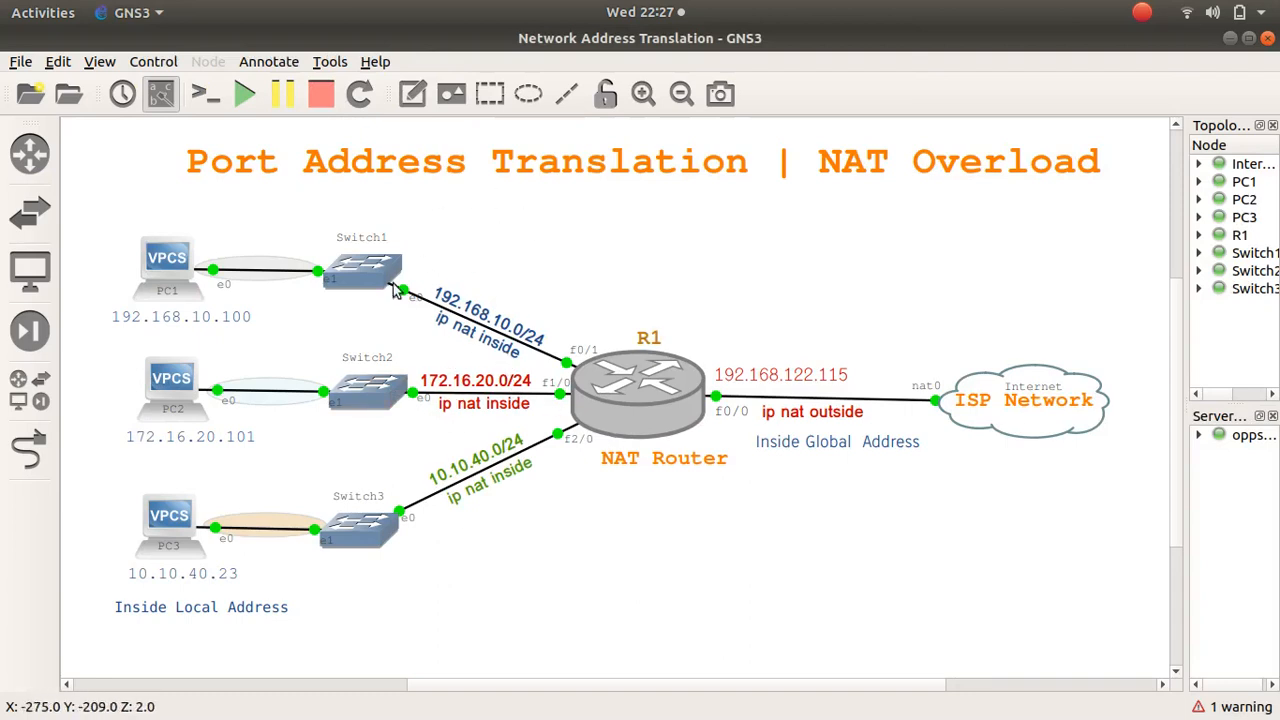
pyautogui.moveTo(315, 429)
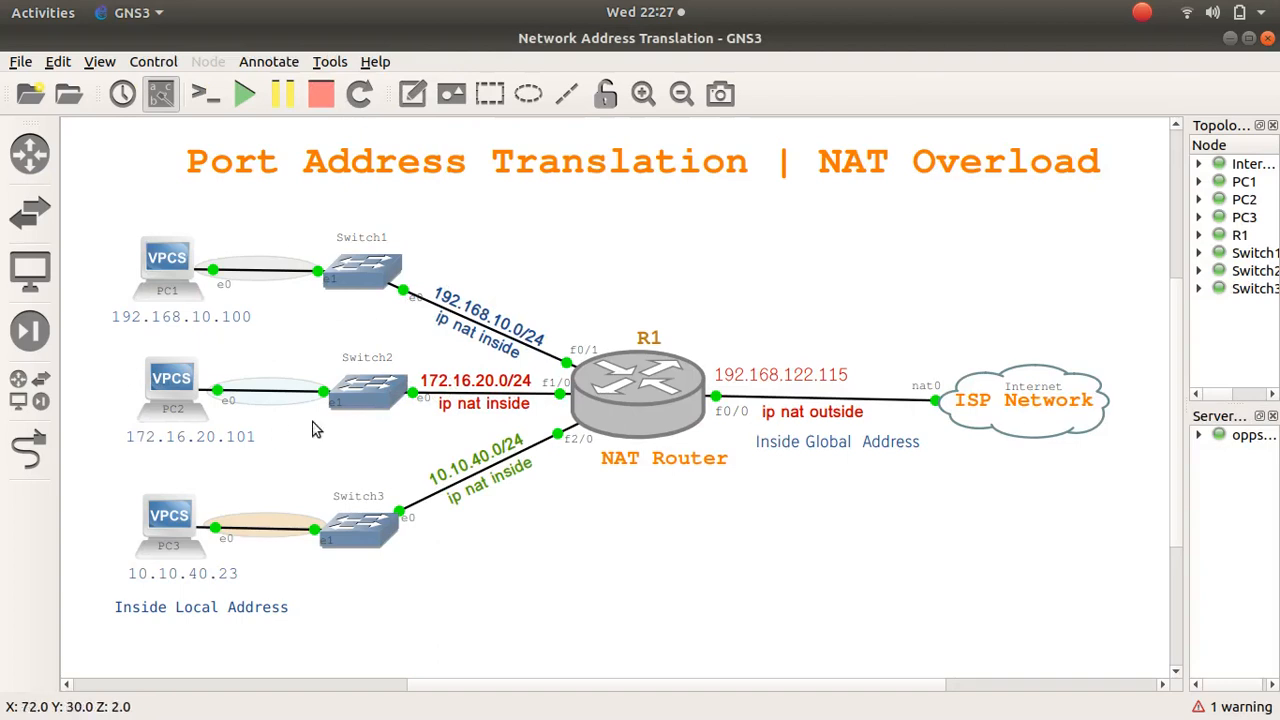
pyautogui.moveTo(530, 430)
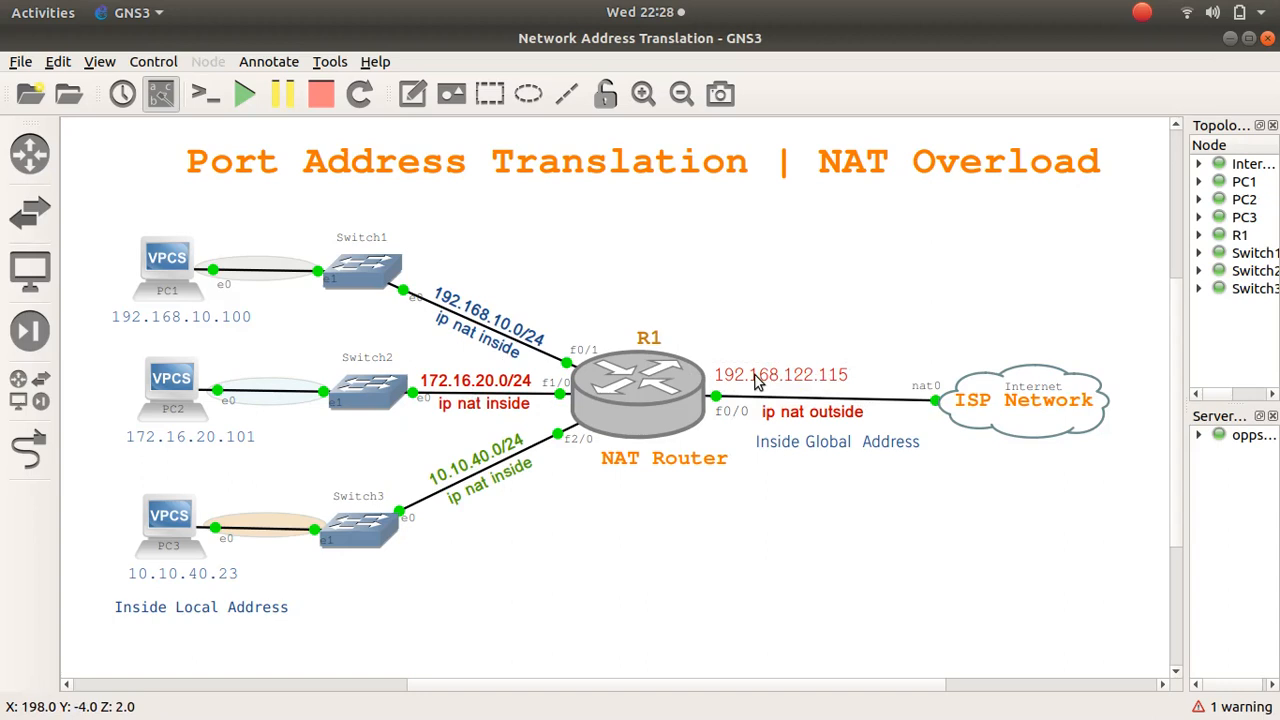
pyautogui.moveTo(765, 500)
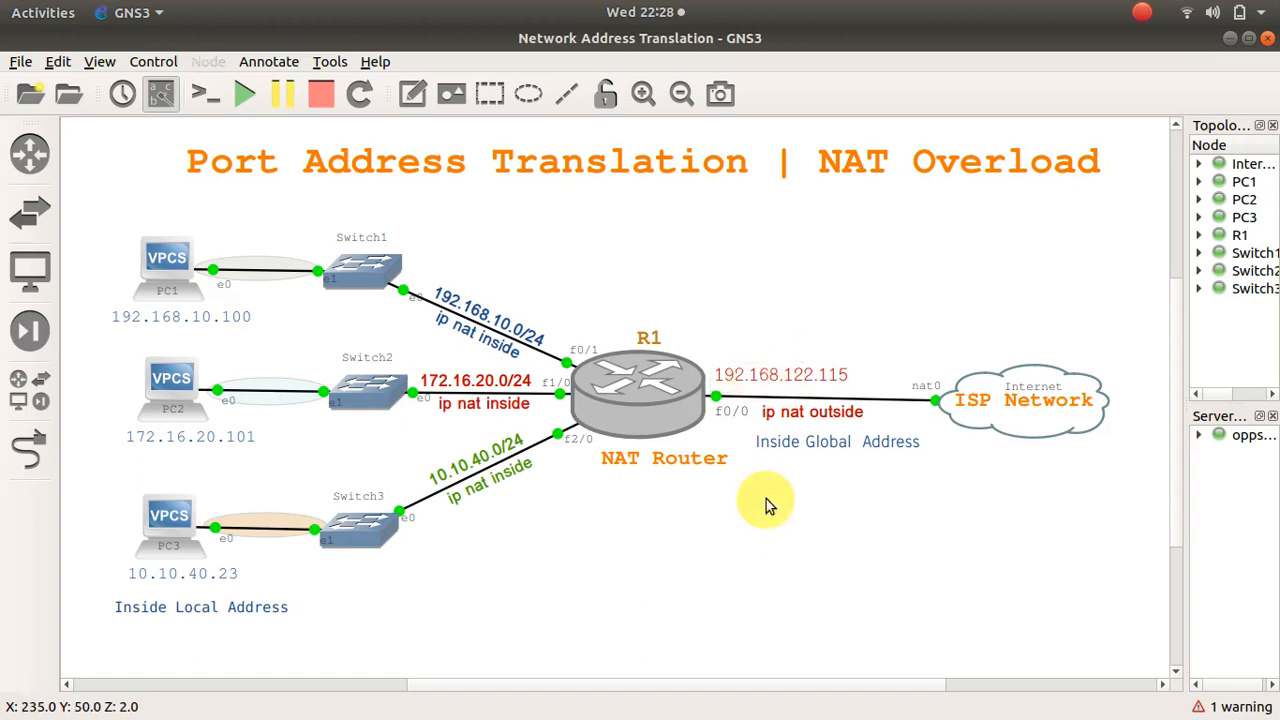
pyautogui.click(485, 325)
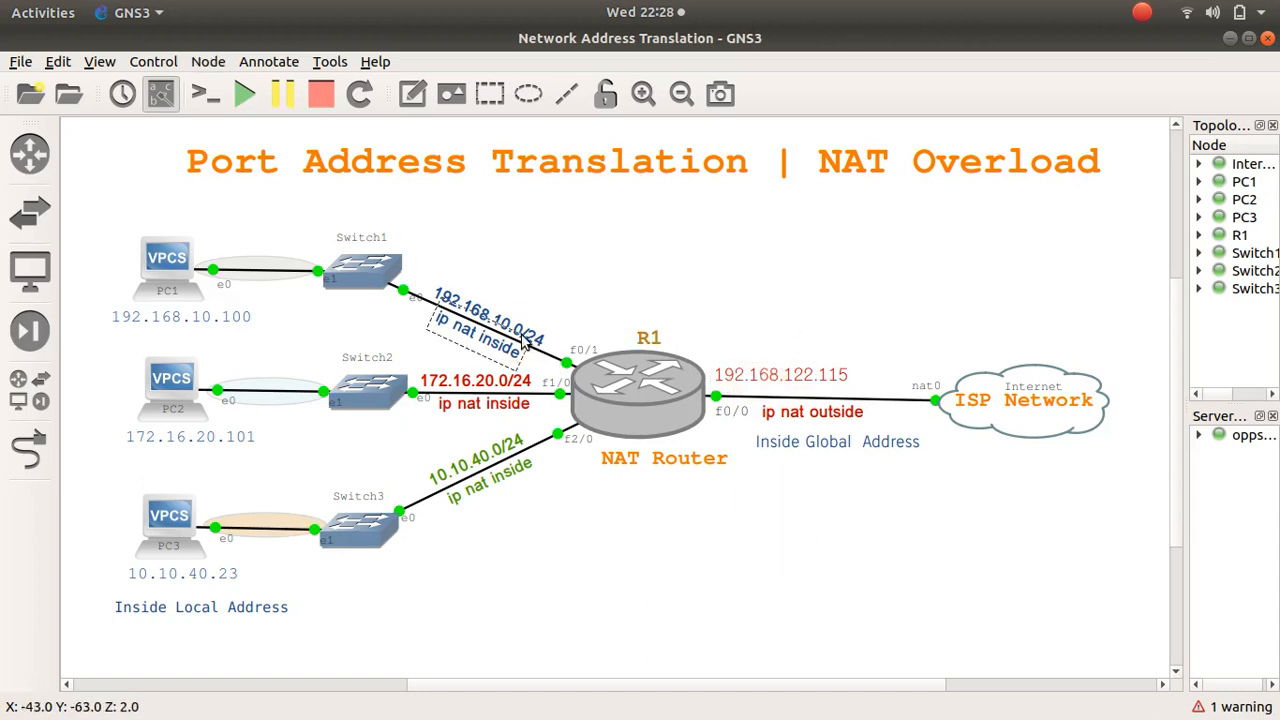
pyautogui.click(483, 392)
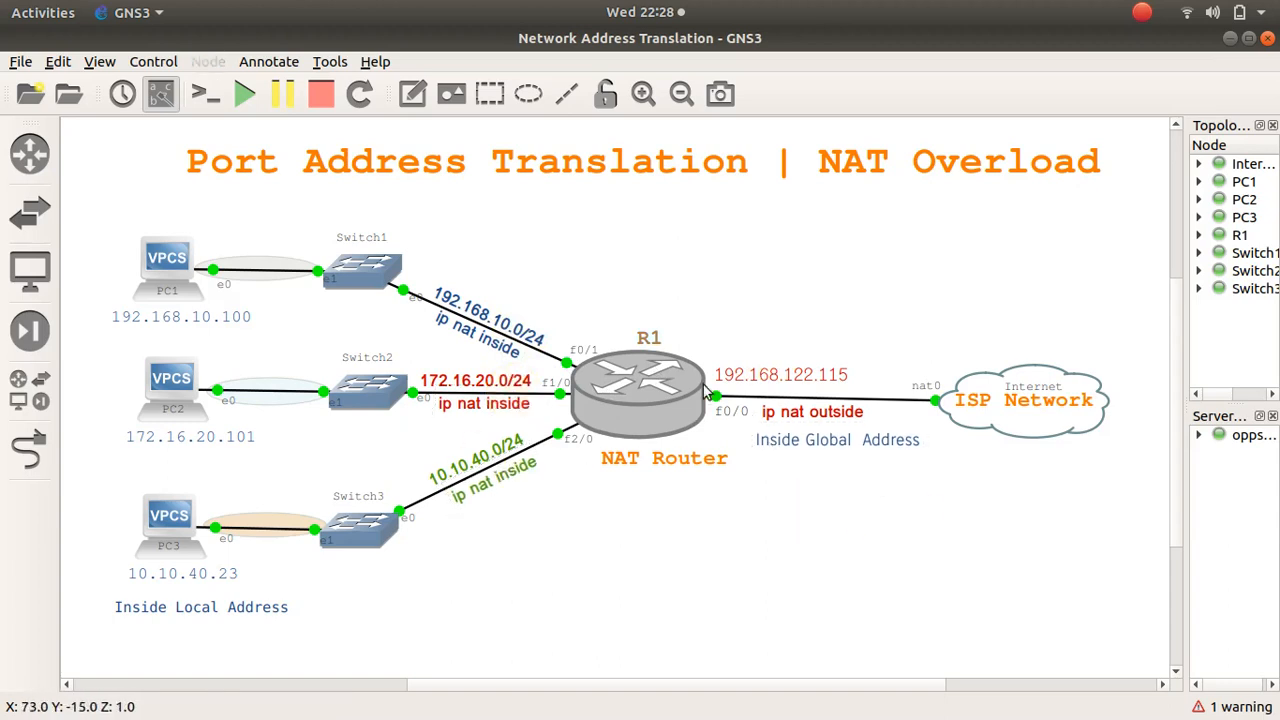
pyautogui.click(850, 548)
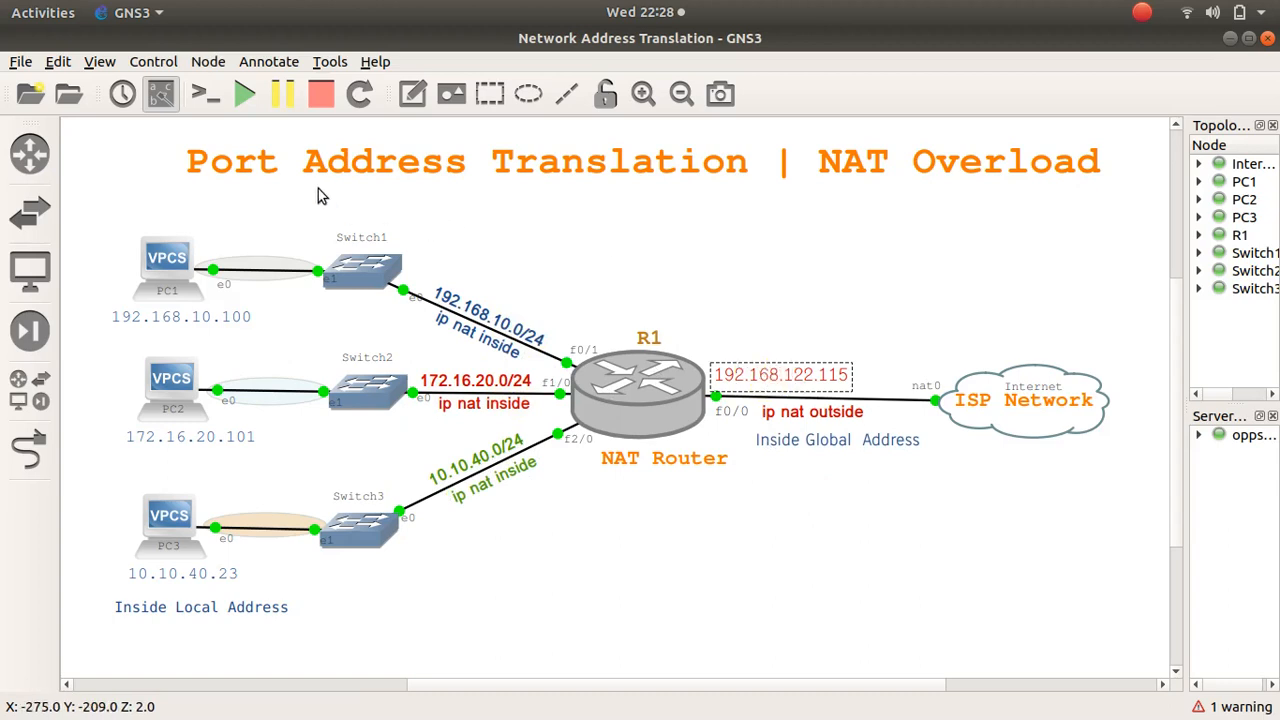
pyautogui.moveTo(628, 224)
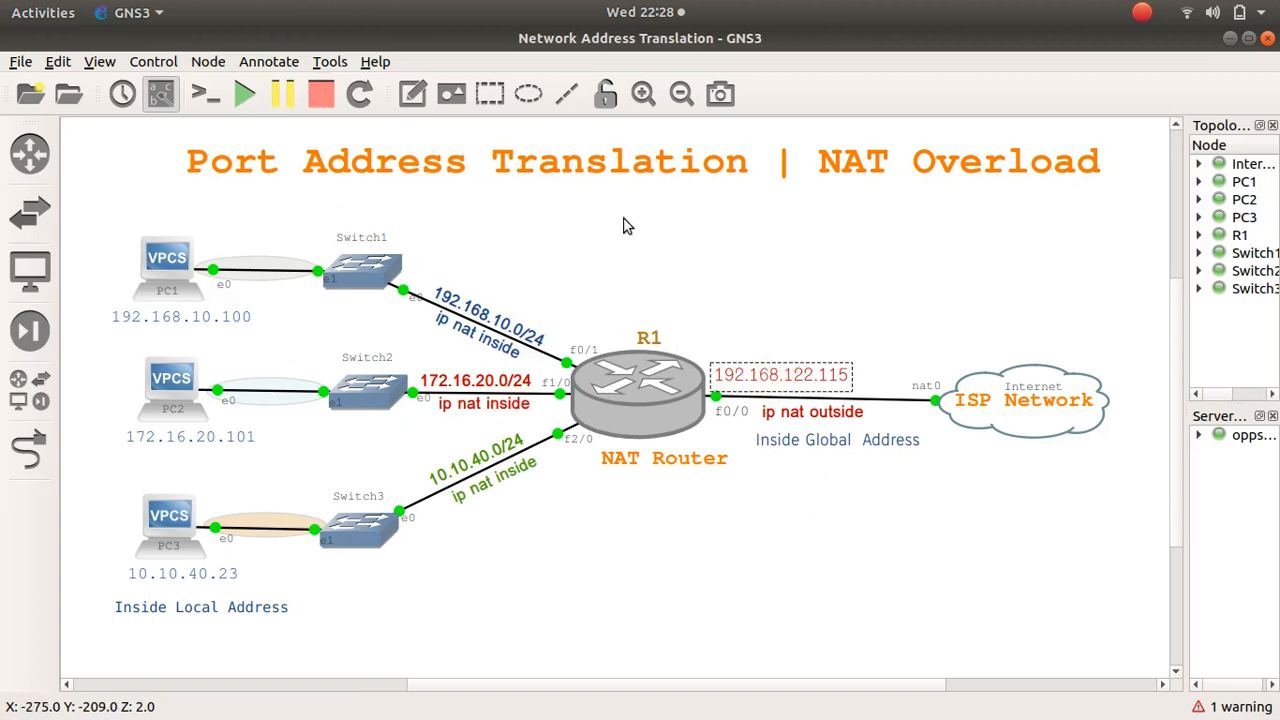
pyautogui.click(877, 384)
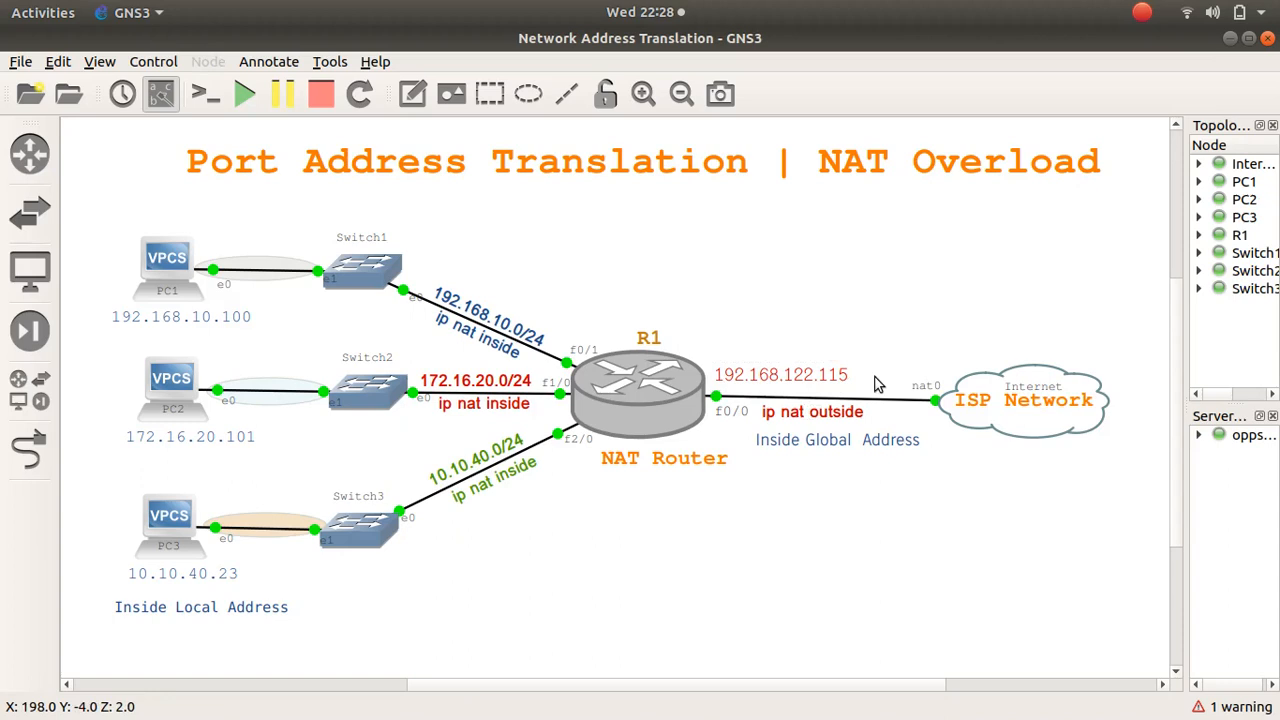
pyautogui.moveTo(815, 388)
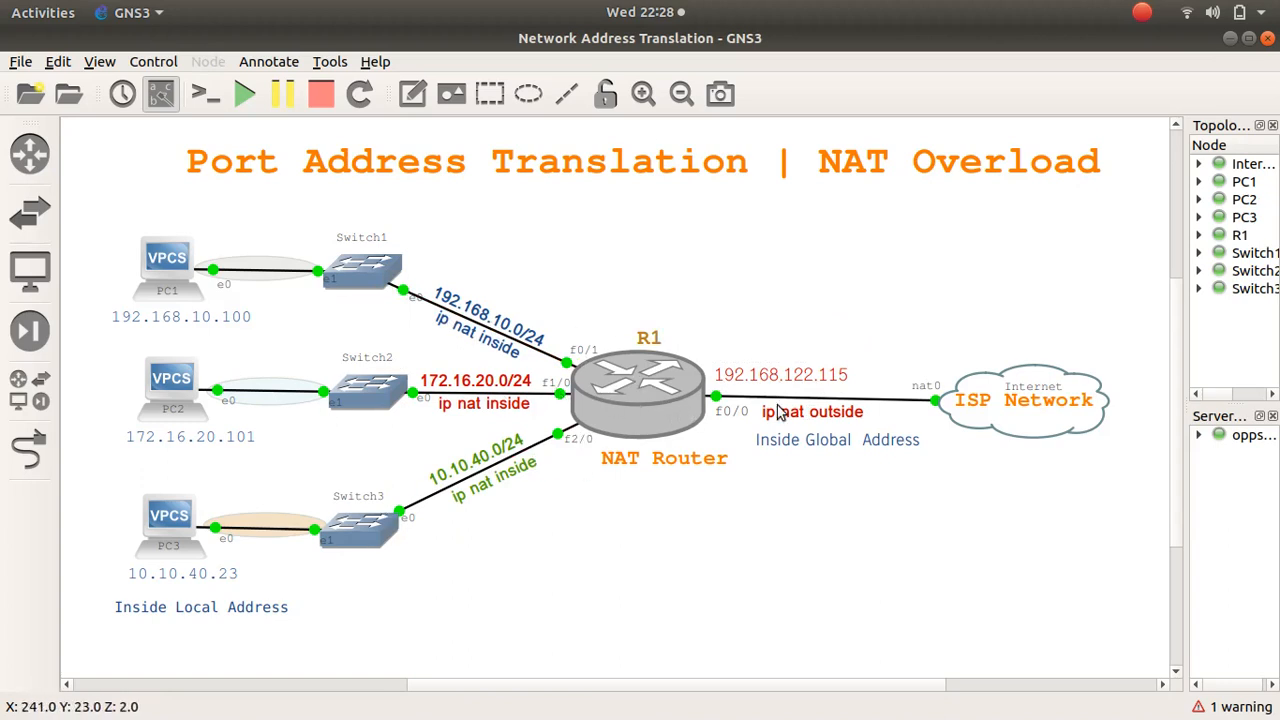
pyautogui.moveTo(770, 385)
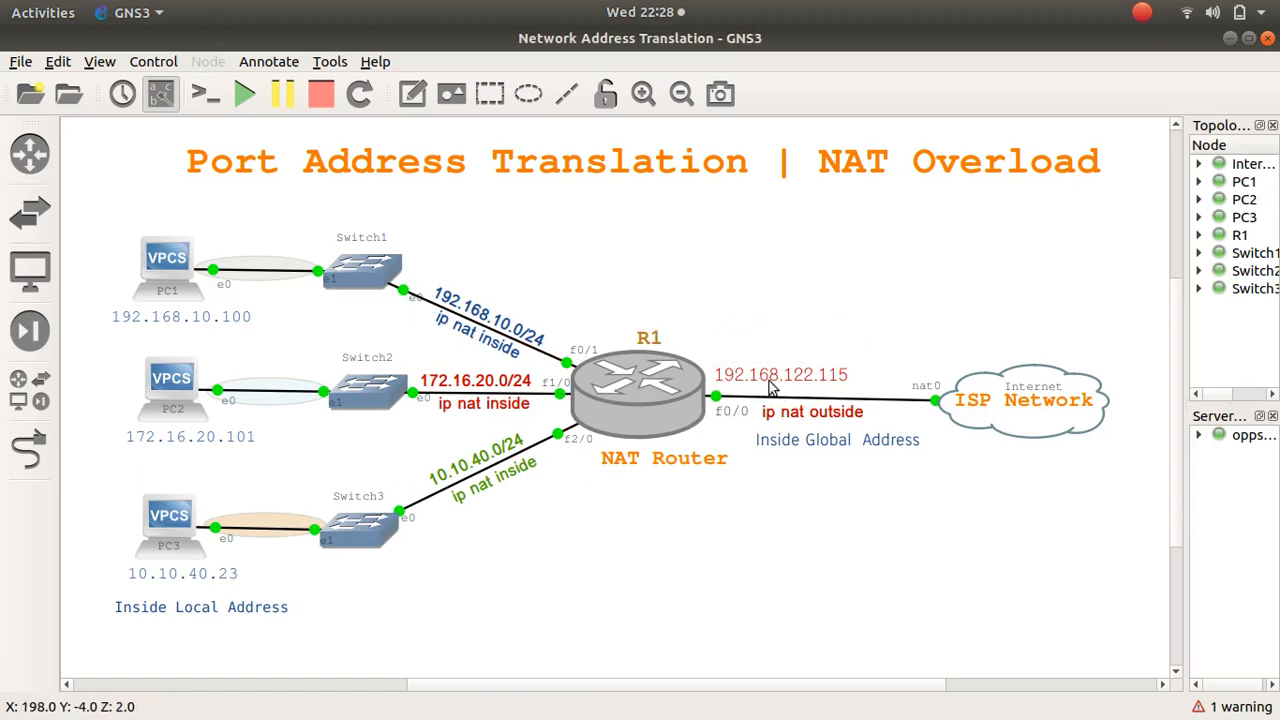
pyautogui.moveTo(863, 385)
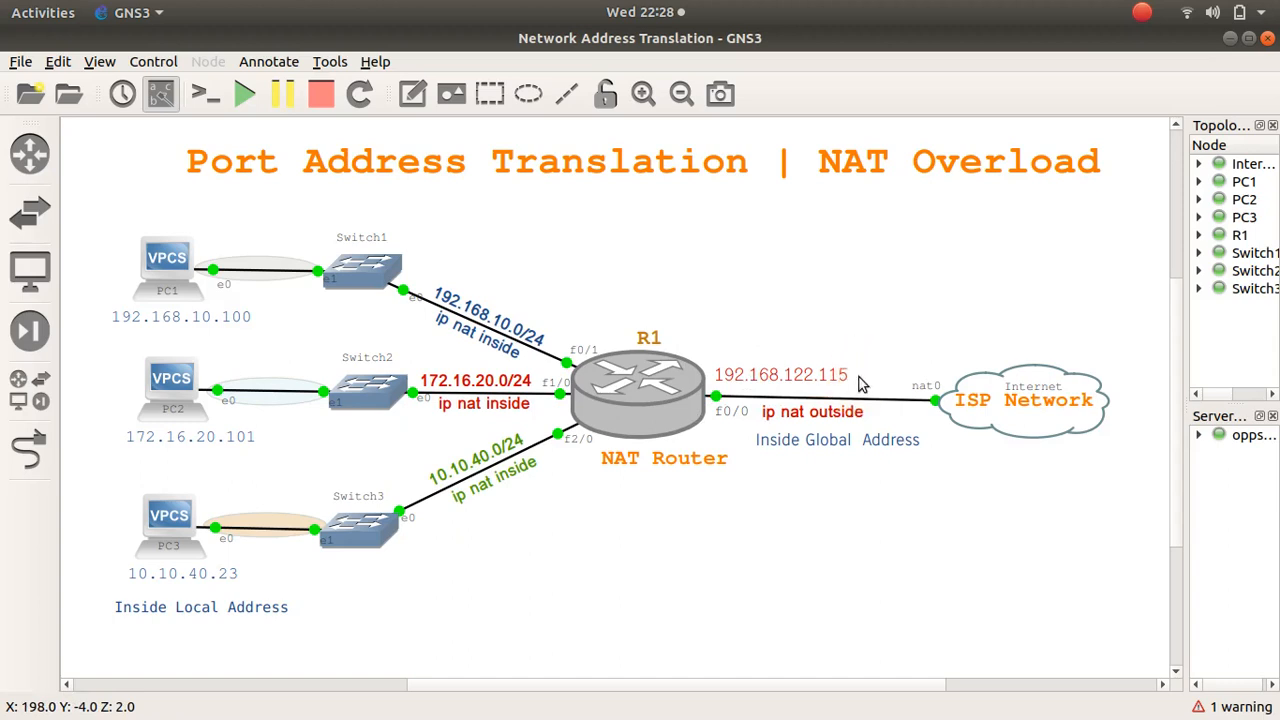
pyautogui.moveTo(863, 385)
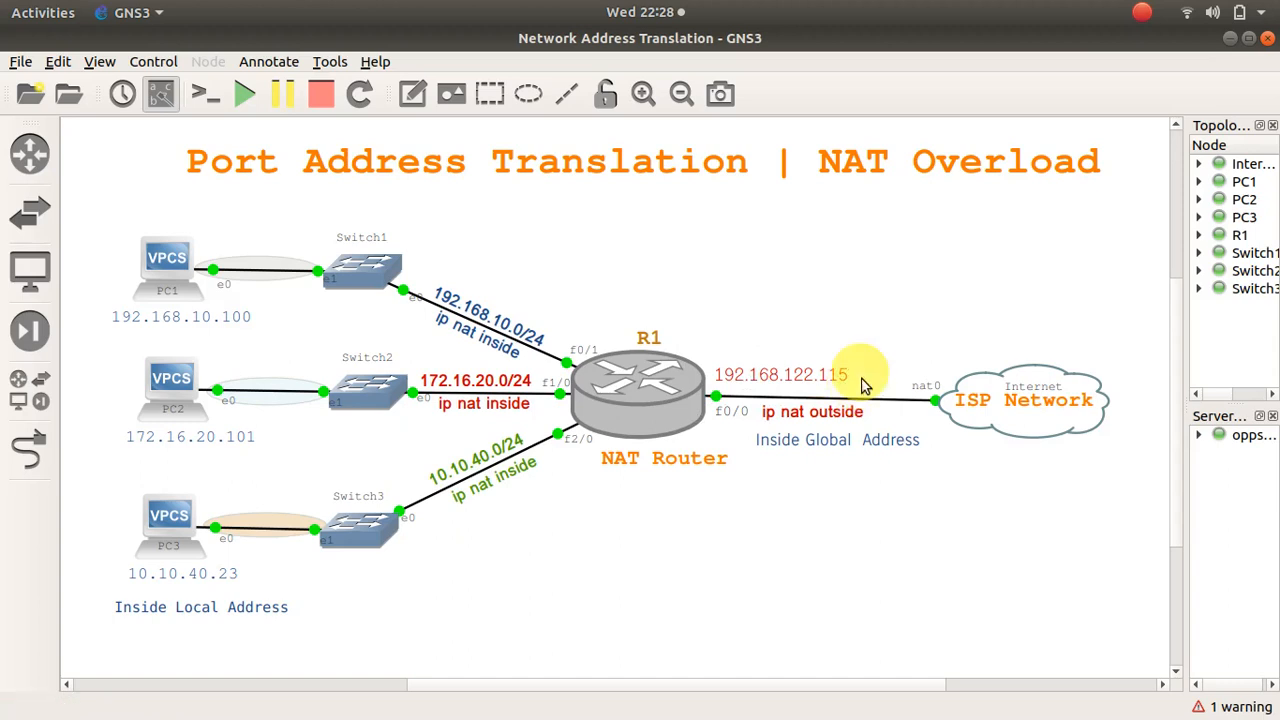
pyautogui.moveTo(898, 378)
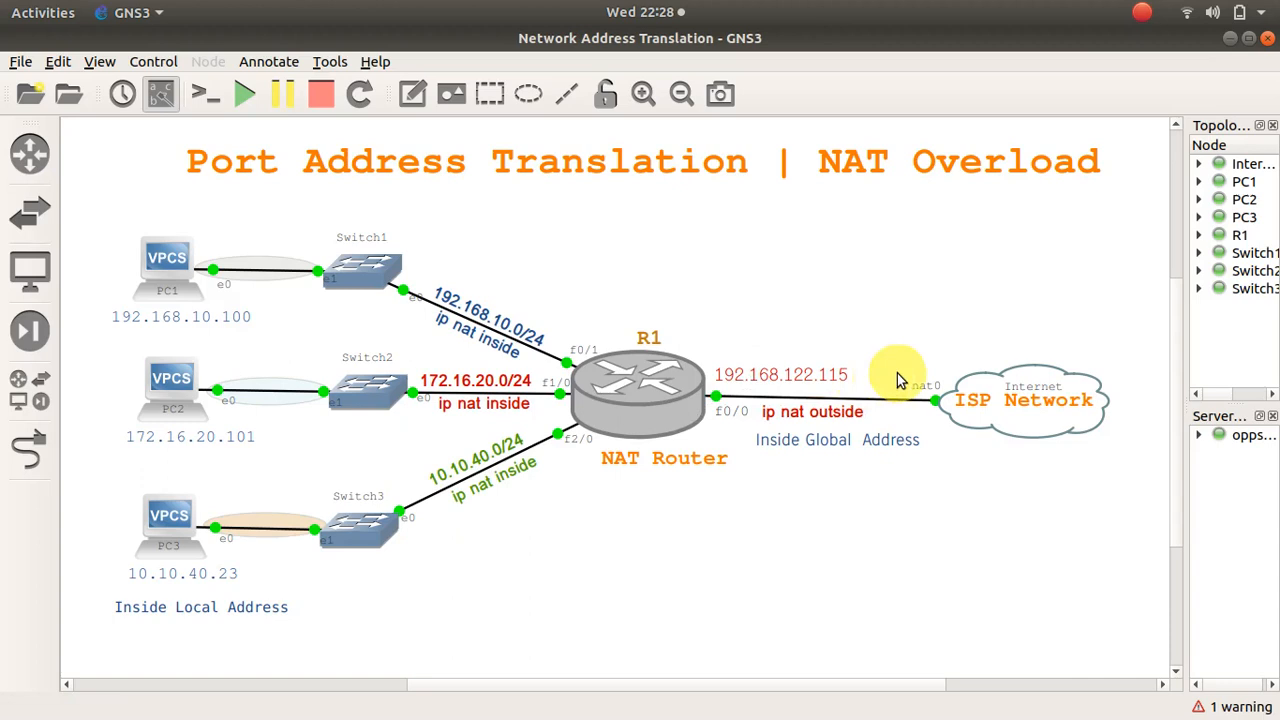
pyautogui.moveTo(950, 375)
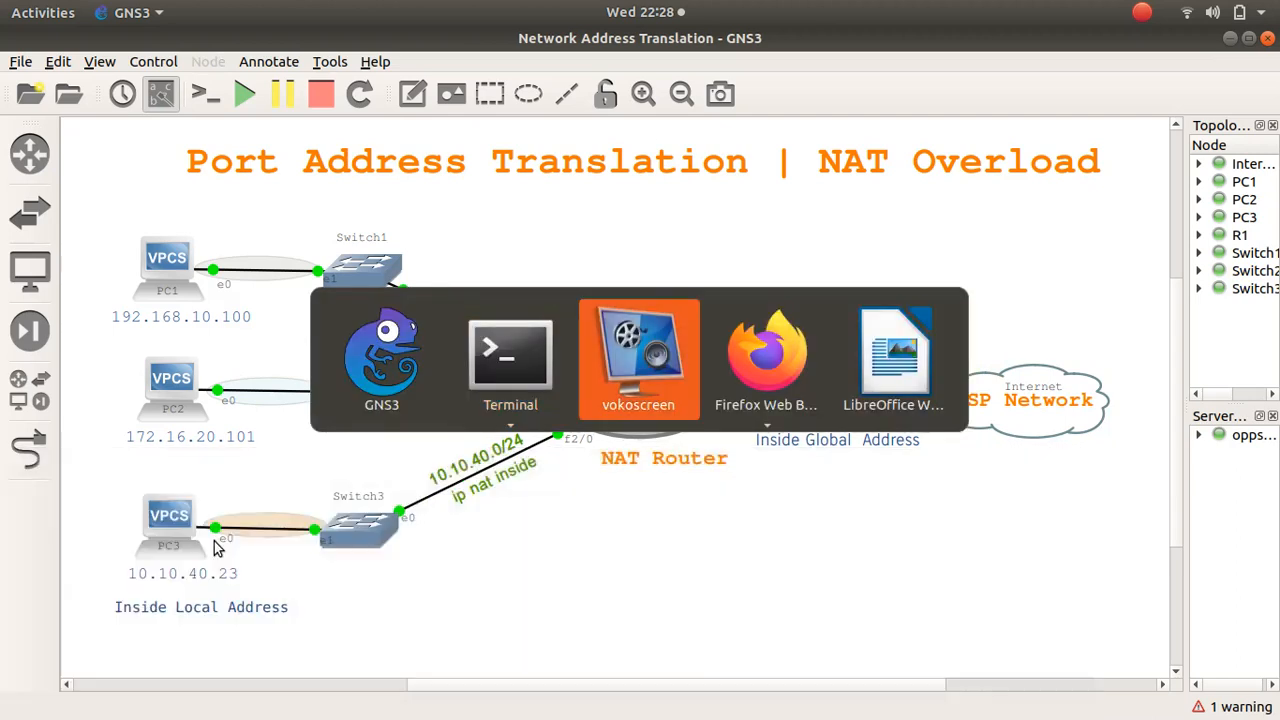
pyautogui.moveTo(381, 355)
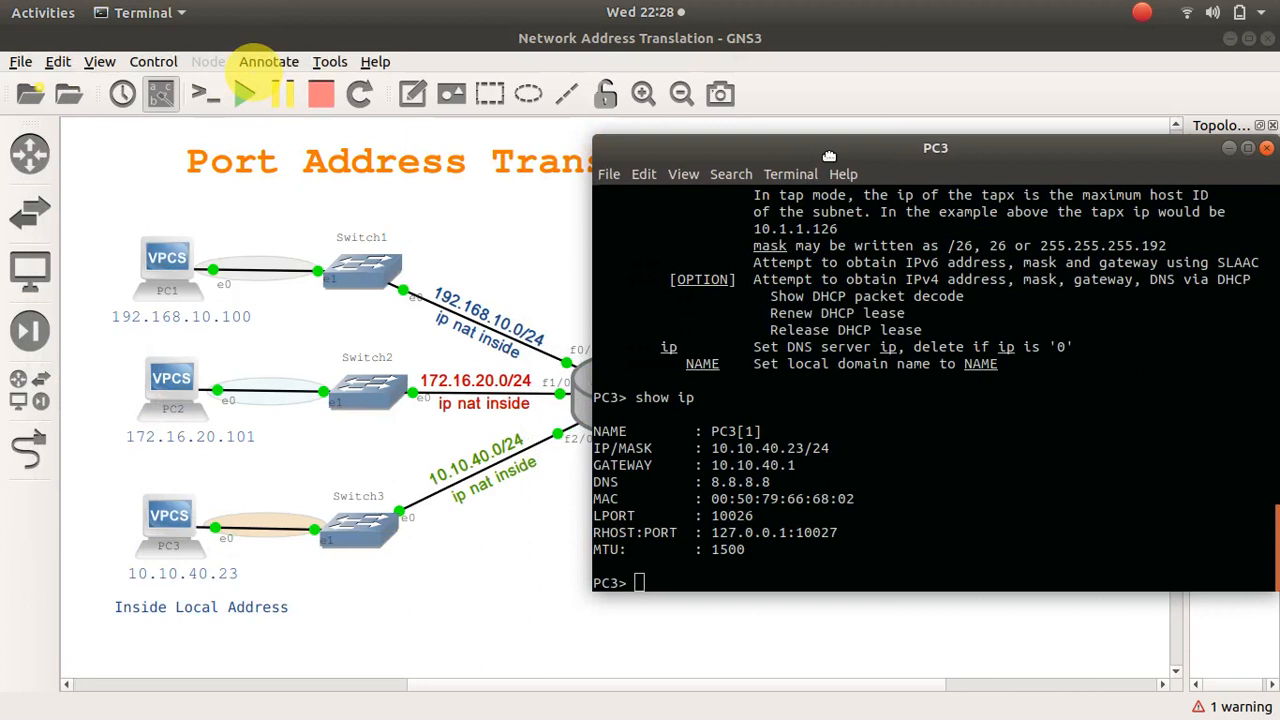
# Ping yahoo.com and then 8.8.8.8 from PC3's console.
pyautogui.write('p')
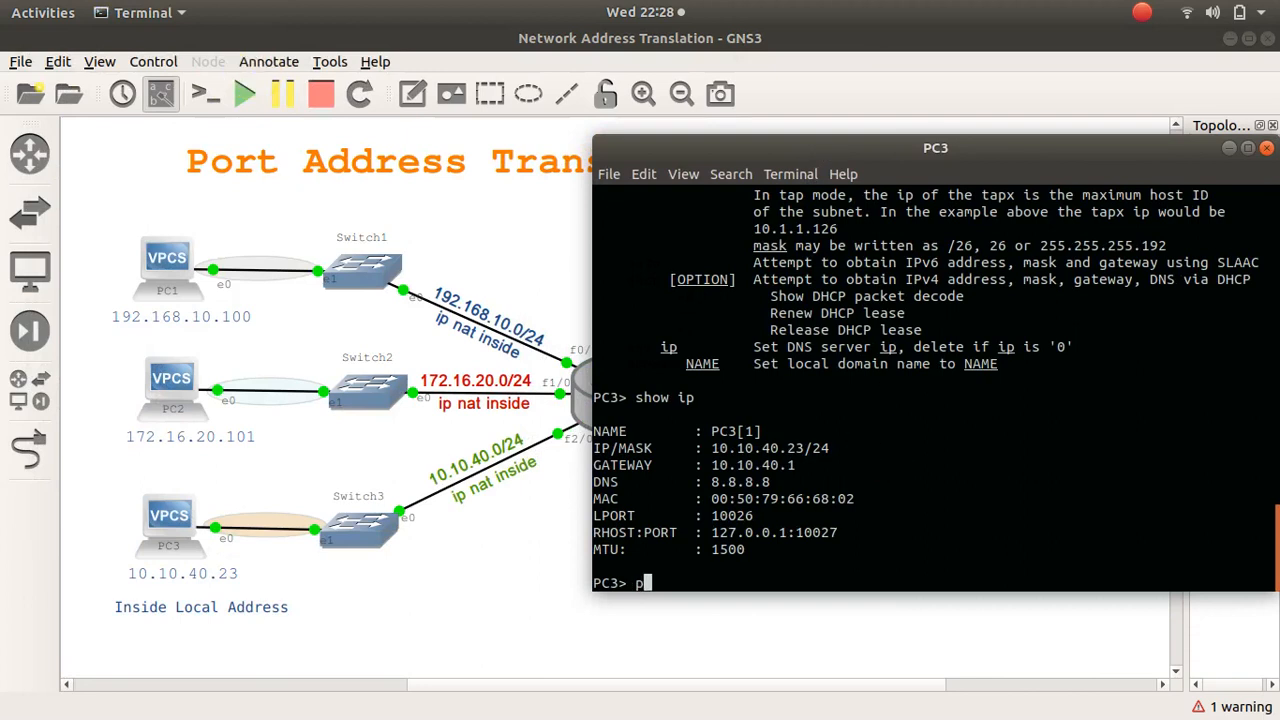
pyautogui.write('ing yaho')
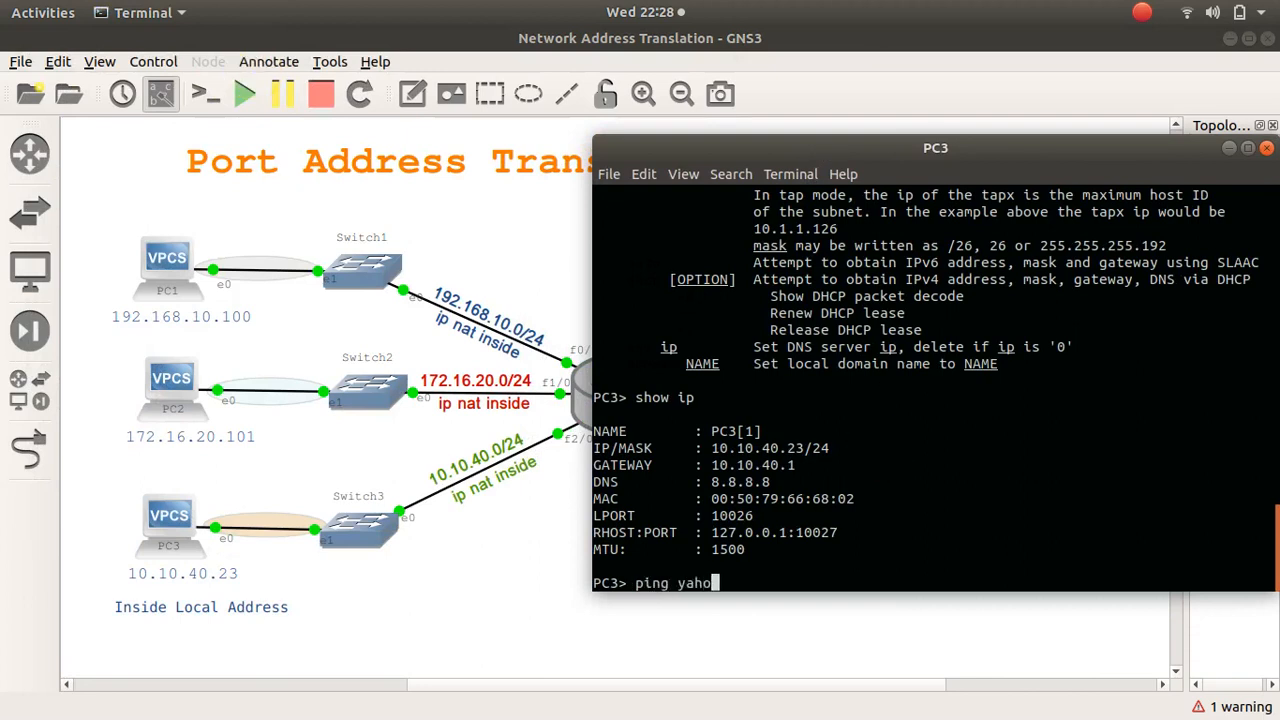
pyautogui.write('o.co')
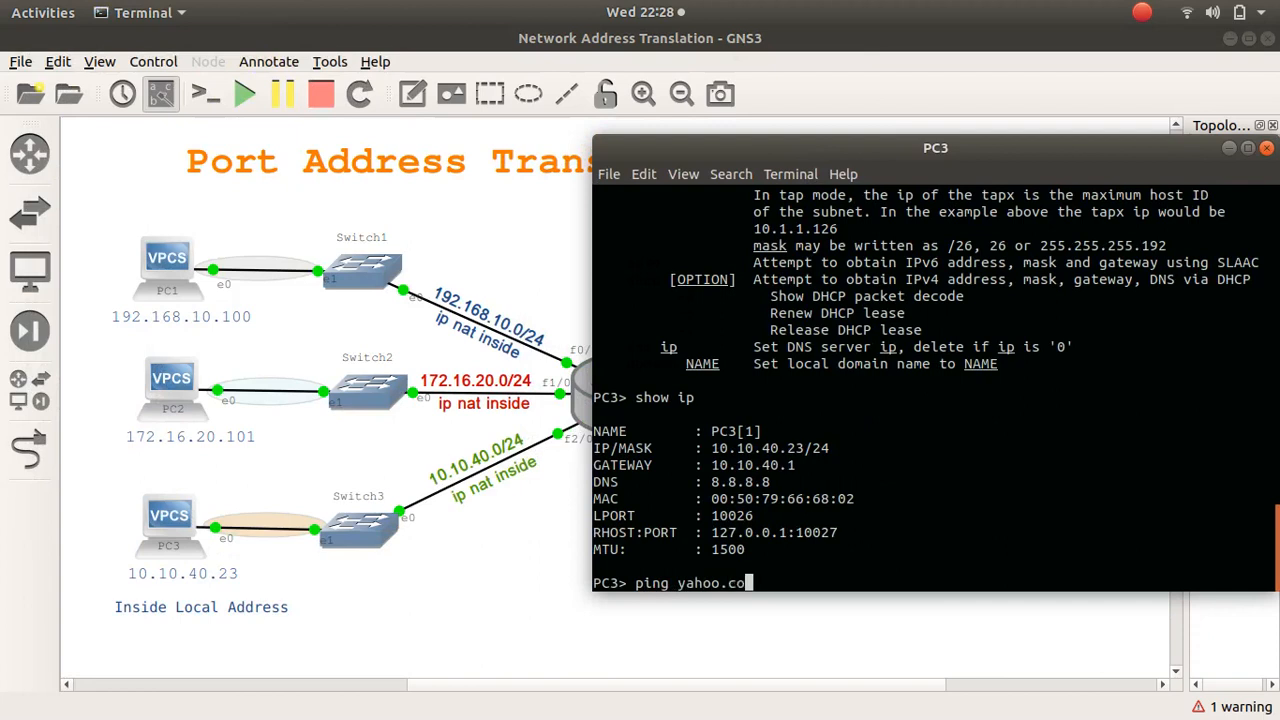
pyautogui.press('Return')
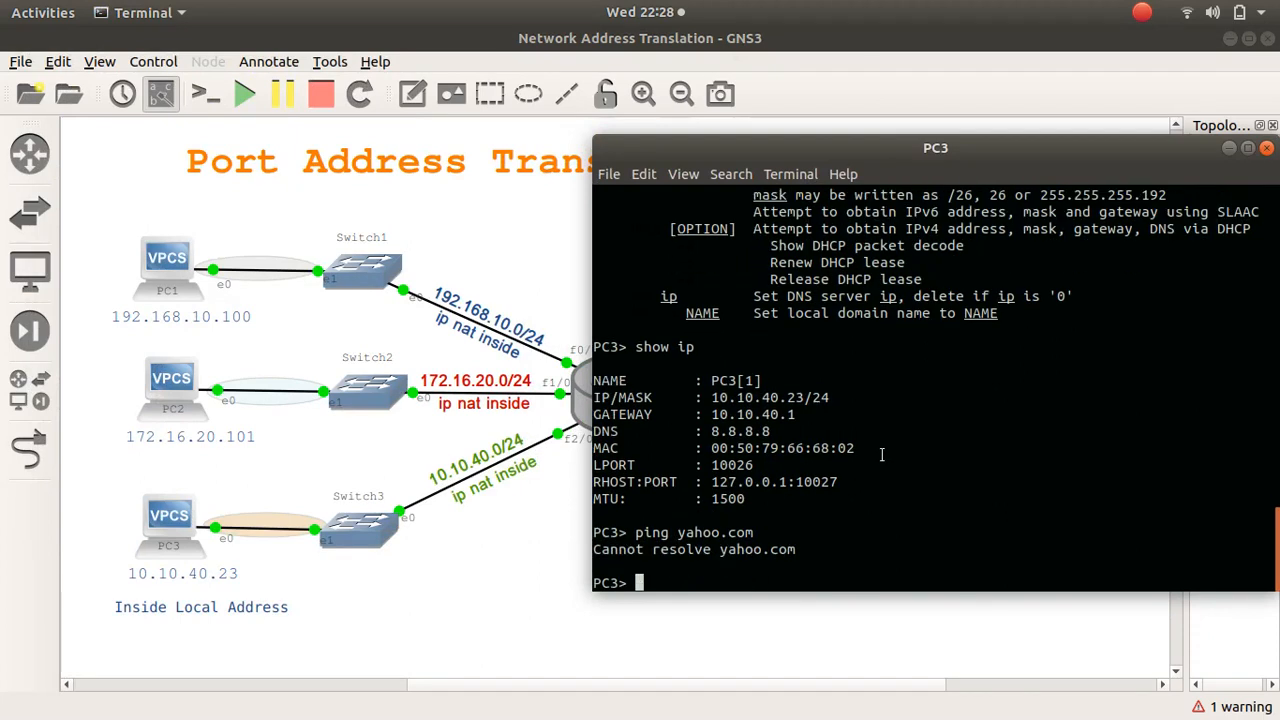
pyautogui.write('ping')
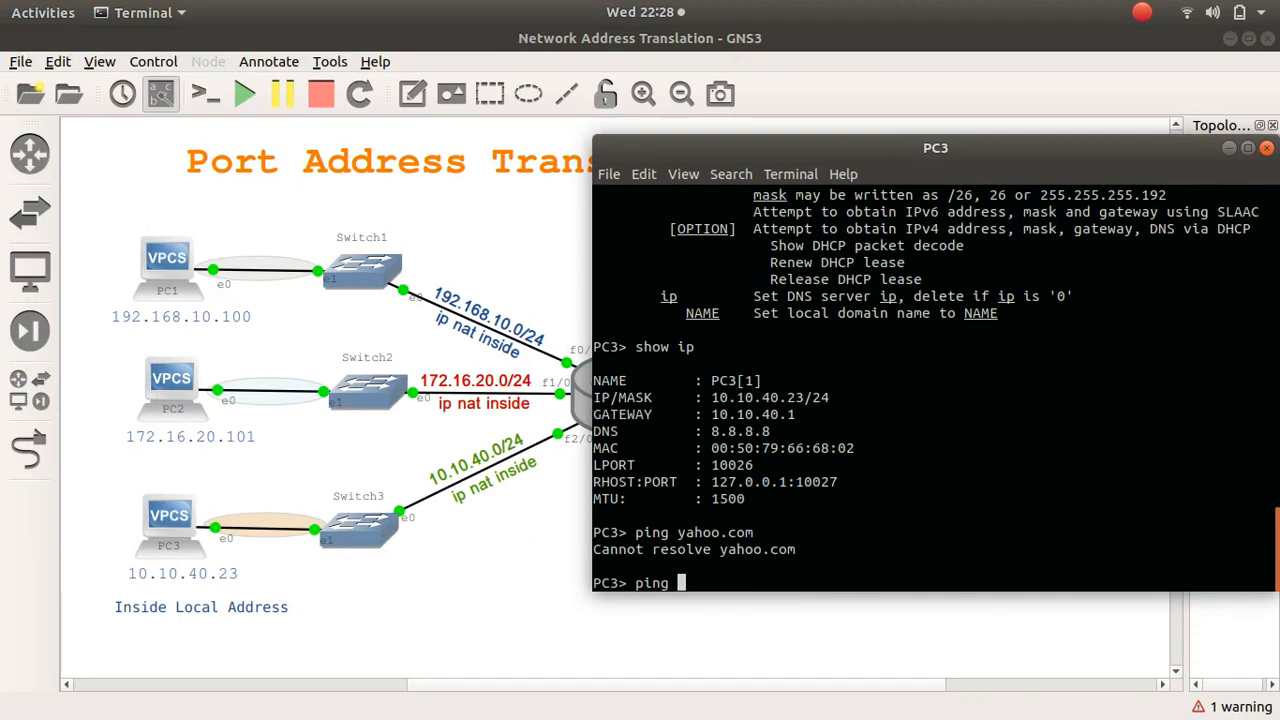
pyautogui.write('8.8.8.8')
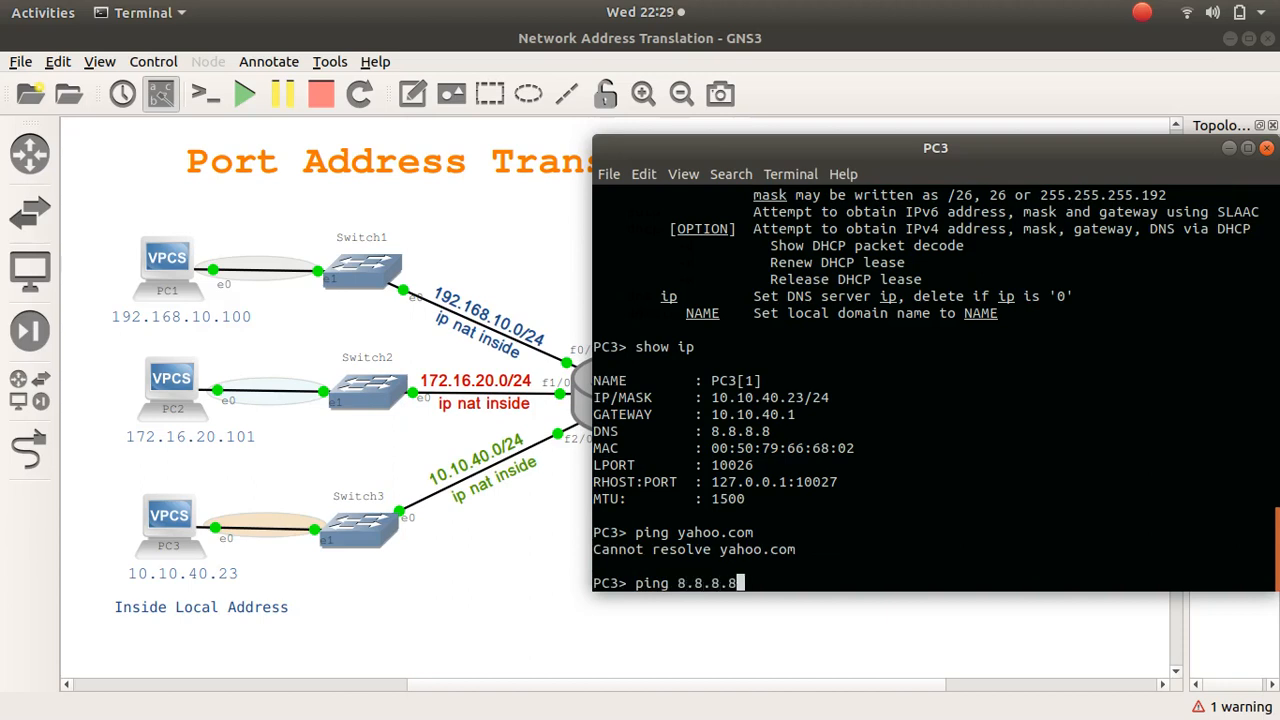
pyautogui.press('Return')
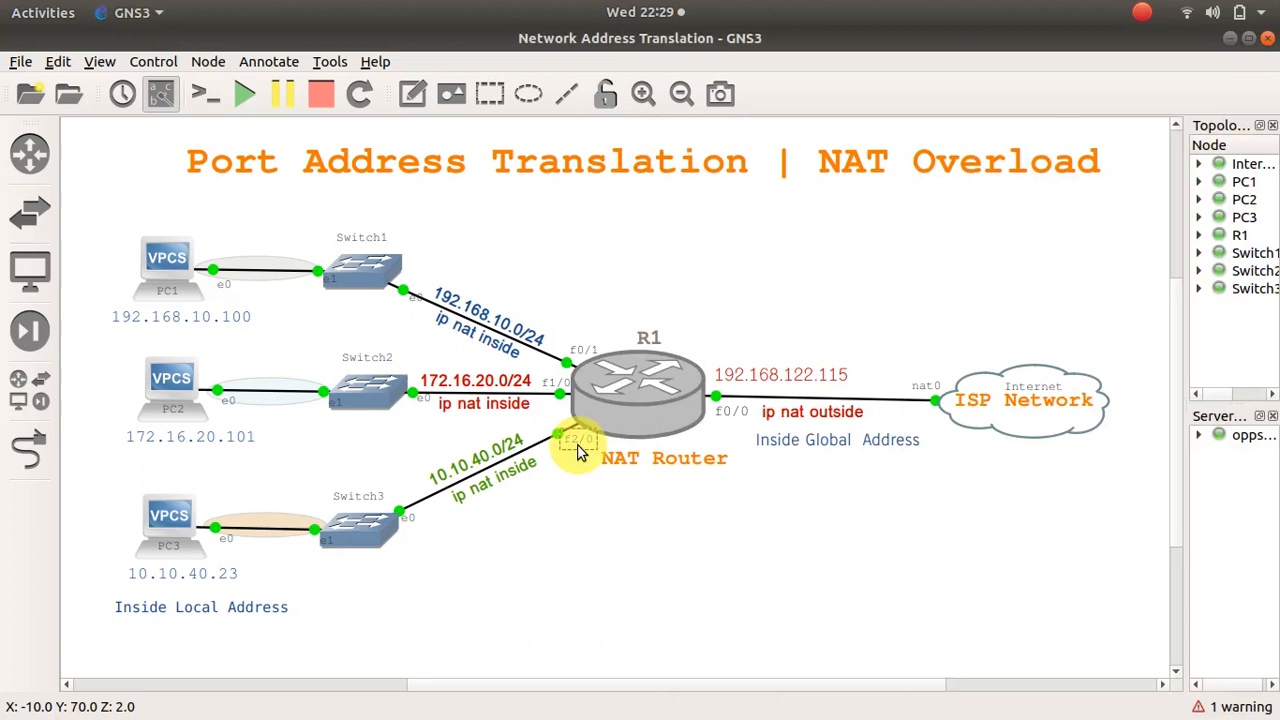
# Open R1's console and show running configs for interfaces f2/0 and f1/0.
pyautogui.doubleClick(637, 385)
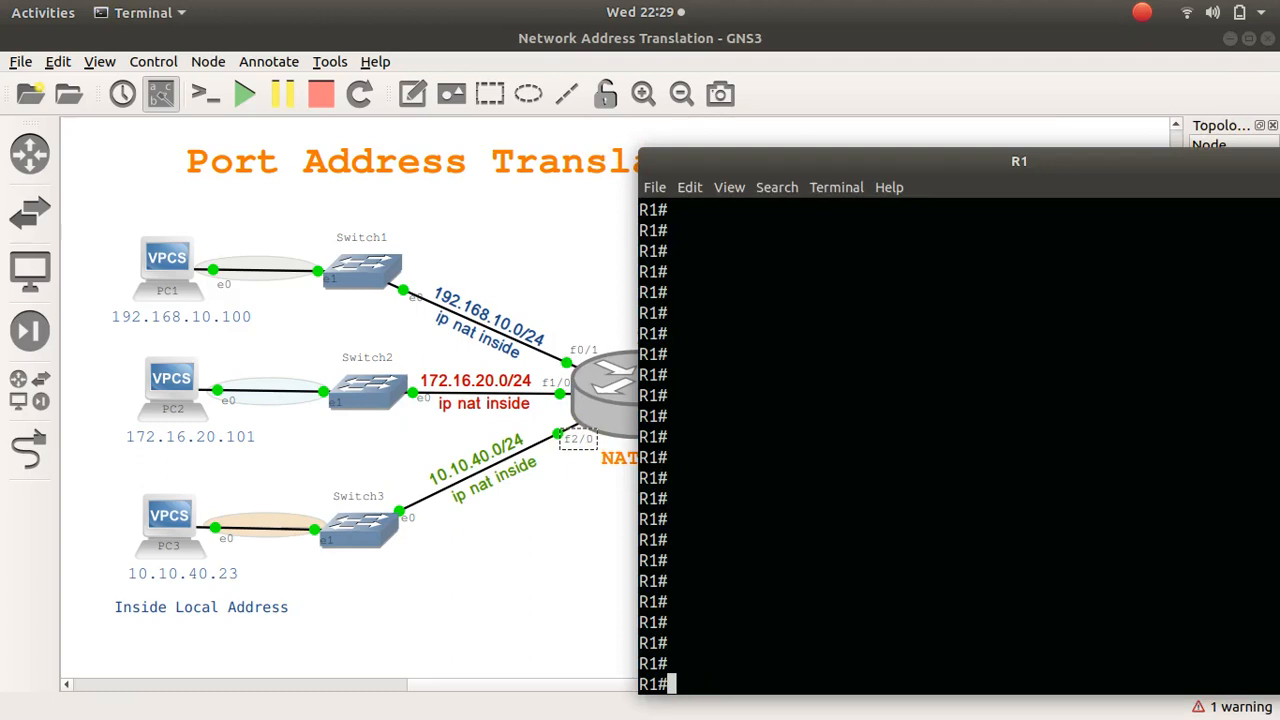
pyautogui.write('show run int')
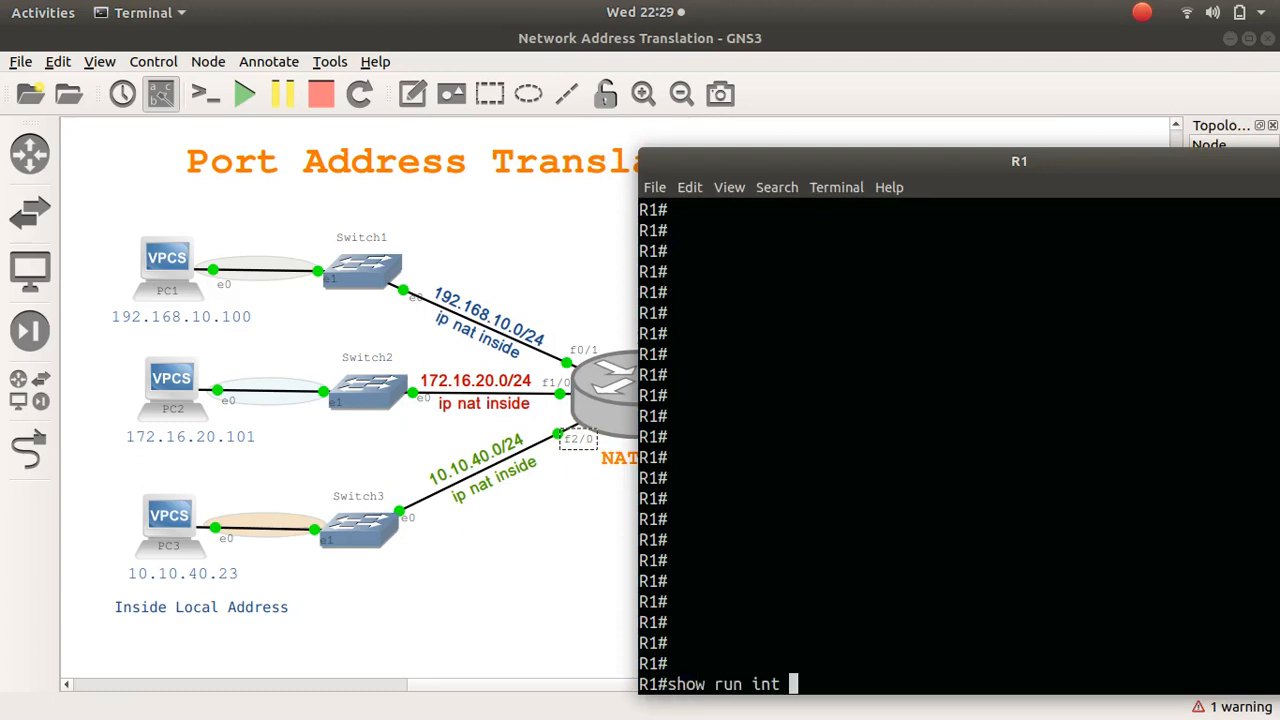
pyautogui.press('Return')
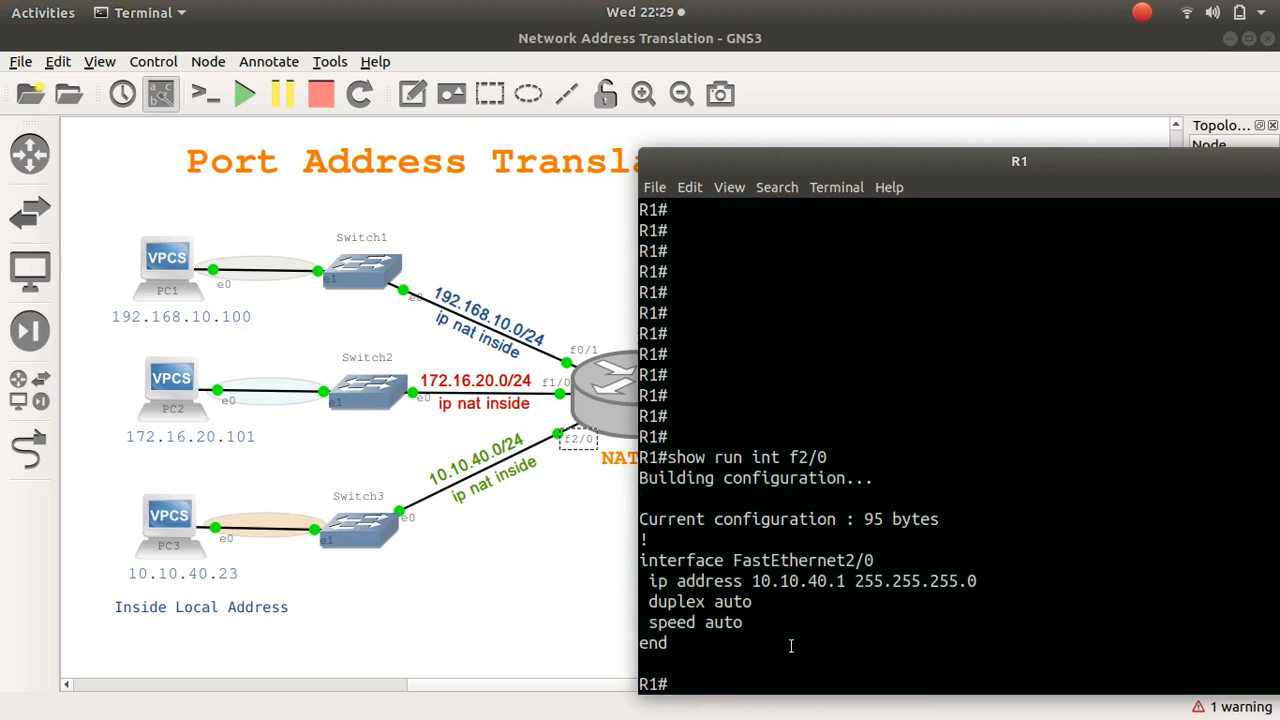
pyautogui.write('show run int f')
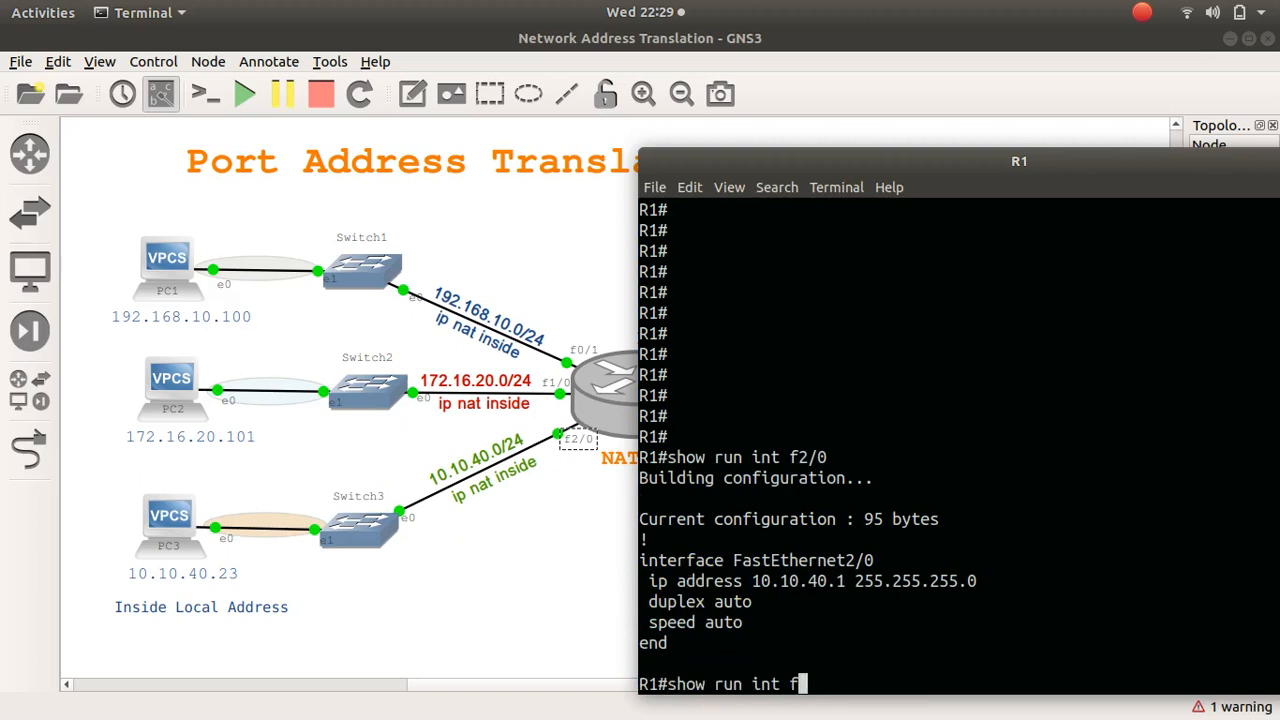
pyautogui.press('Return')
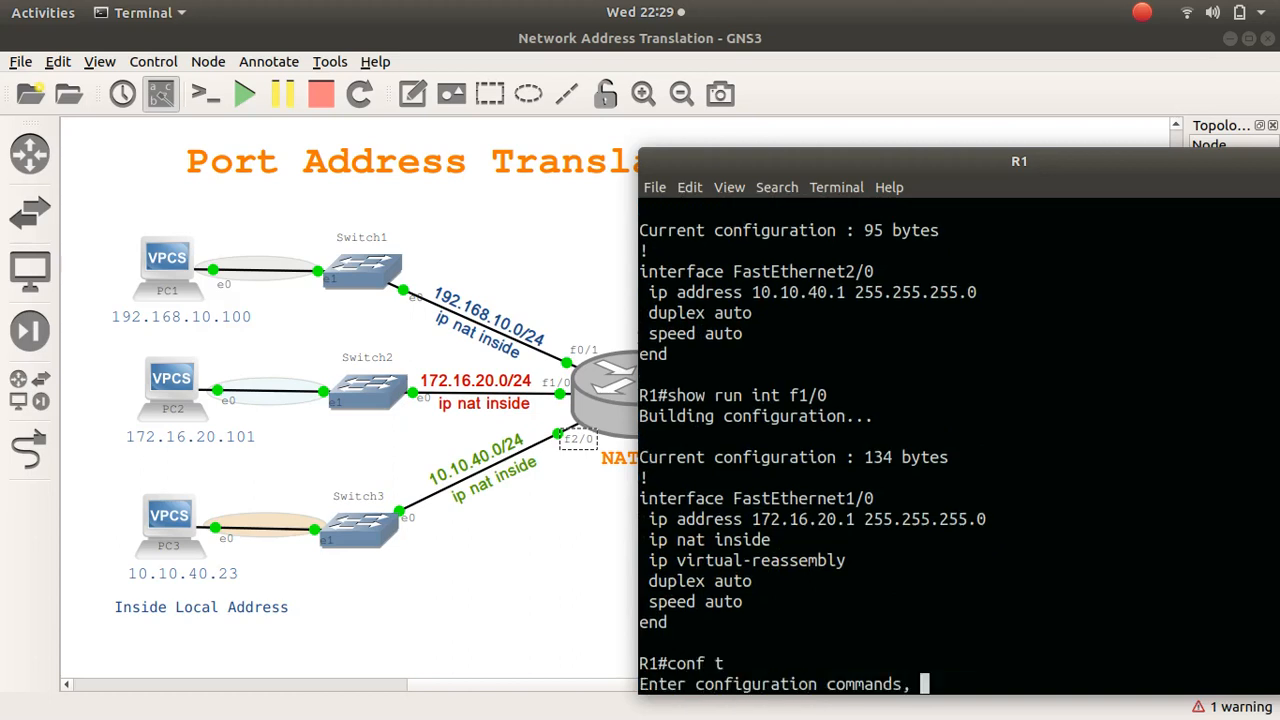
# Set 'ip nat inside' on R1's FastEthernet2/0 and begin copying the running config.
pyautogui.write('int f')
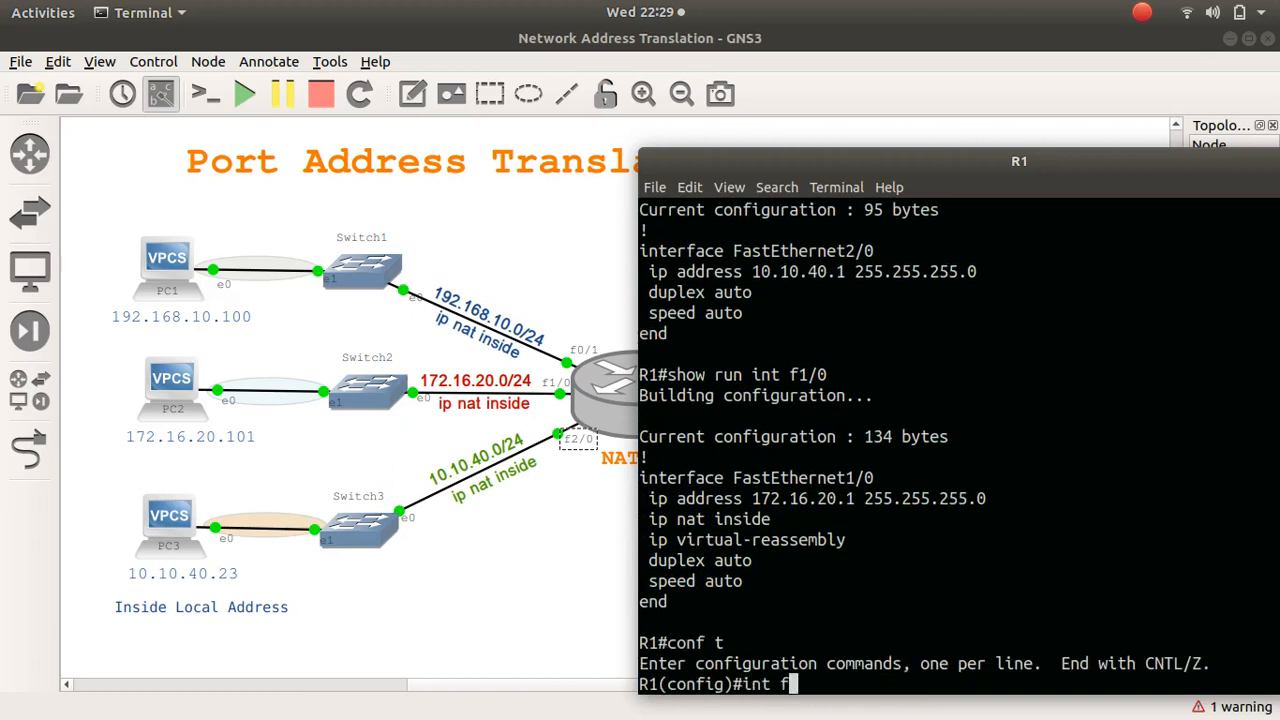
pyautogui.write('2/0')
pyautogui.write('ip')
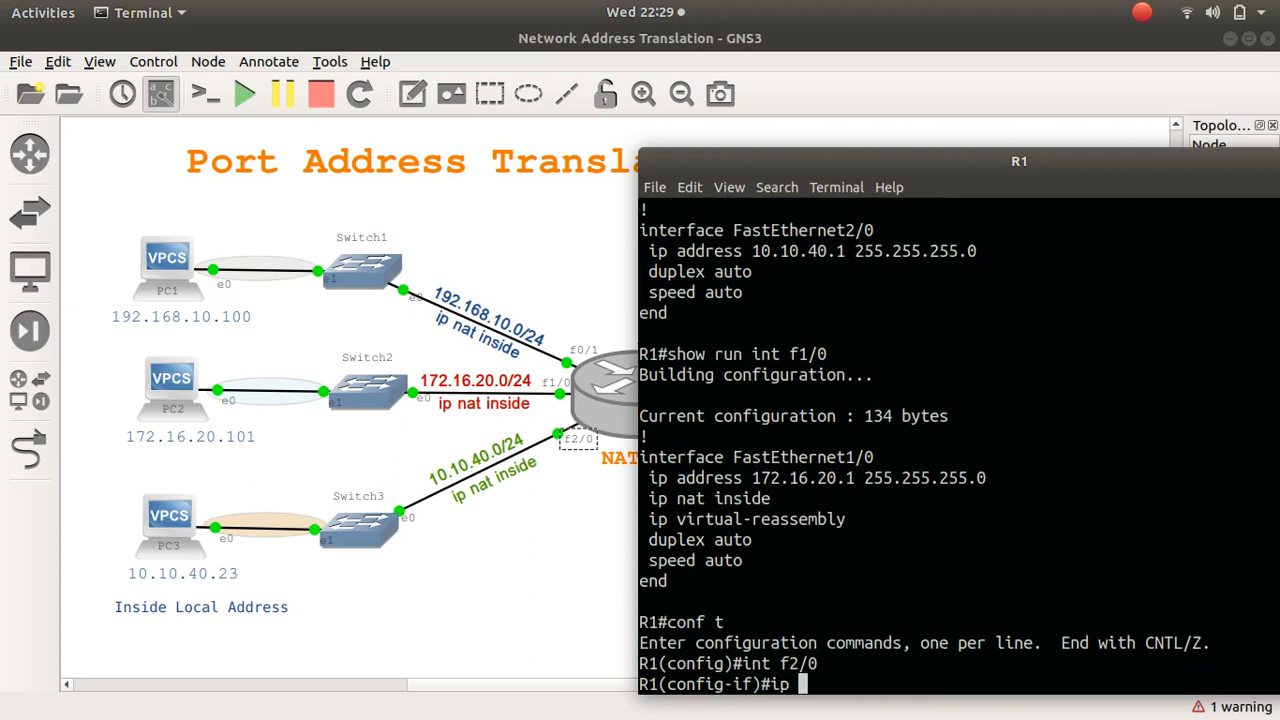
pyautogui.write('nat inside')
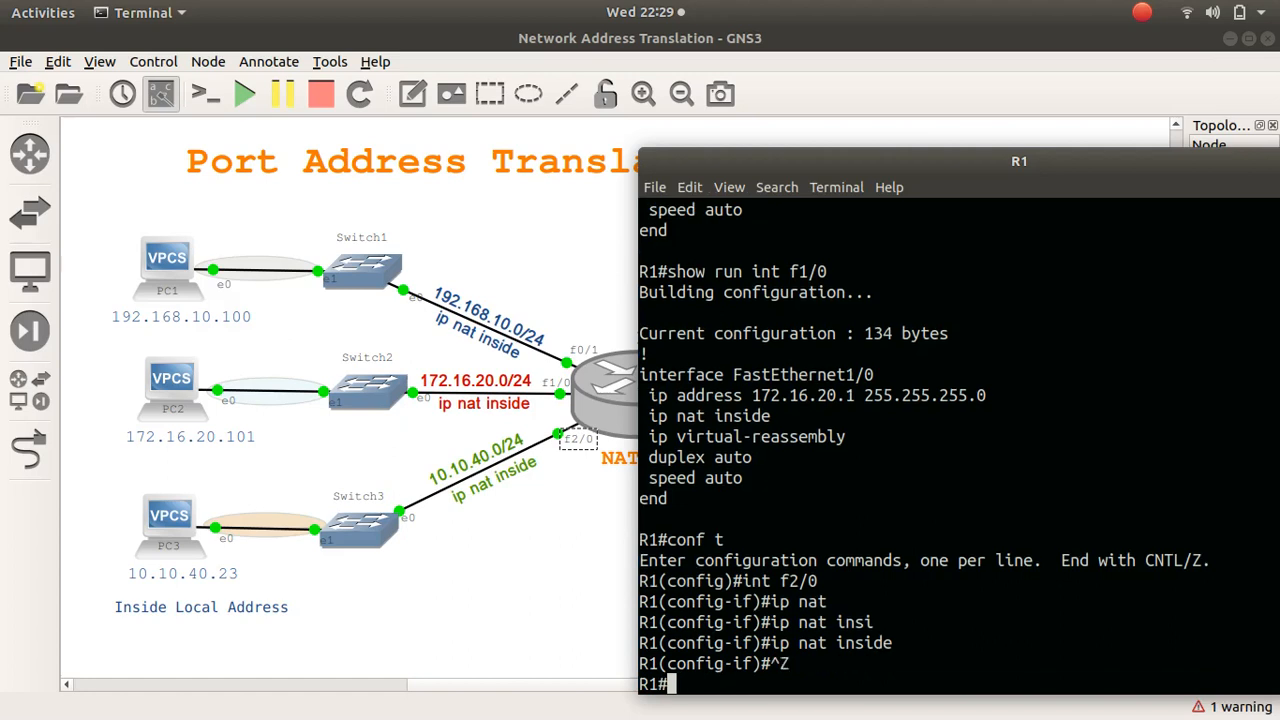
pyautogui.write('copy r')
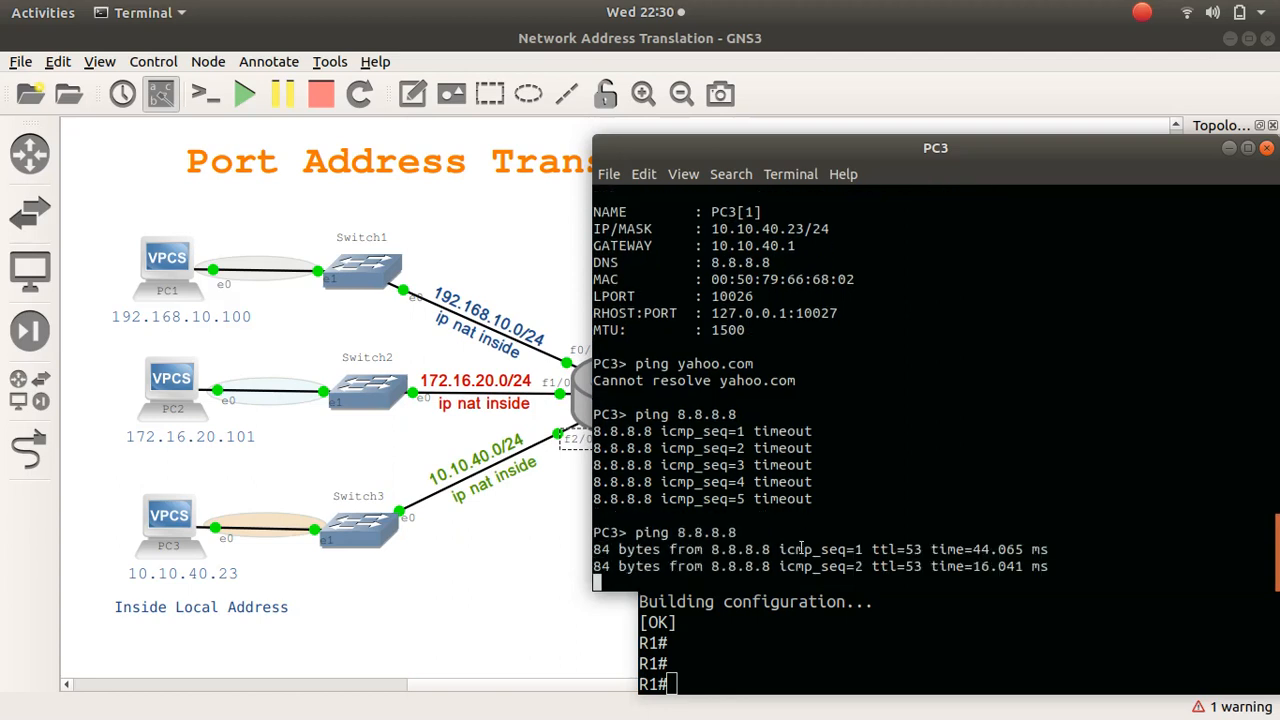
# Scroll down to see PC3's ping to 8.8.8.8 receive all five replies.
pyautogui.scroll(-3)
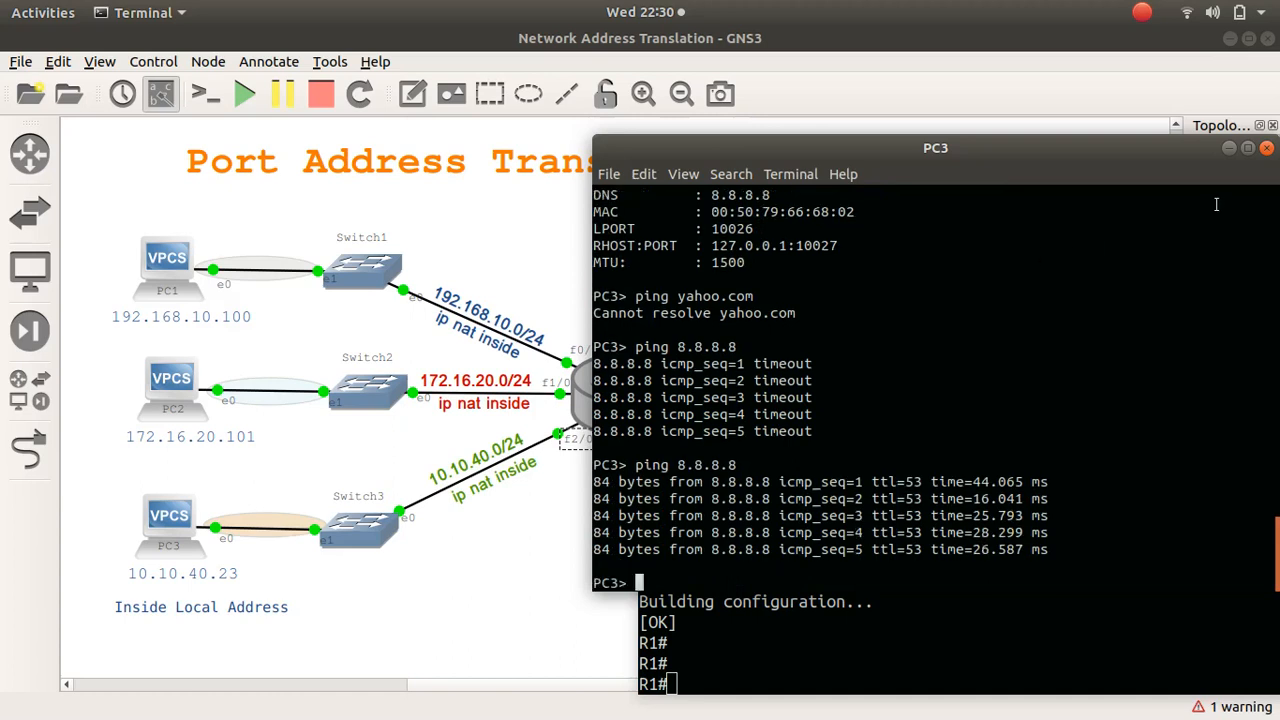
pyautogui.click(1019, 161)
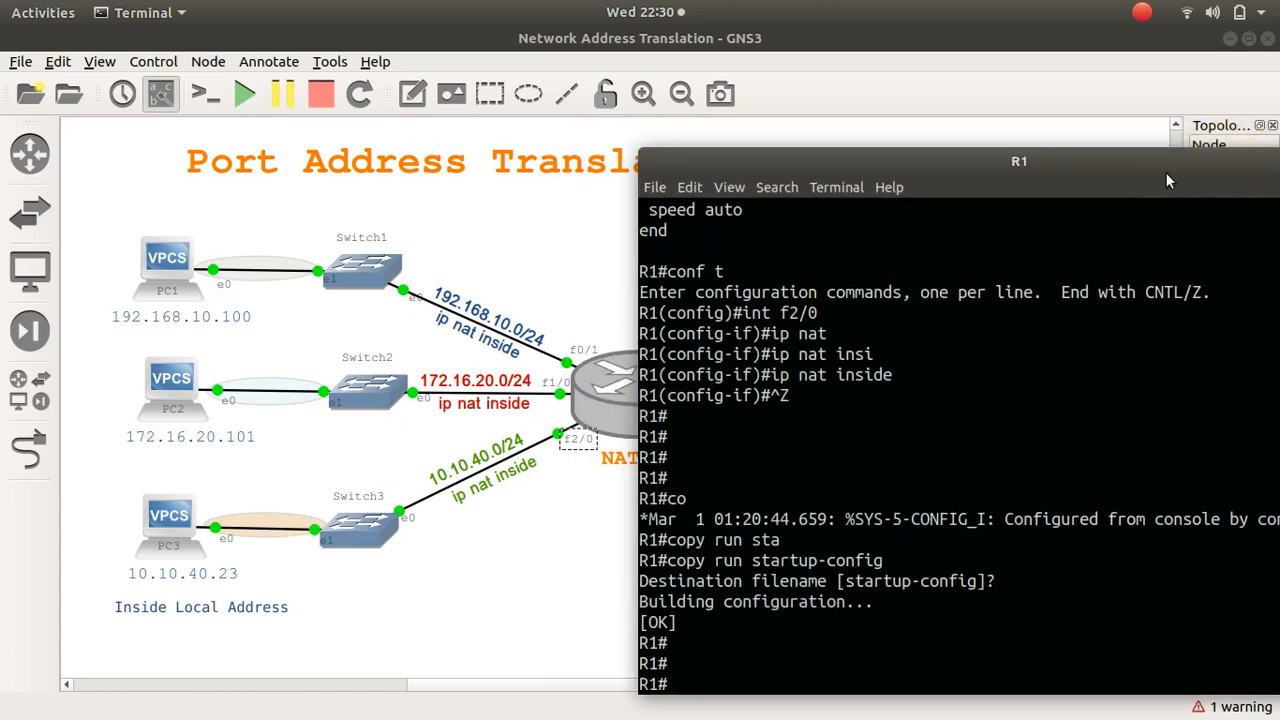
pyautogui.moveTo(1019, 161); pyautogui.dragTo(565, 186)
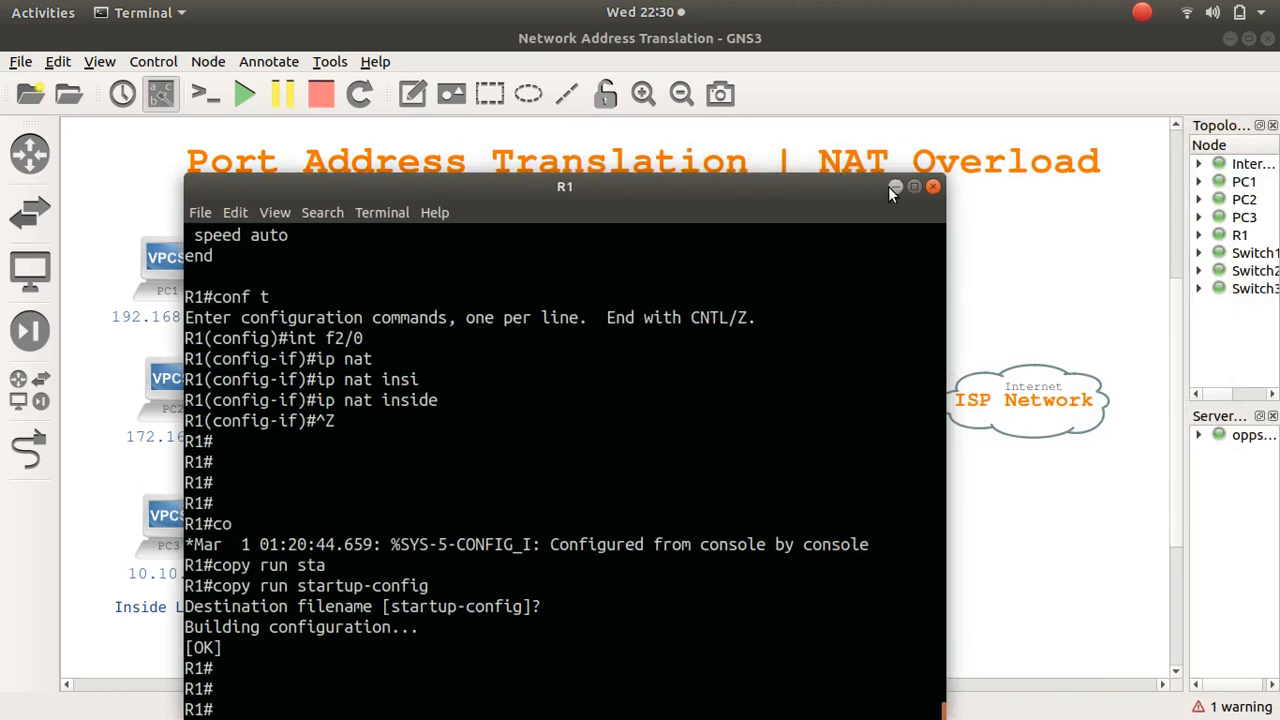
pyautogui.click(933, 186)
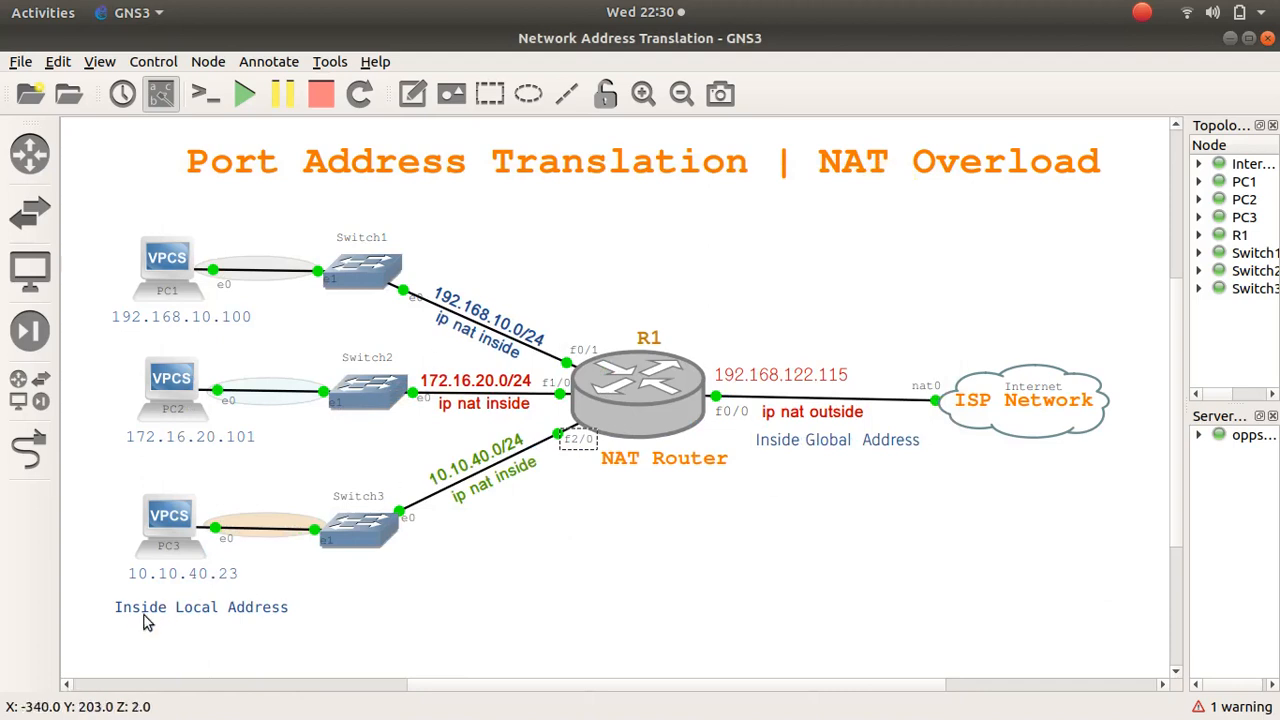
pyautogui.moveTo(372, 618)
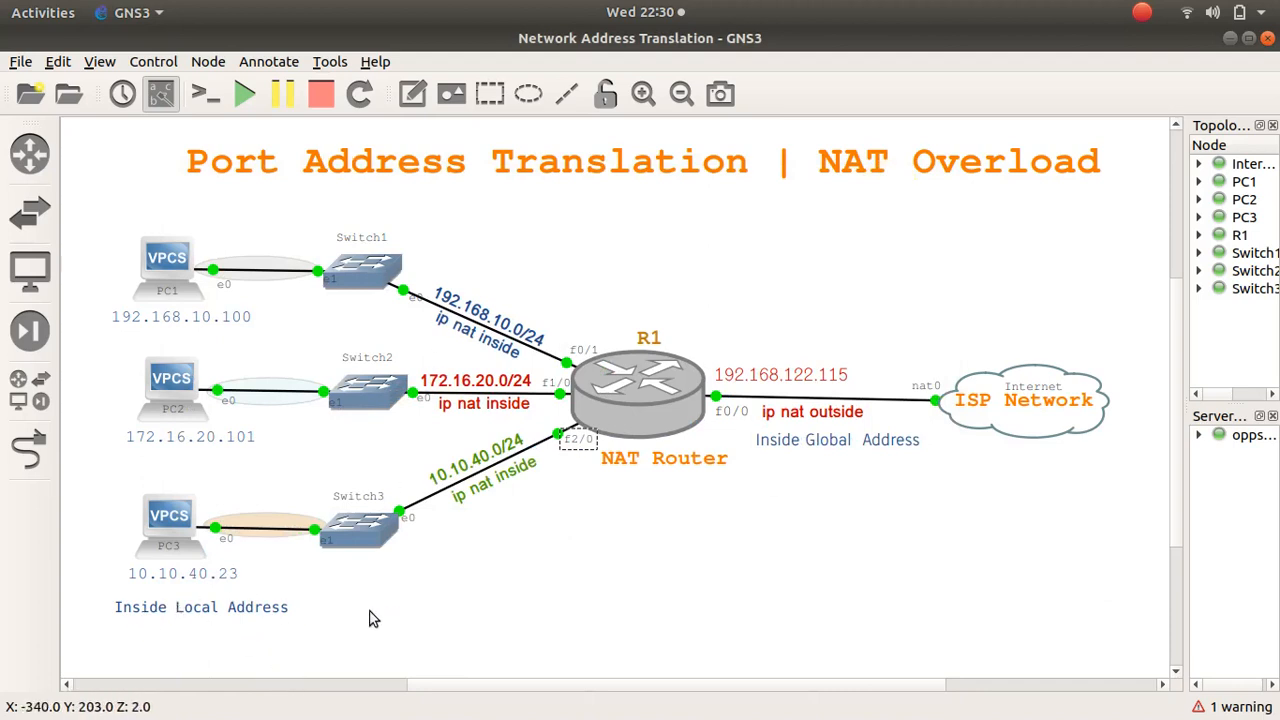
pyautogui.moveTo(445, 420)
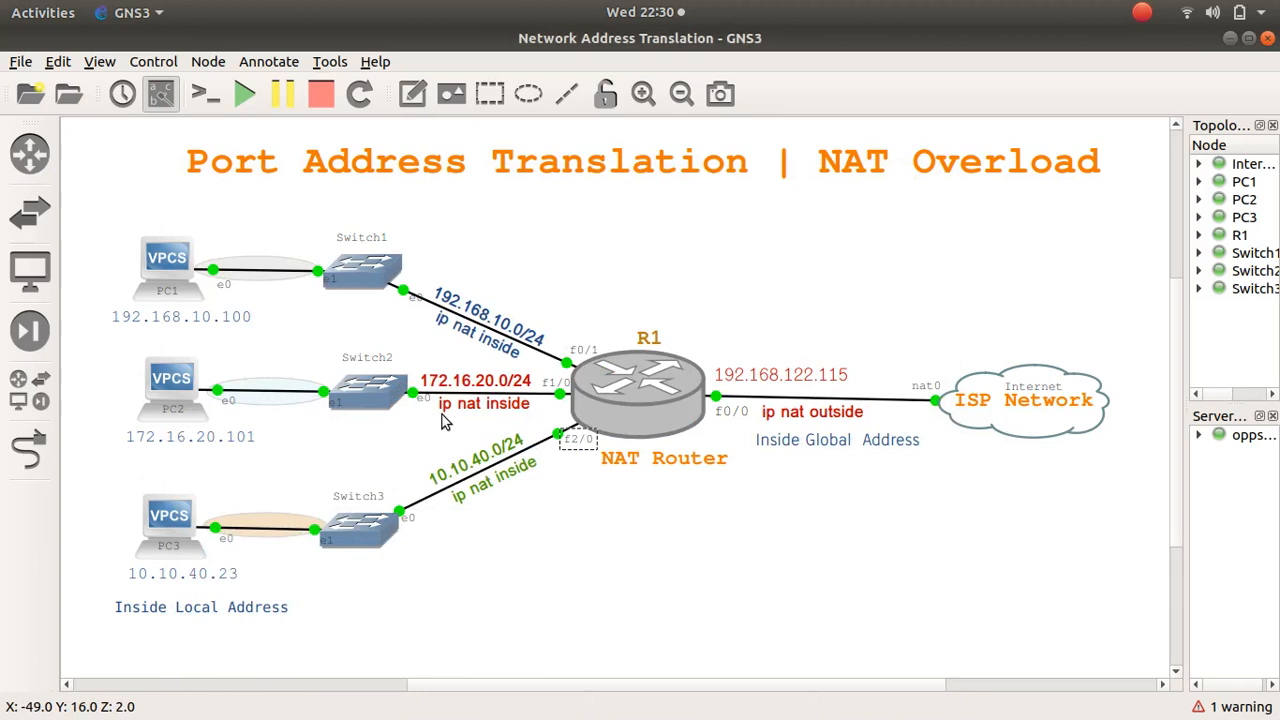
pyautogui.moveTo(485, 357)
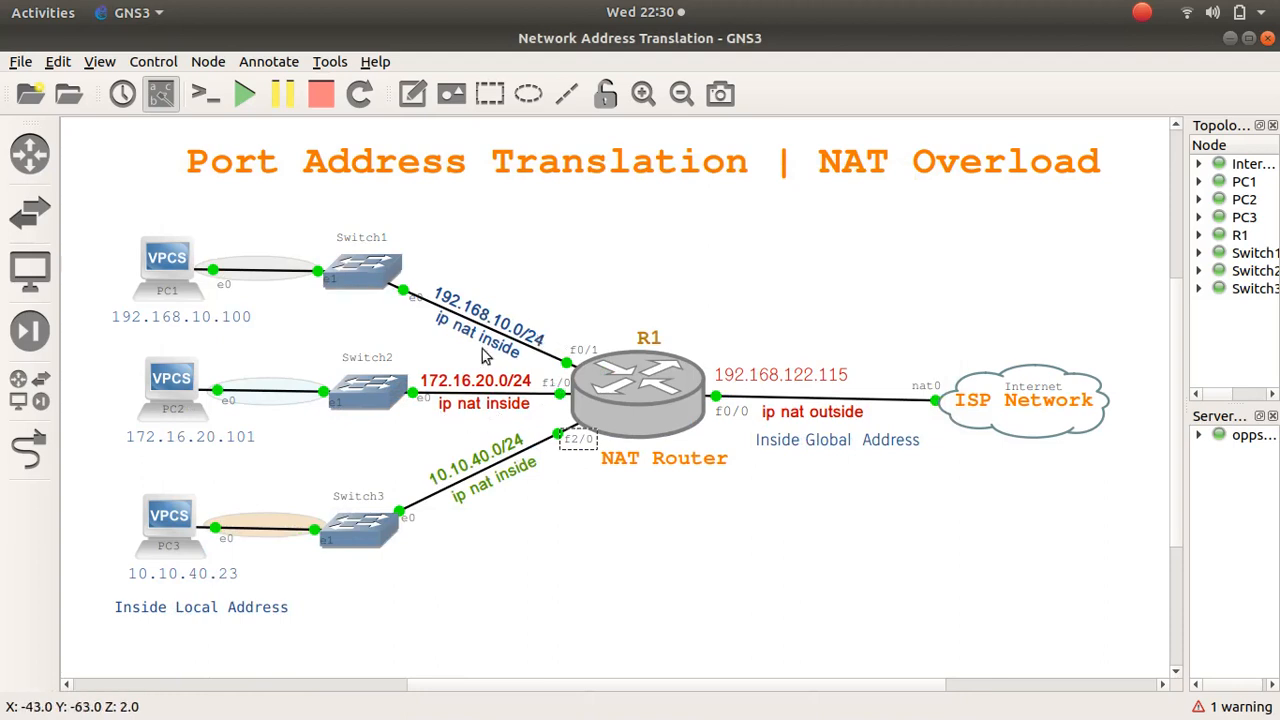
pyautogui.moveTo(503, 291)
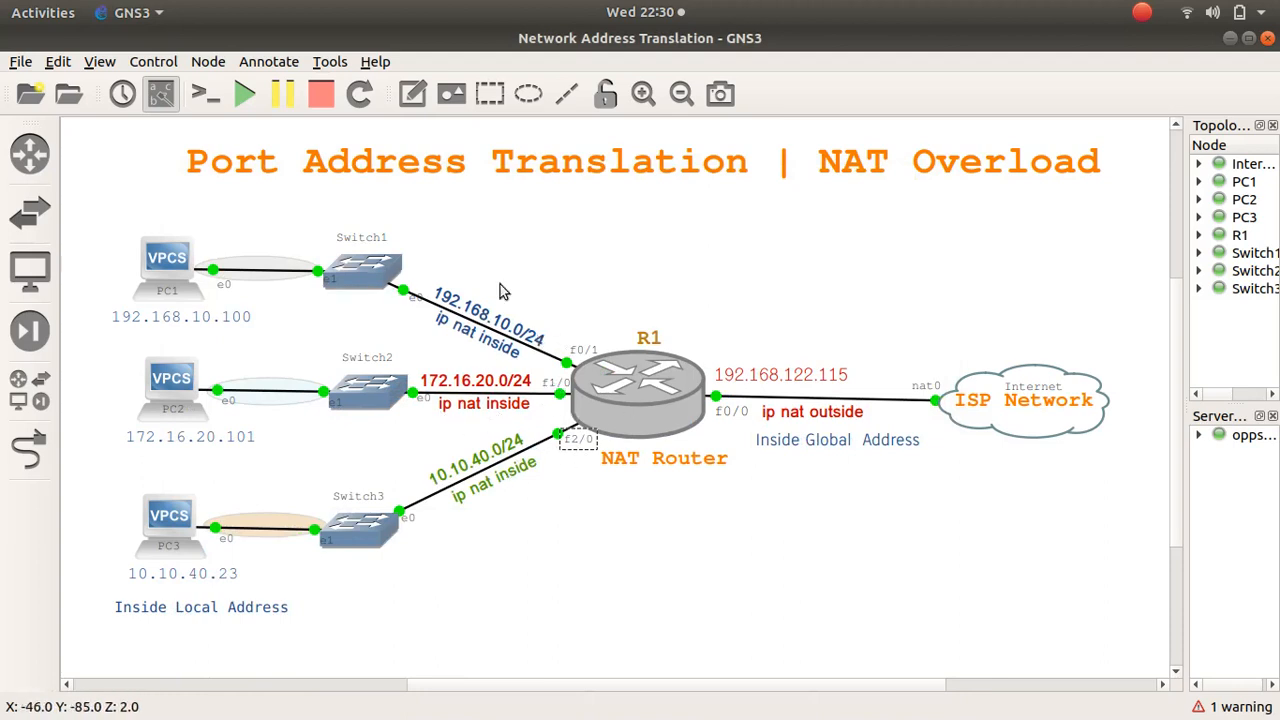
pyautogui.moveTo(107, 268)
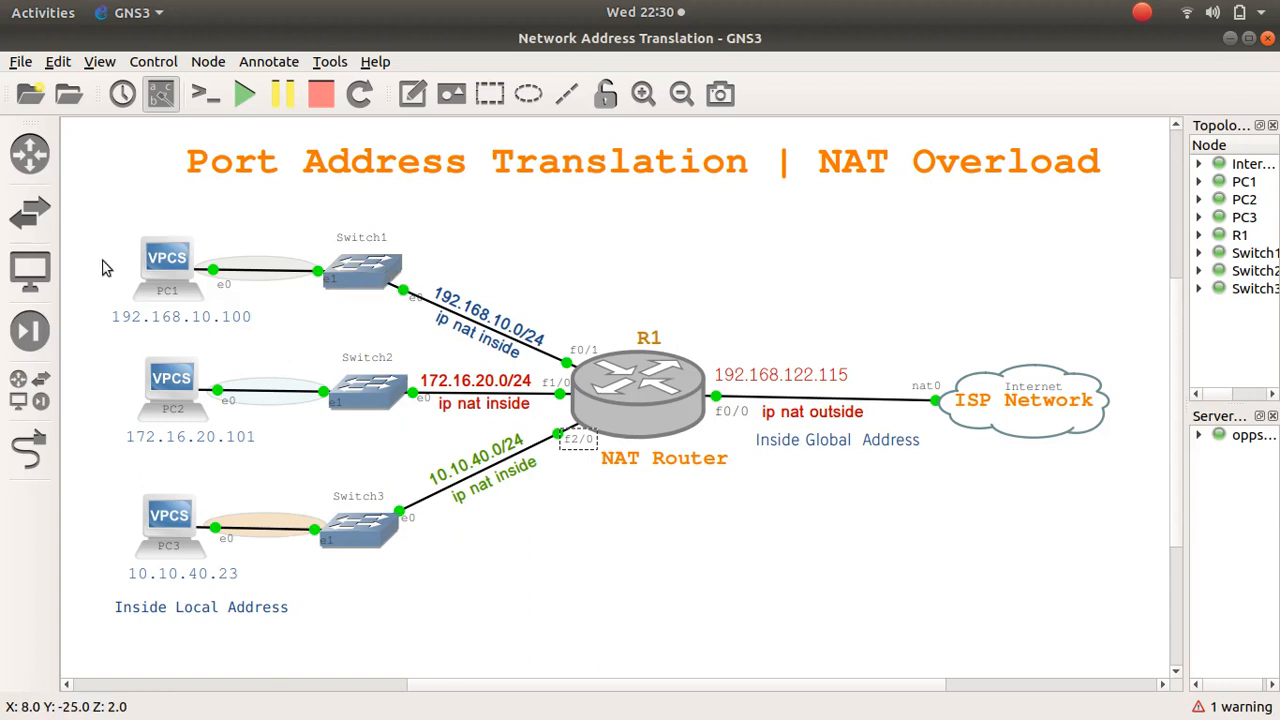
pyautogui.moveTo(762, 421)
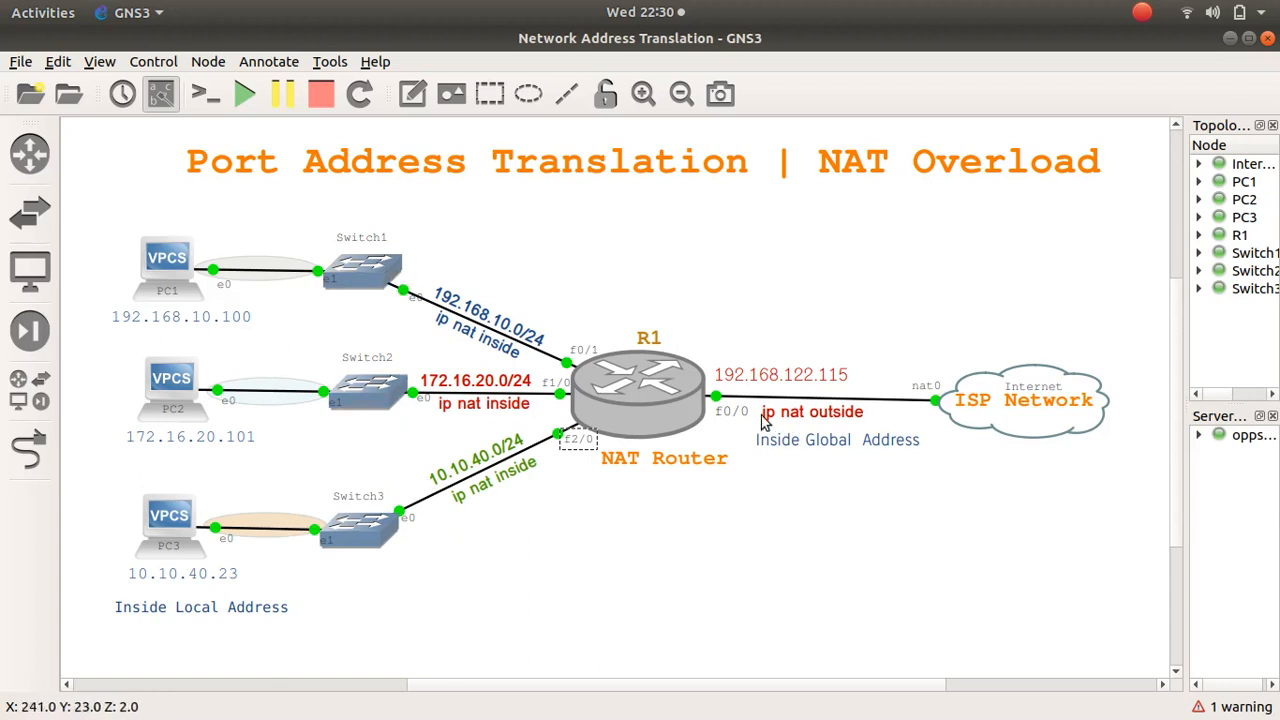
pyautogui.moveTo(1020, 417)
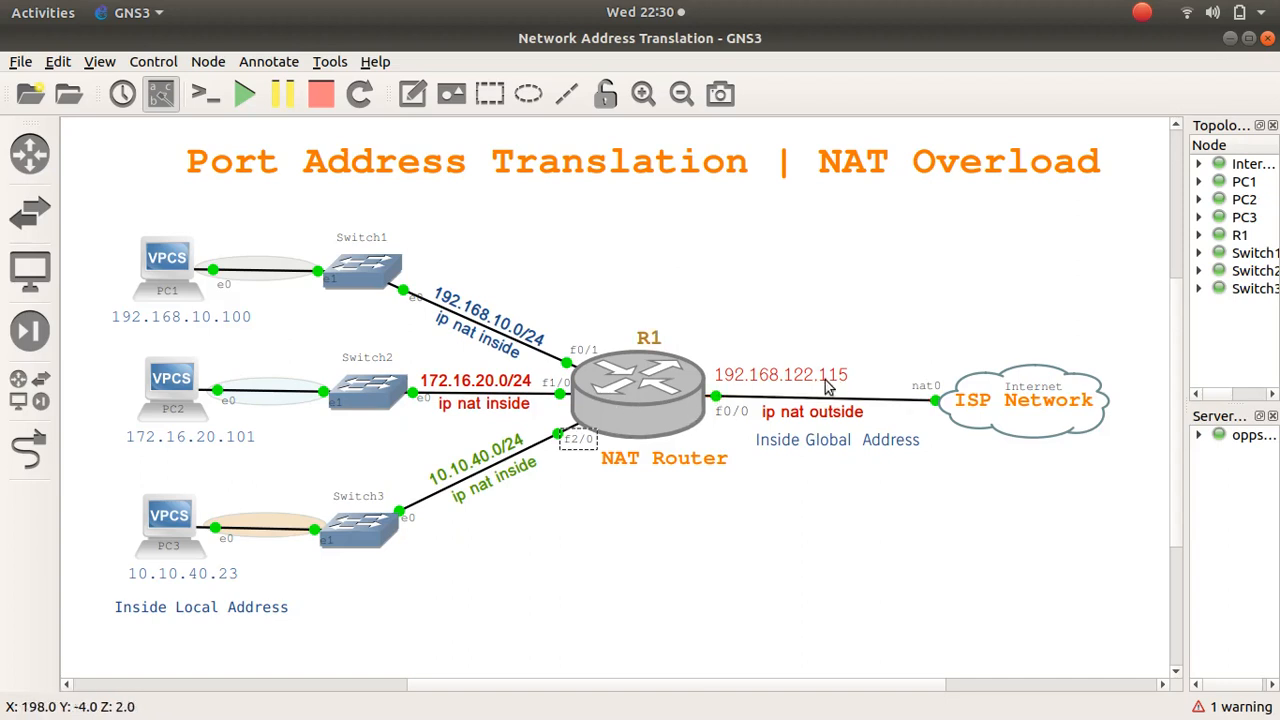
pyautogui.moveTo(778, 375)
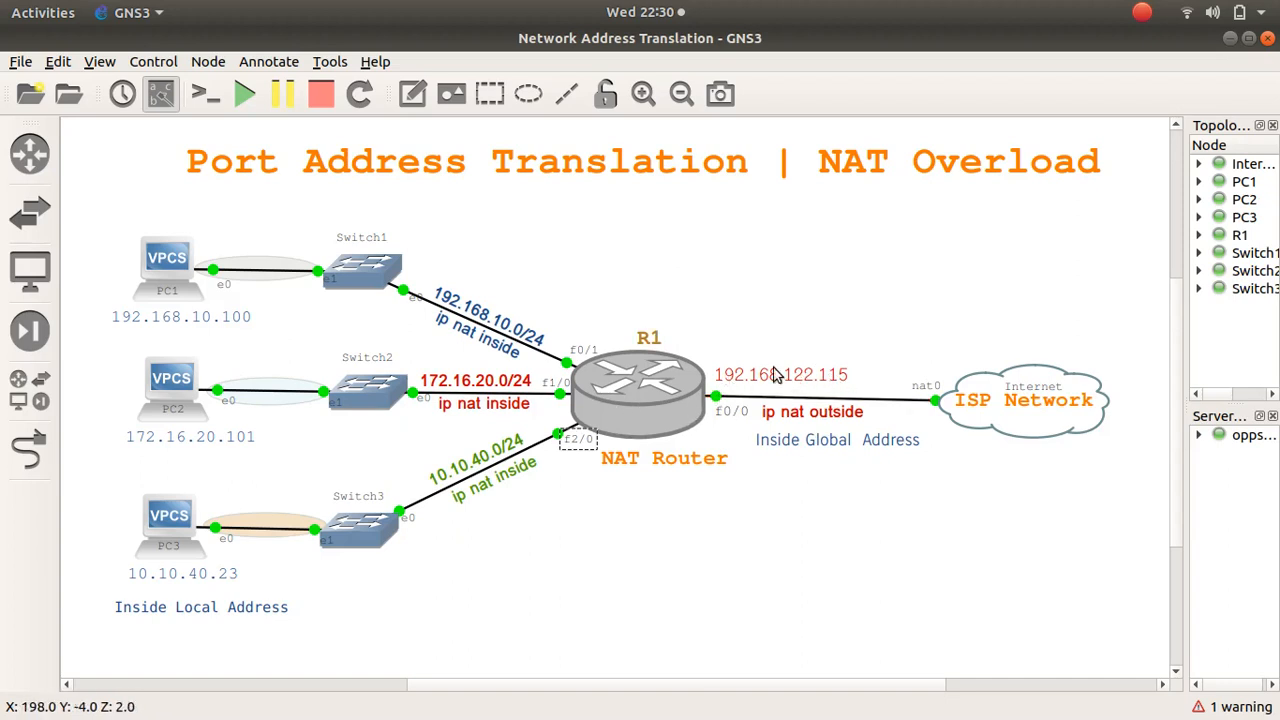
pyautogui.moveTo(795, 418)
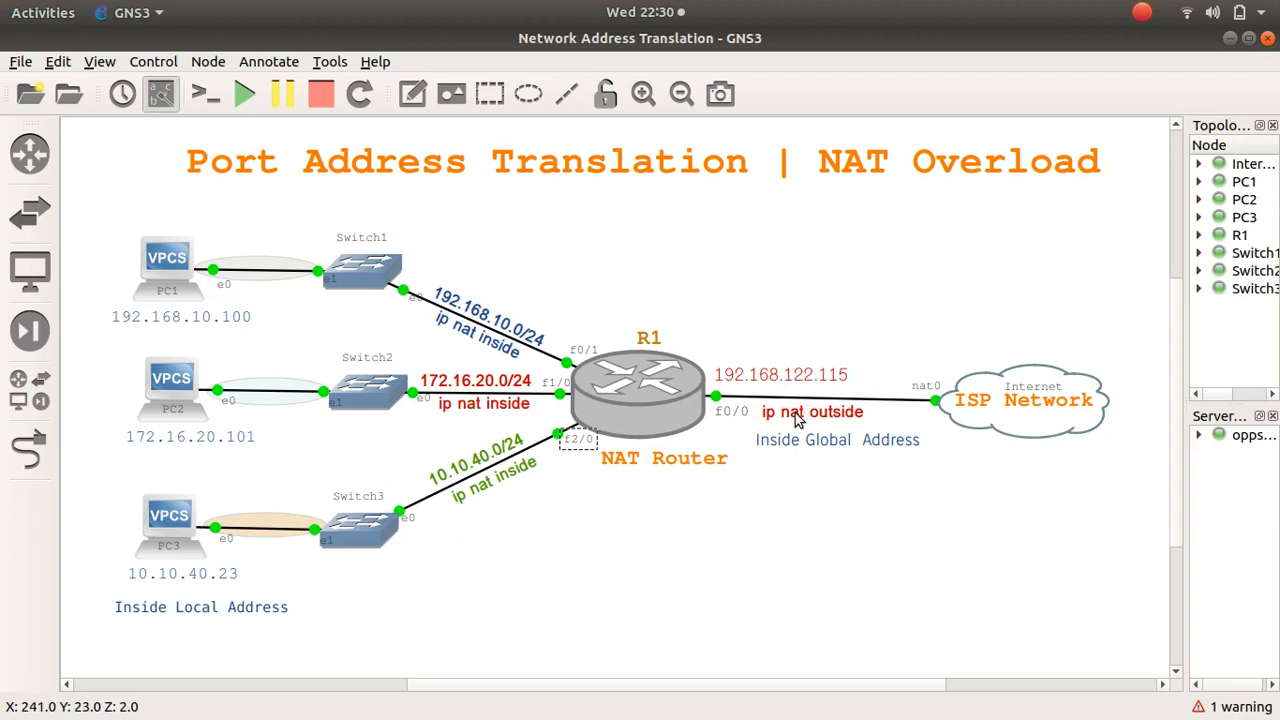
pyautogui.moveTo(848, 388)
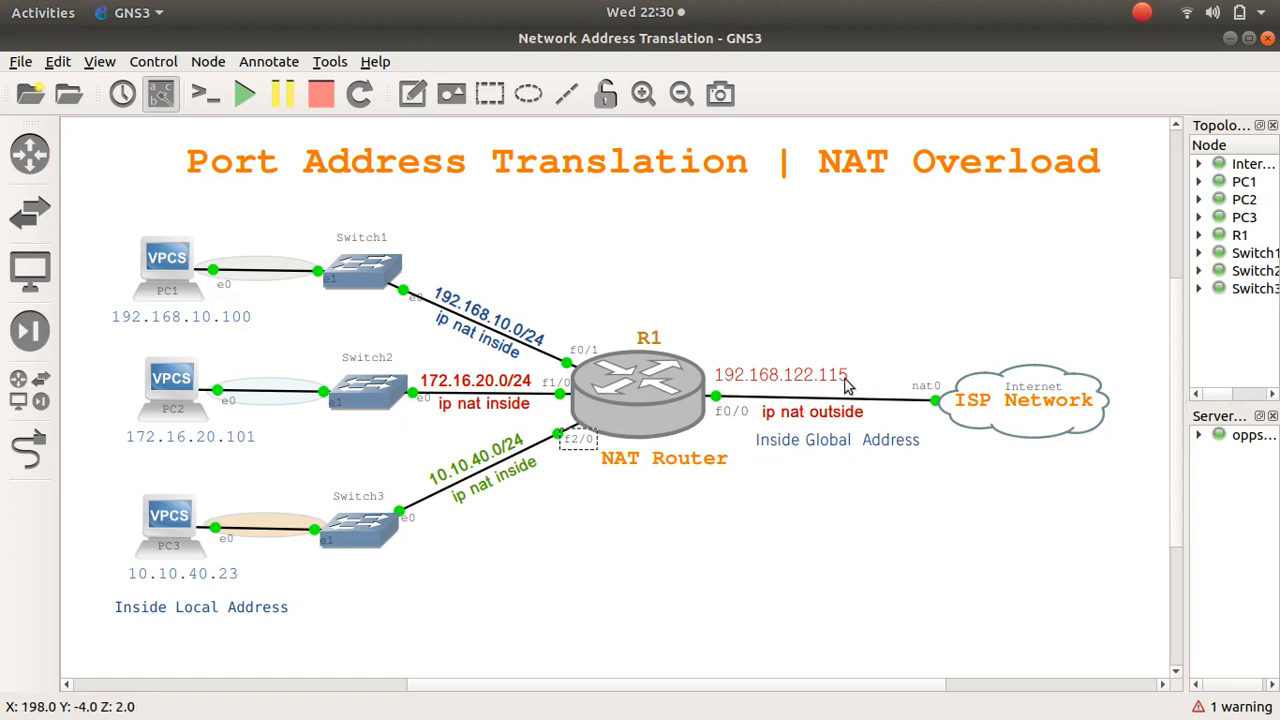
pyautogui.moveTo(888, 388)
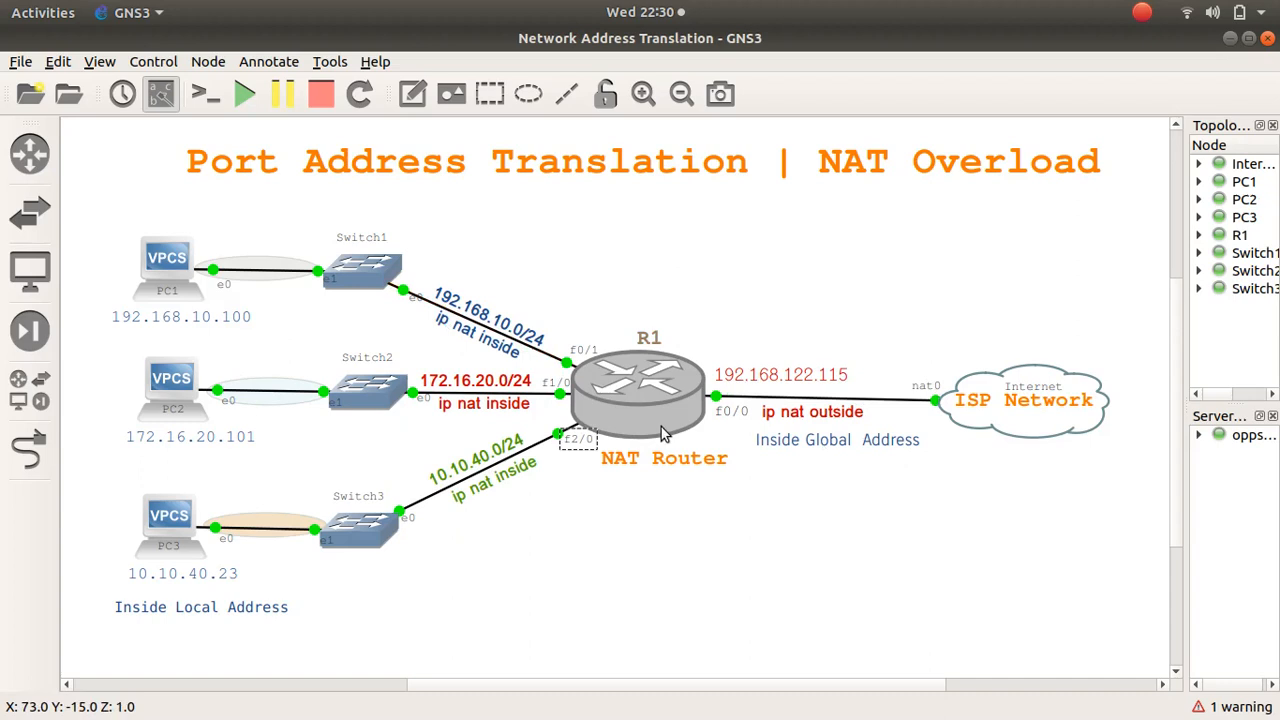
pyautogui.moveTo(655, 385)
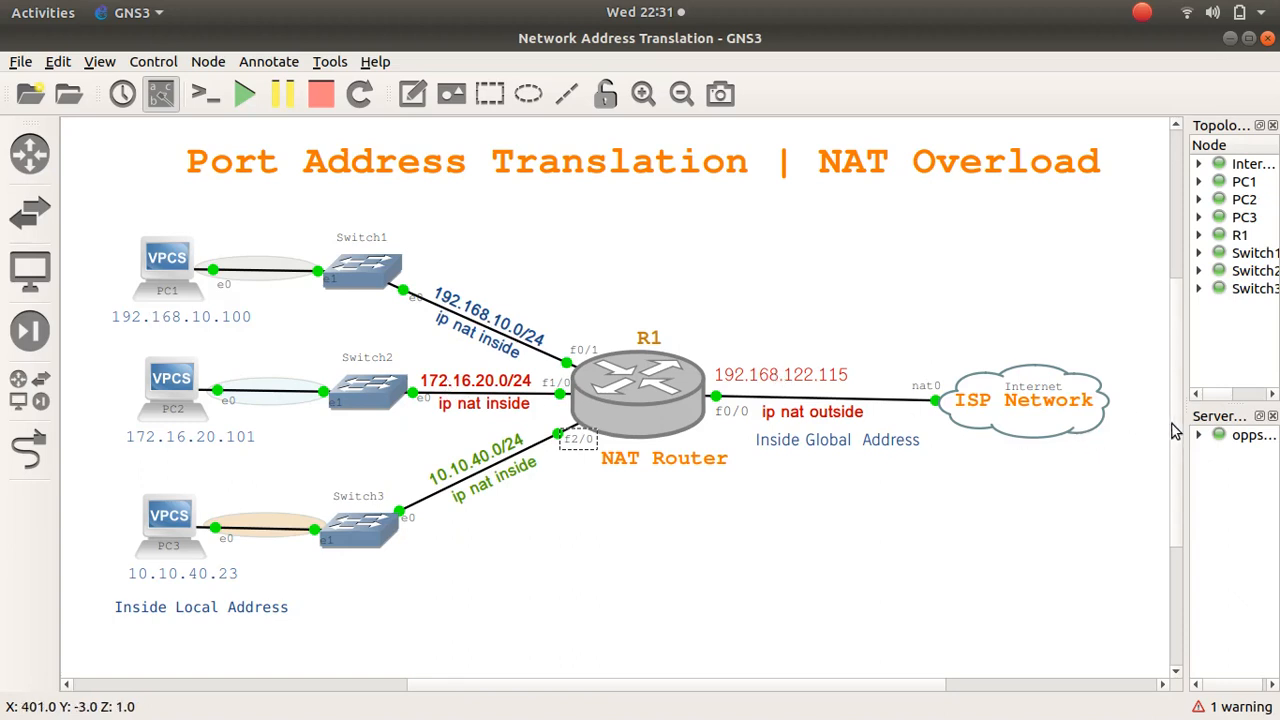
# Scroll the canvas to the NAT overload notes: overload rule and access-list 7.
pyautogui.scroll(-3)
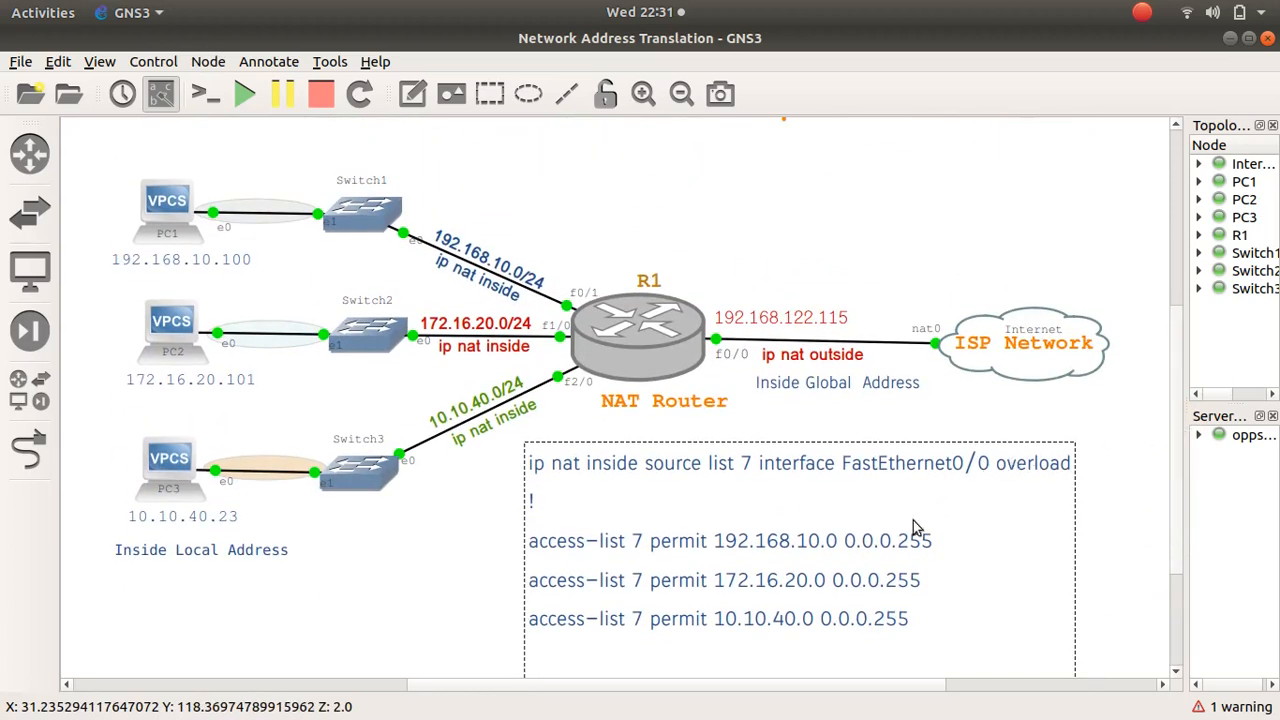
pyautogui.moveTo(808, 386)
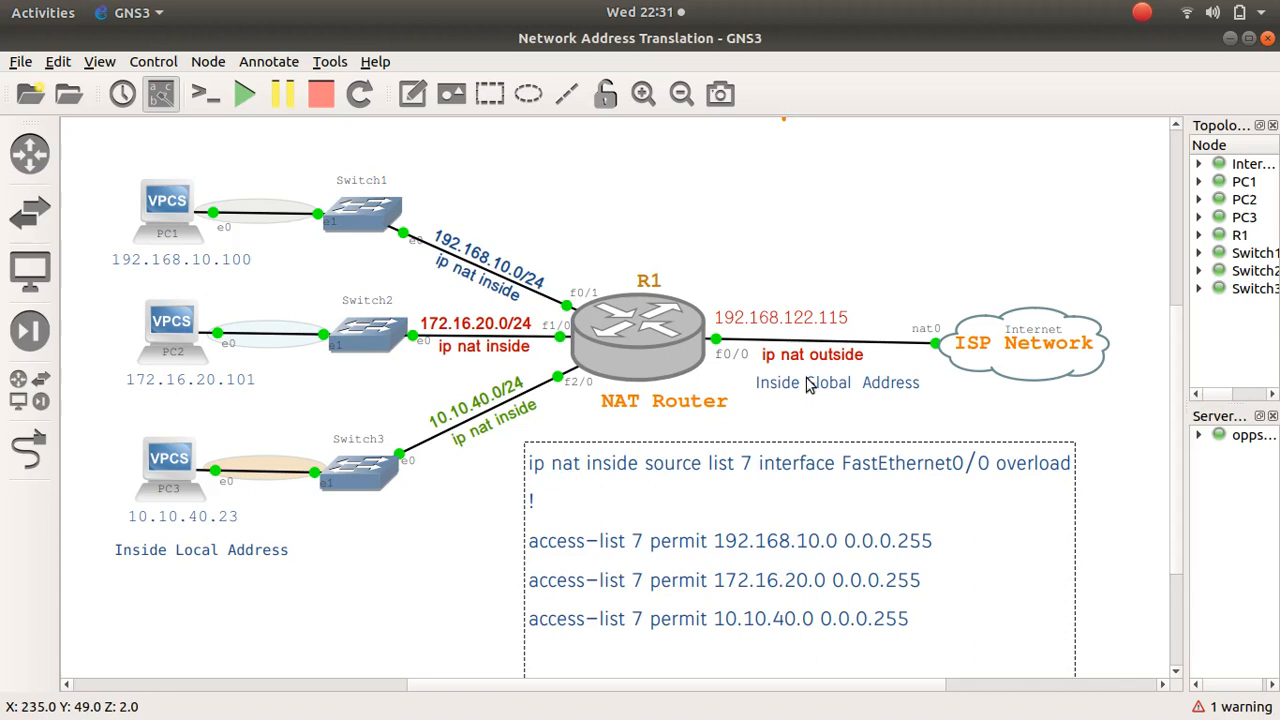
pyautogui.moveTo(557, 278)
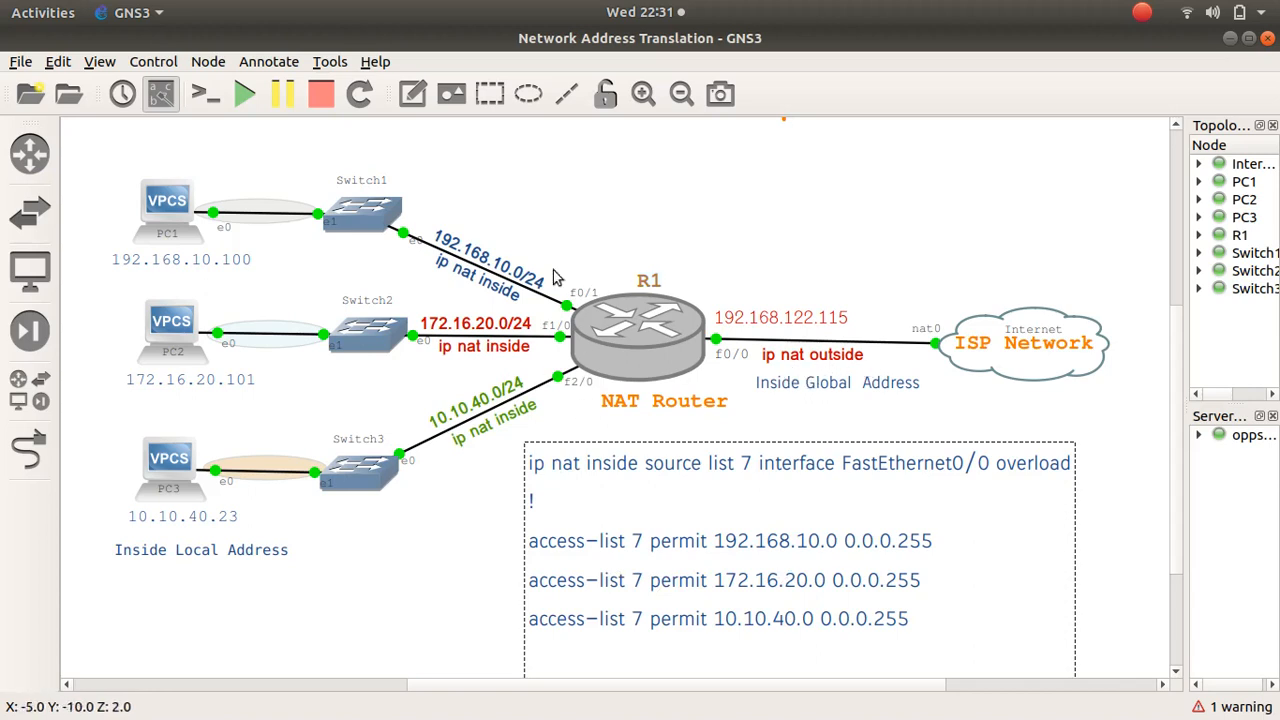
pyautogui.moveTo(787, 407)
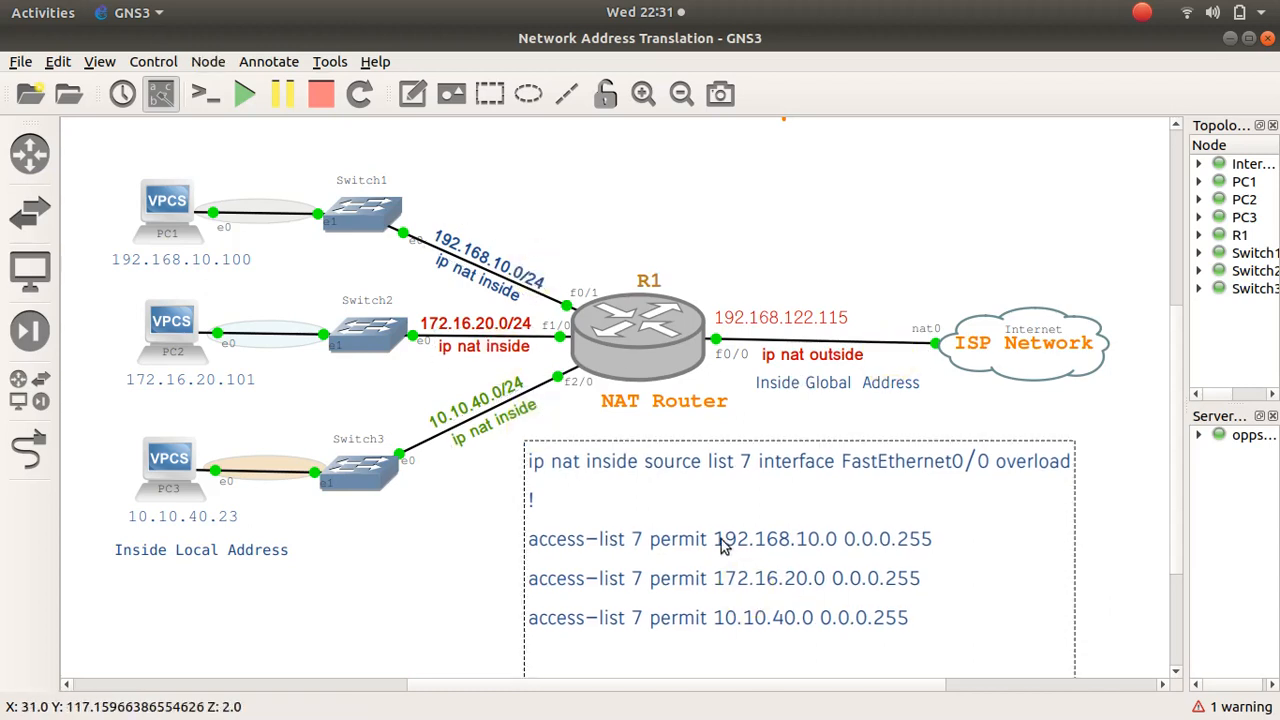
pyautogui.moveTo(530, 253)
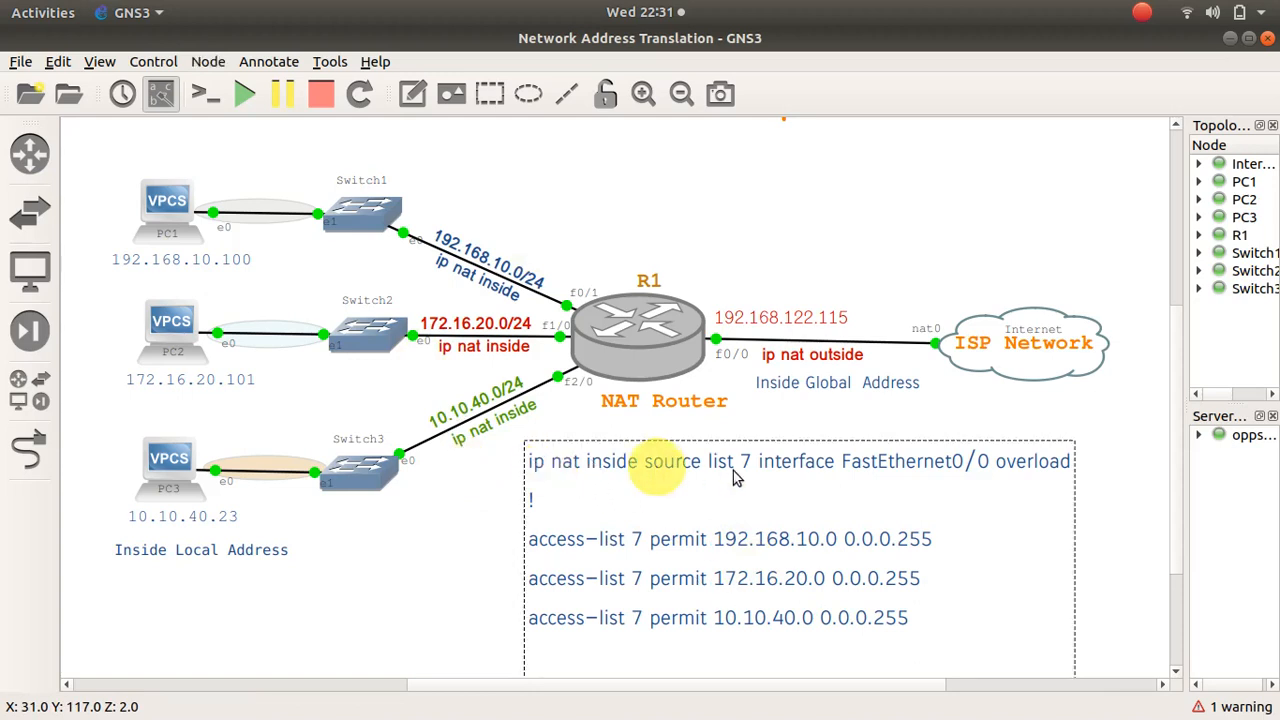
pyautogui.moveTo(632, 548)
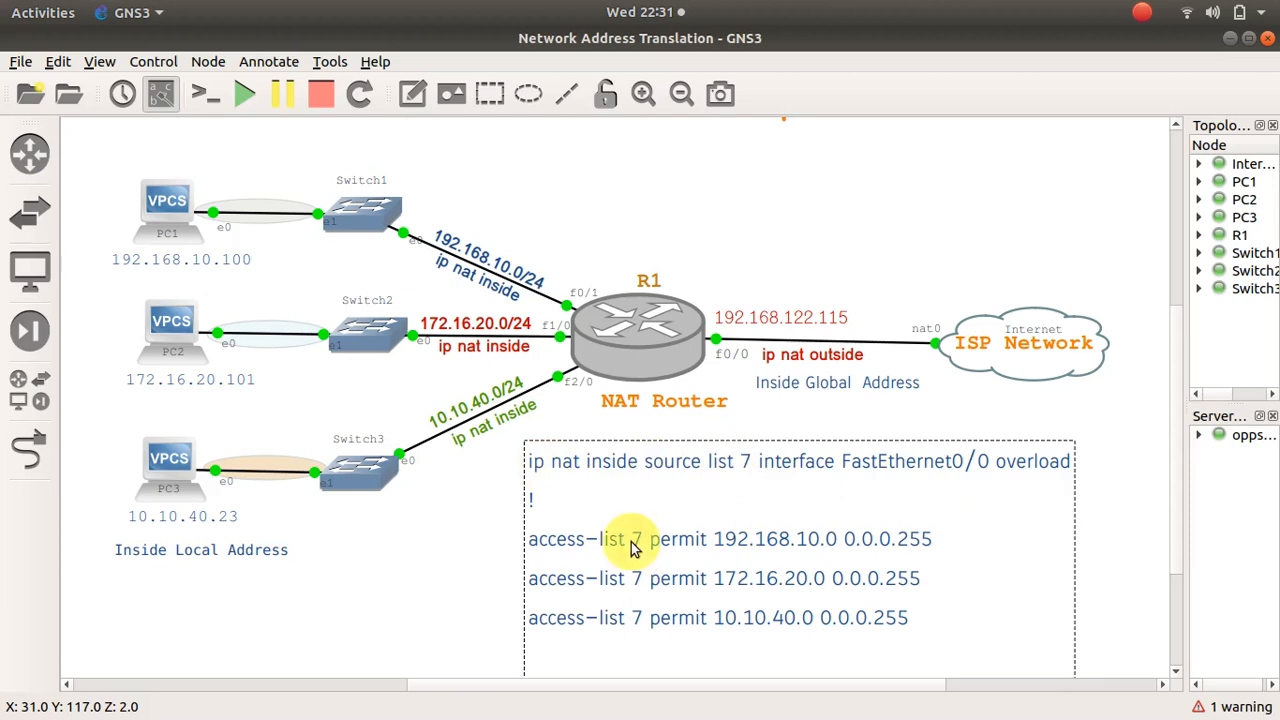
pyautogui.moveTo(725, 365)
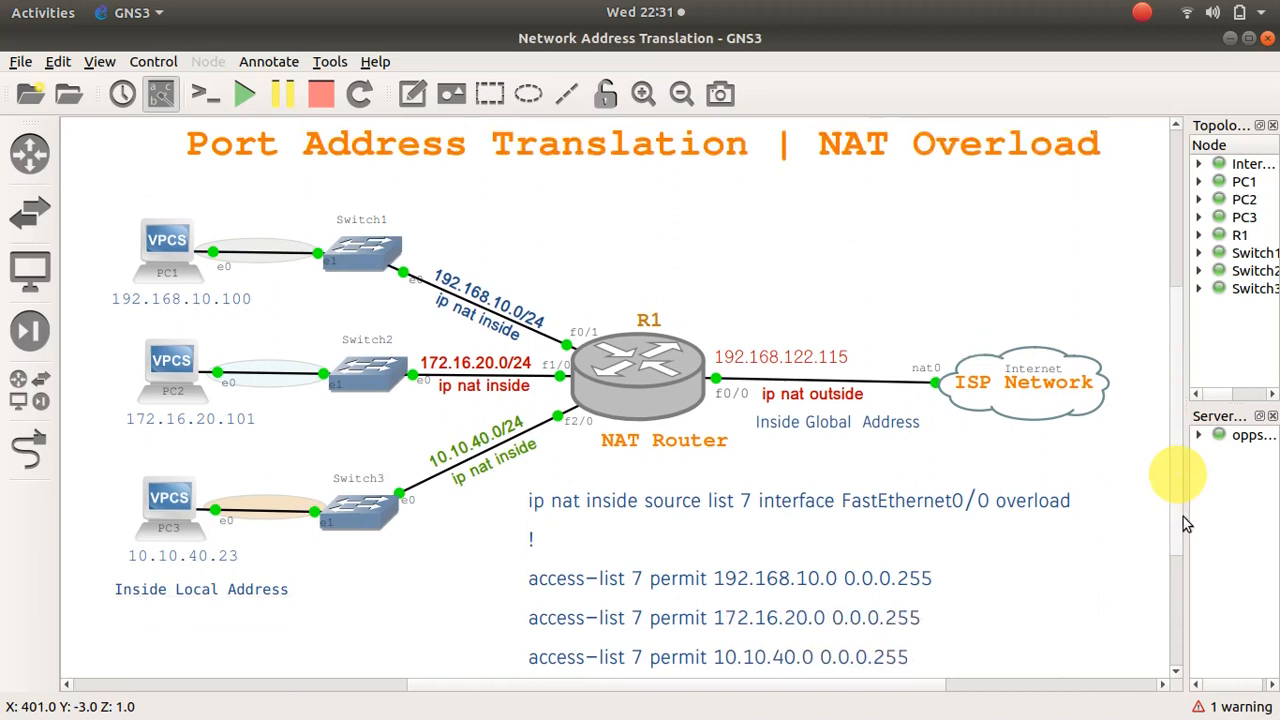
pyautogui.scroll(-3)
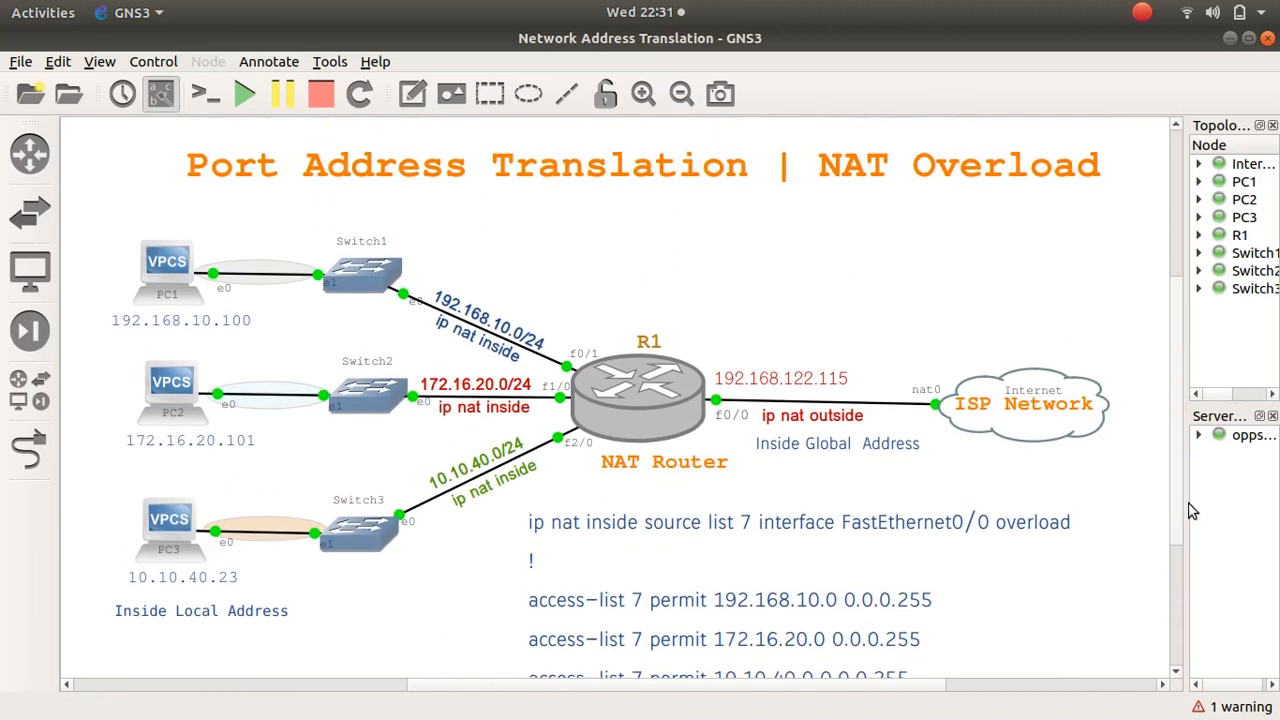
pyautogui.moveTo(1186, 510)
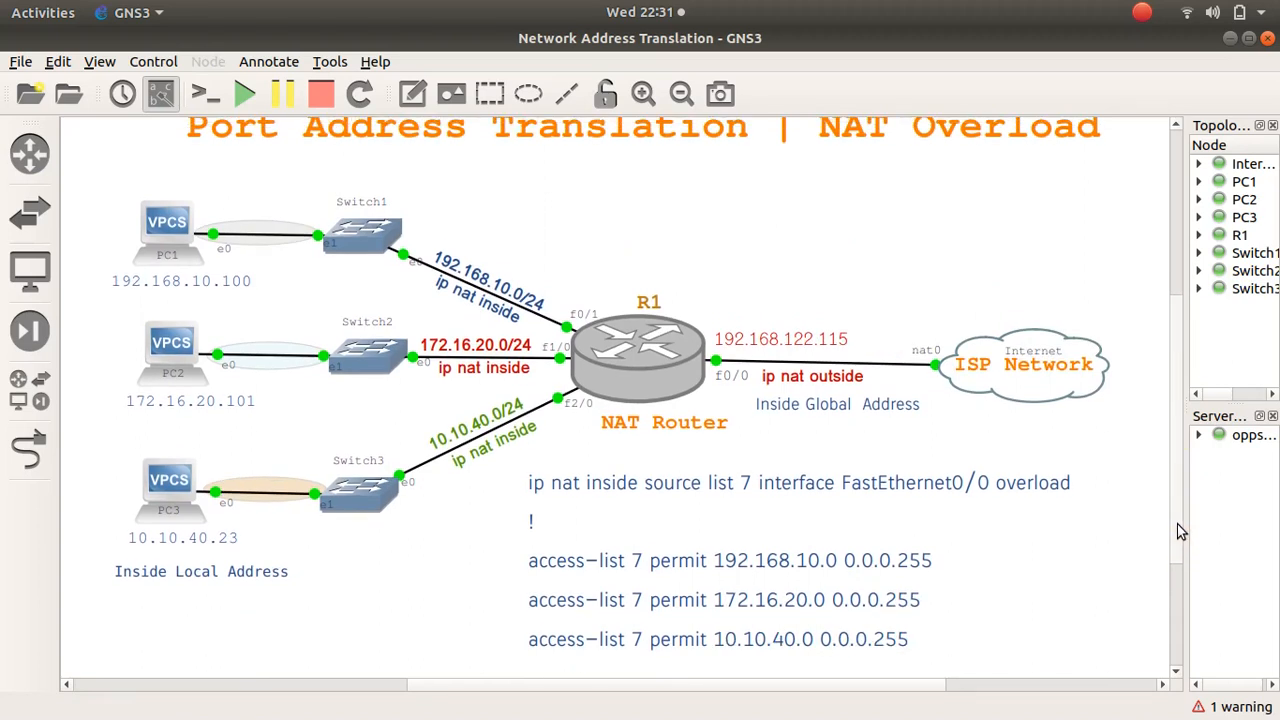
pyautogui.moveTo(1047, 433)
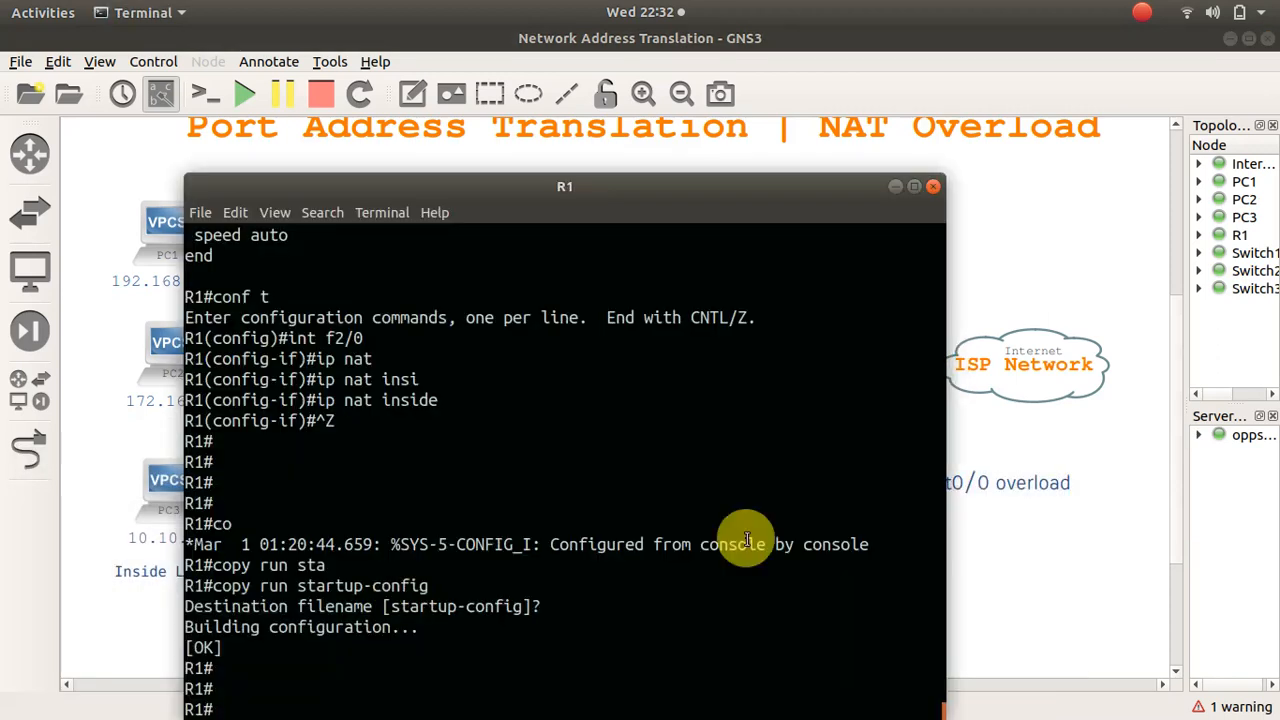
# List R1's NAT translations, move the console aside, and begin 'clear ip nat translation'.
pyautogui.write('show')
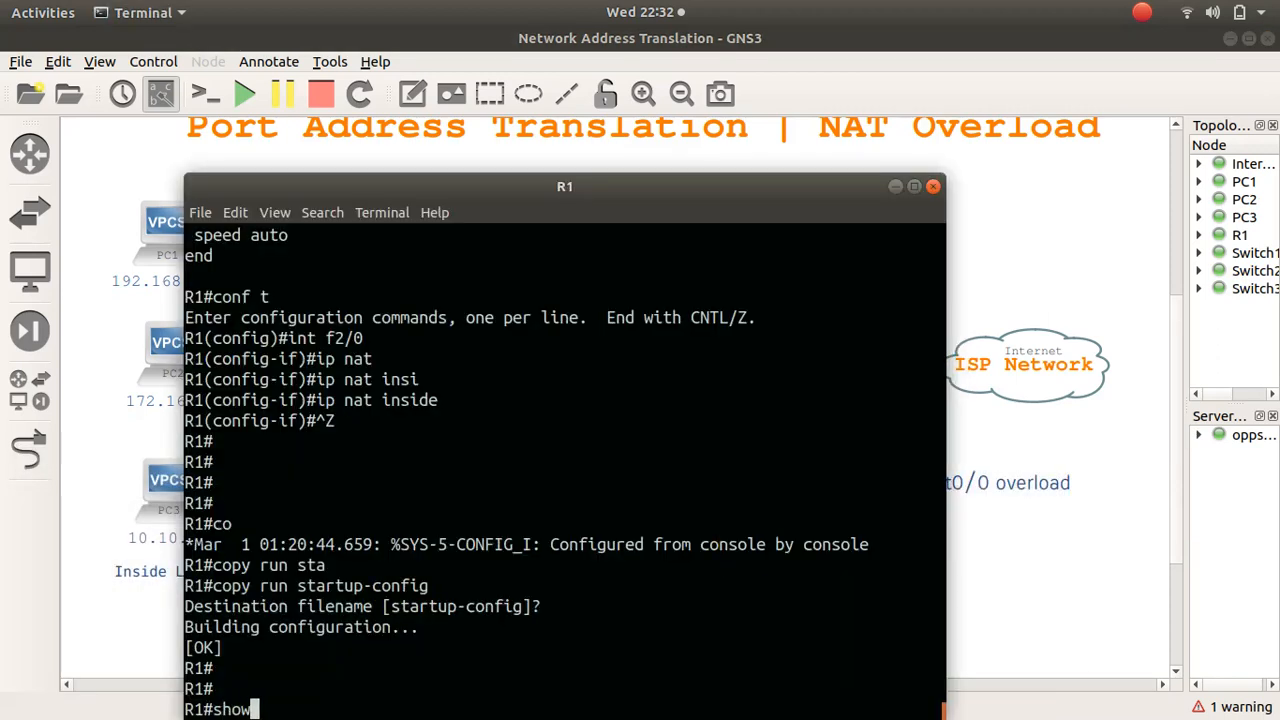
pyautogui.write('ip')
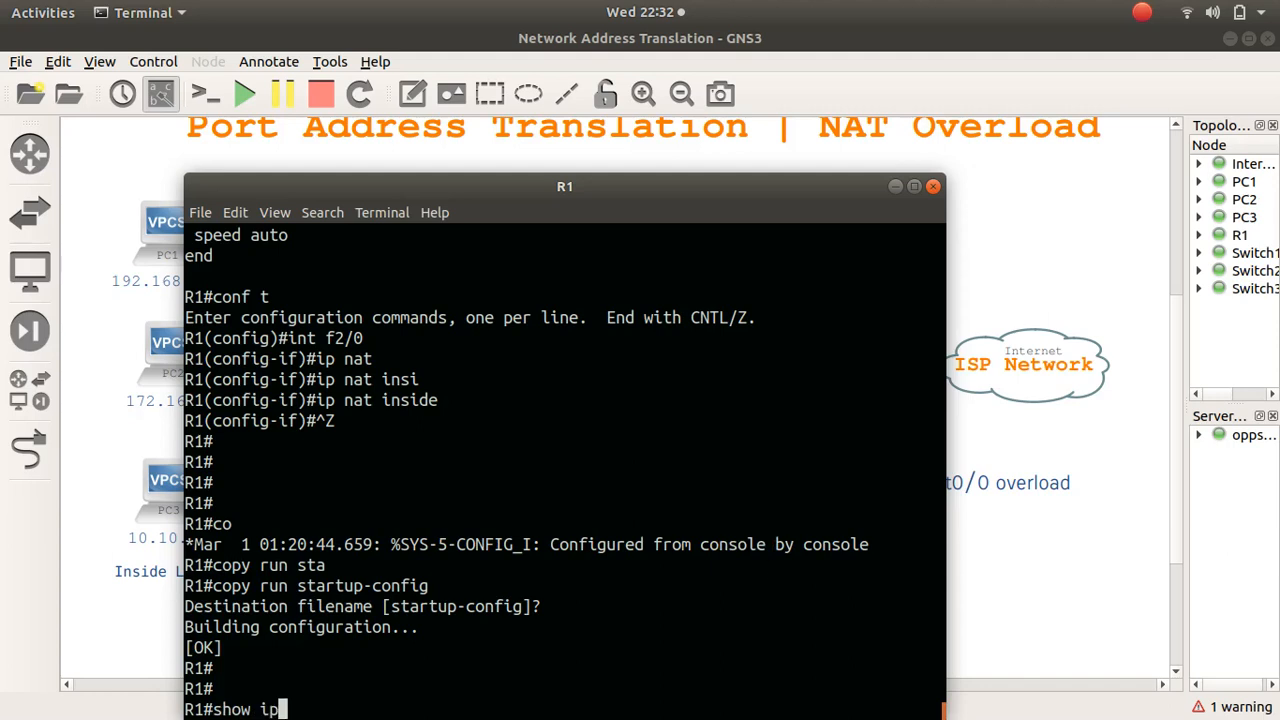
pyautogui.write('nat tra')
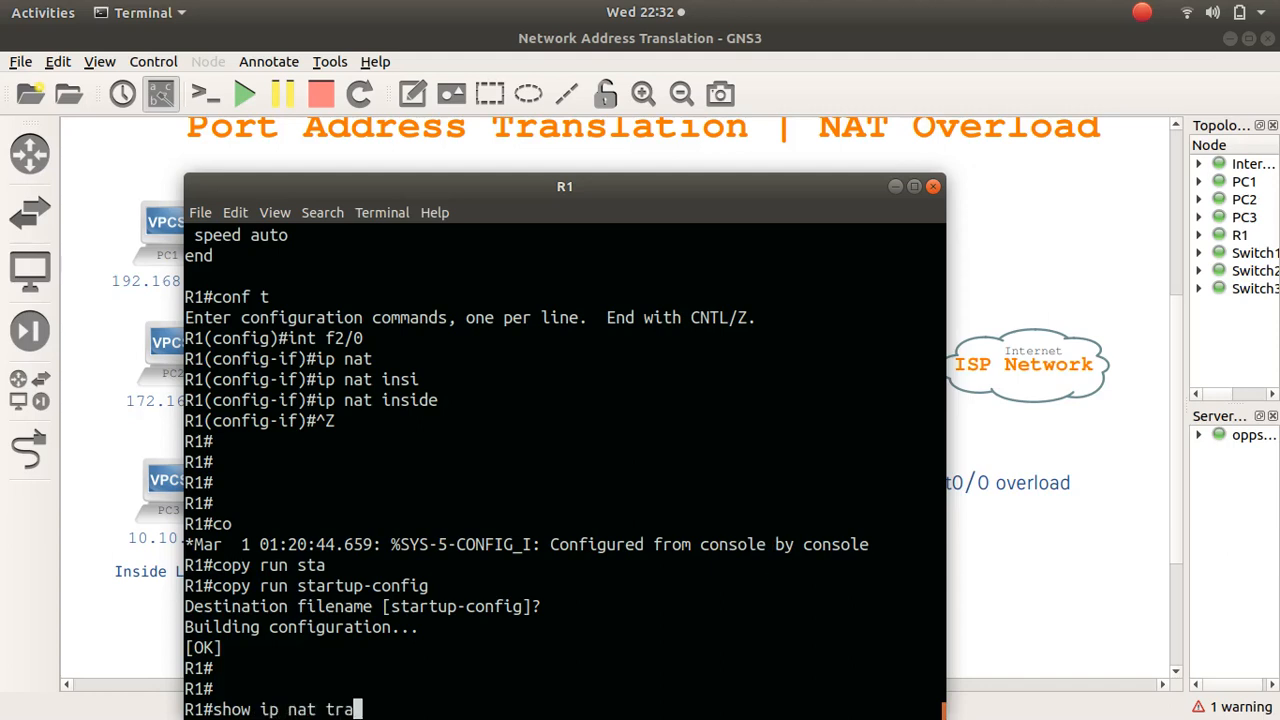
pyautogui.press('Return')
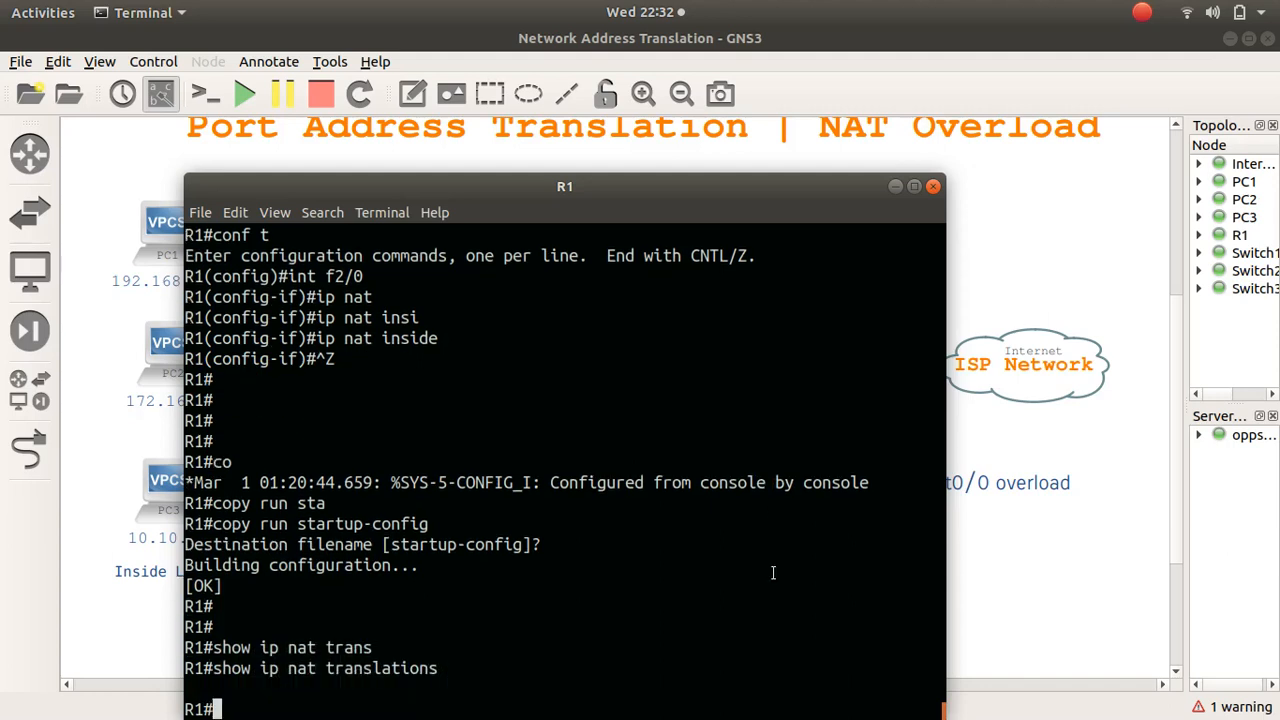
pyautogui.moveTo(565, 186); pyautogui.dragTo(992, 141)
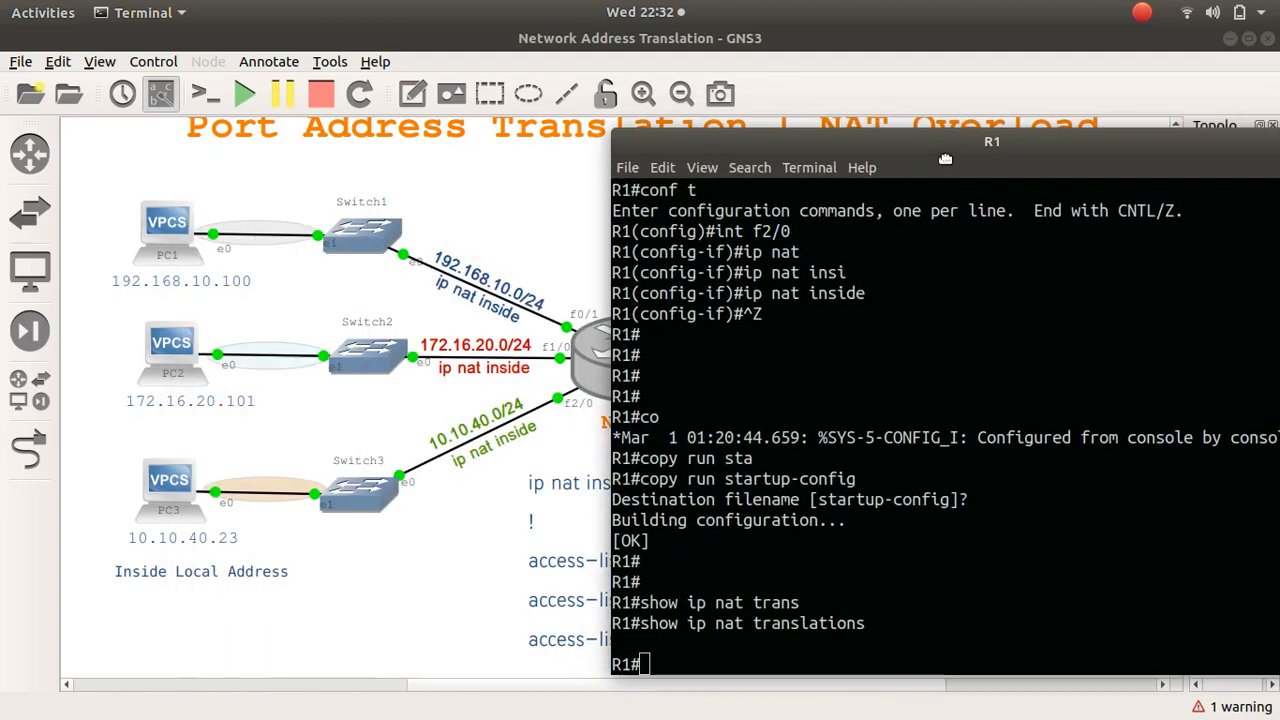
pyautogui.moveTo(945, 165)
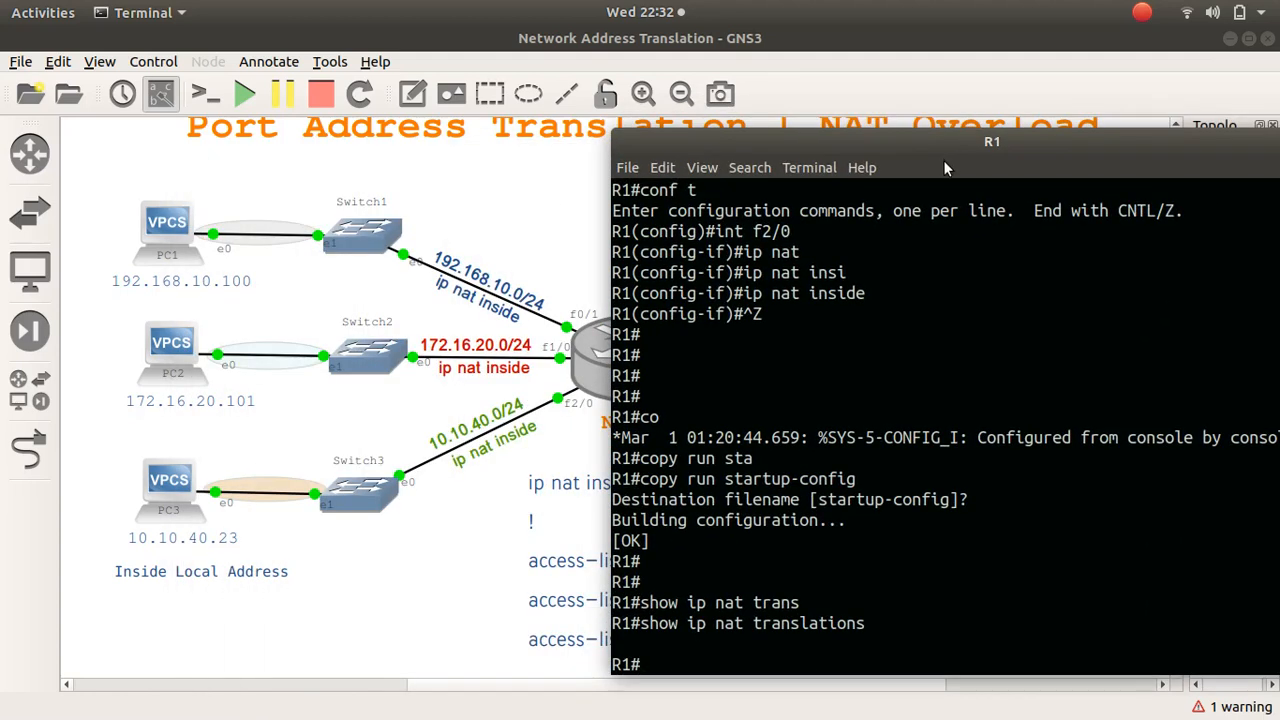
pyautogui.write('clear ip nat translation *')
pyautogui.write('ping gmail.com')
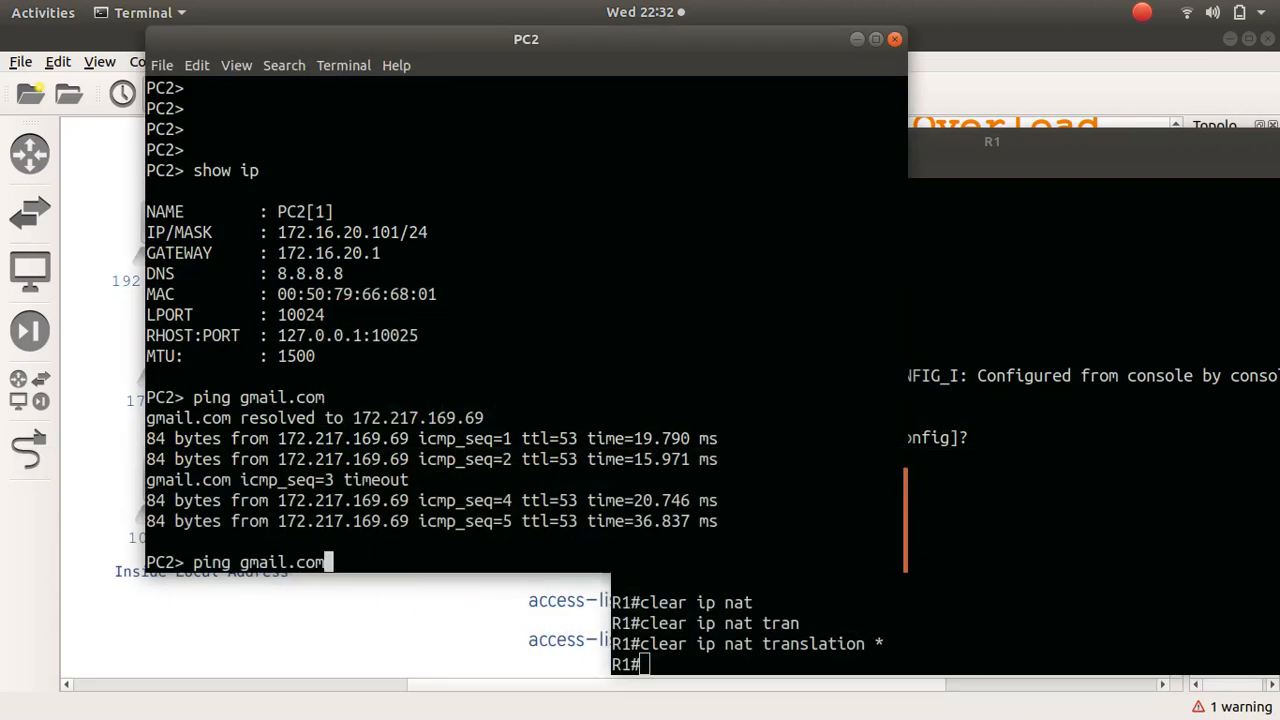
# Retry pinging gmail.com from PC2, with the -t option and then plain twice.
pyautogui.write('-t')
pyautogui.click(945, 664)
pyautogui.write('show ip nat translations')
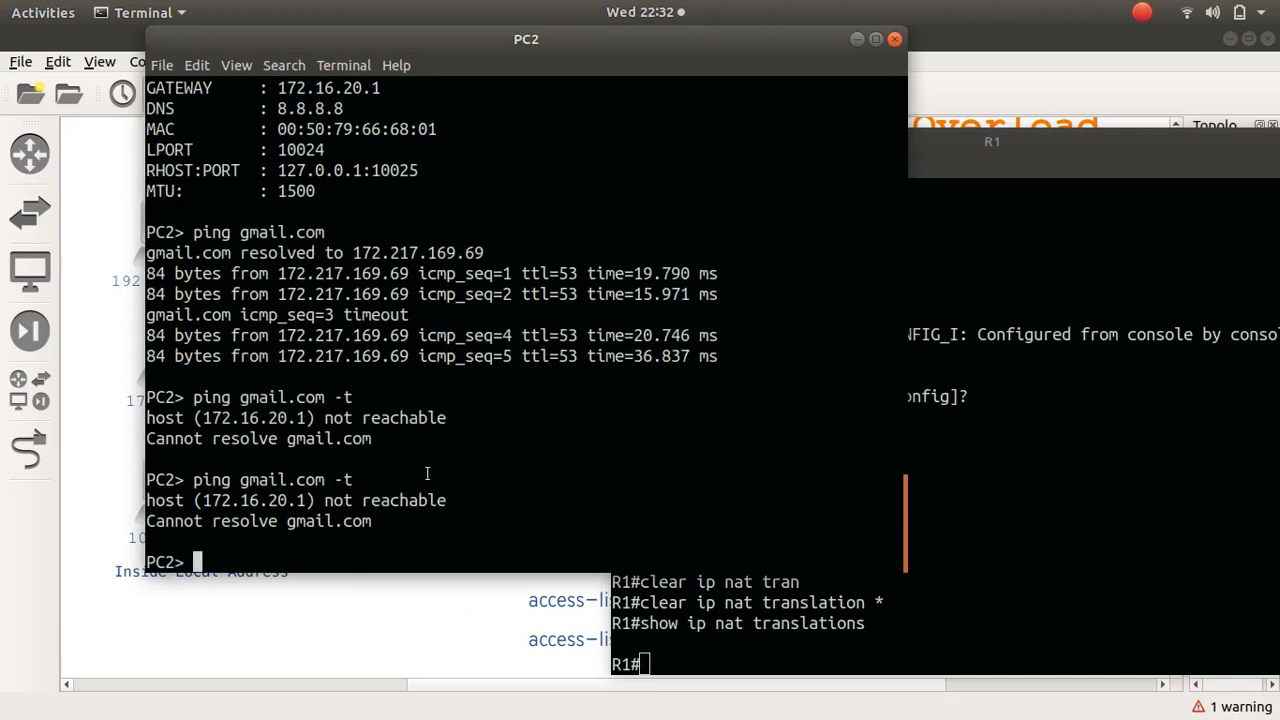
pyautogui.write('ping gmail.com')
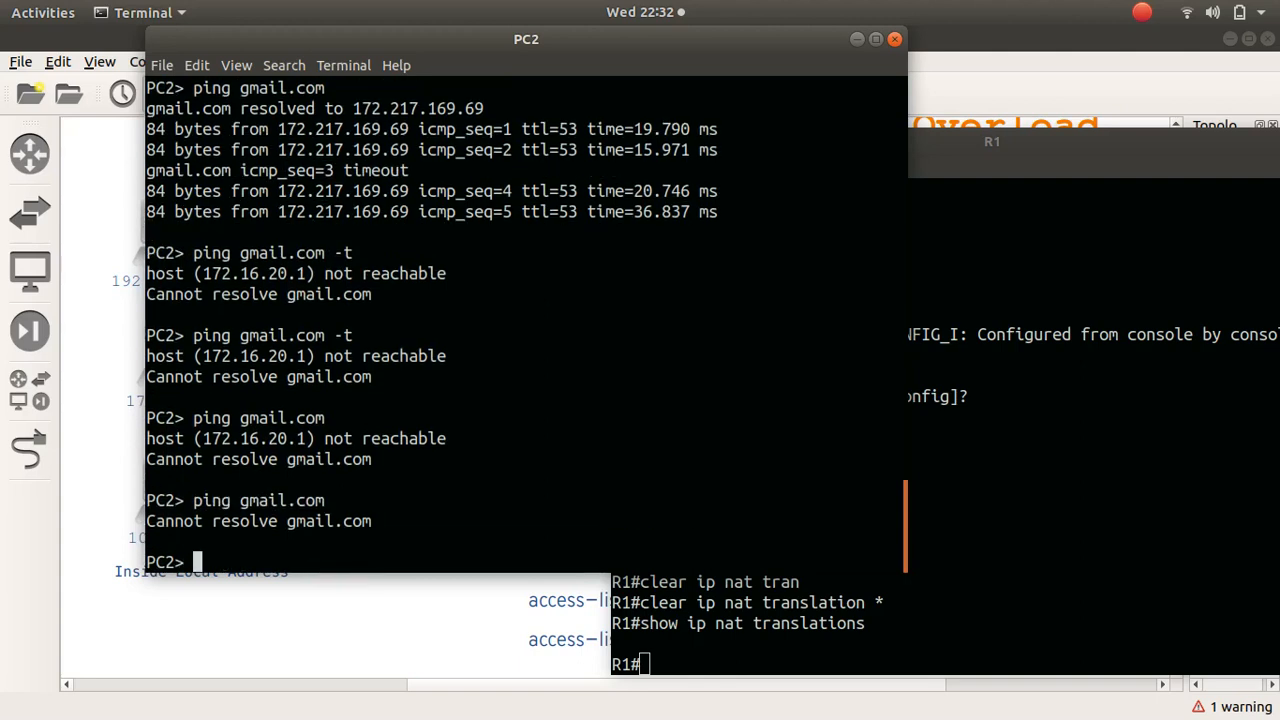
pyautogui.write('ping gmail.com')
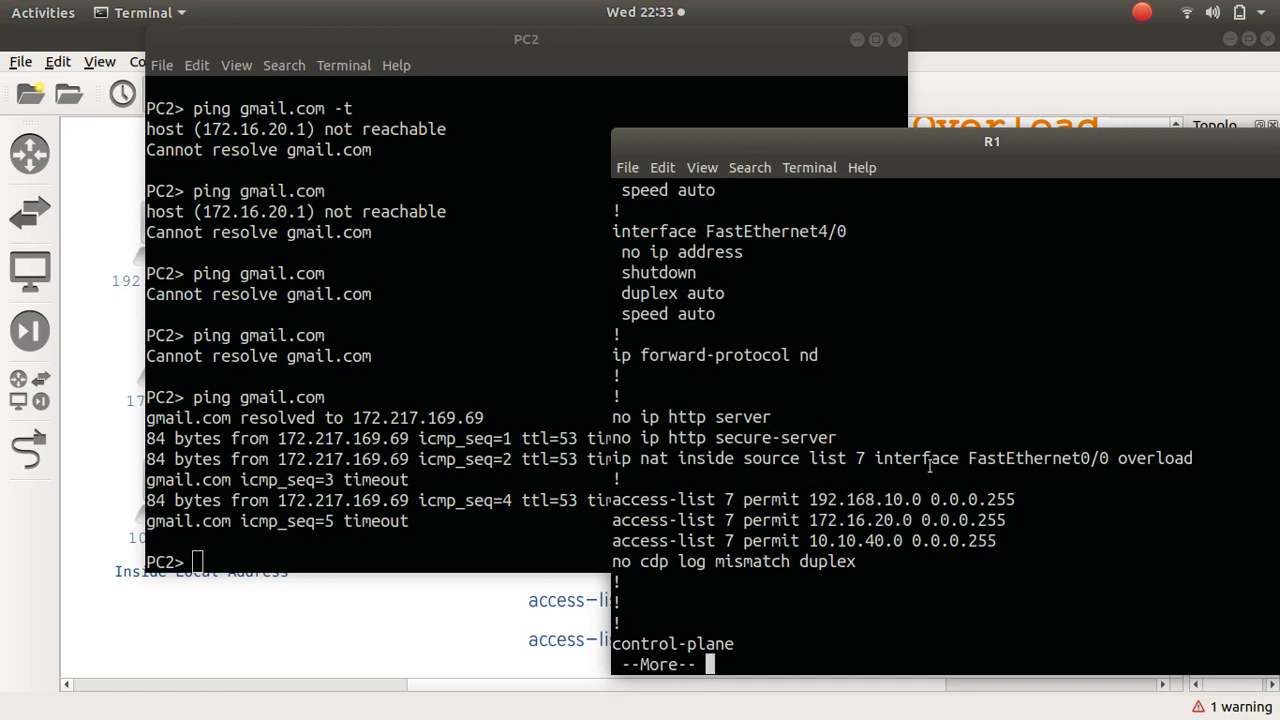
pyautogui.moveTo(1147, 454)
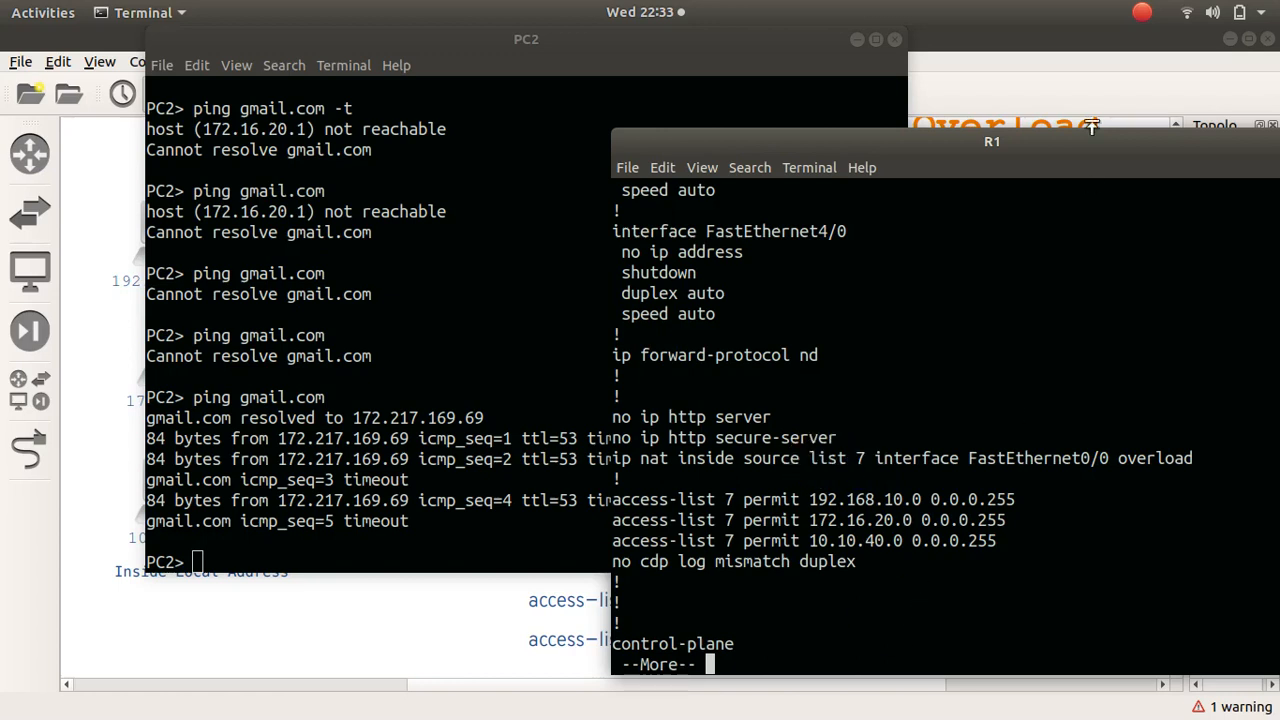
# Move R1's console away to bring the NAT Overload topology diagram back to front.
pyautogui.moveTo(992, 141); pyautogui.dragTo(734, 125)
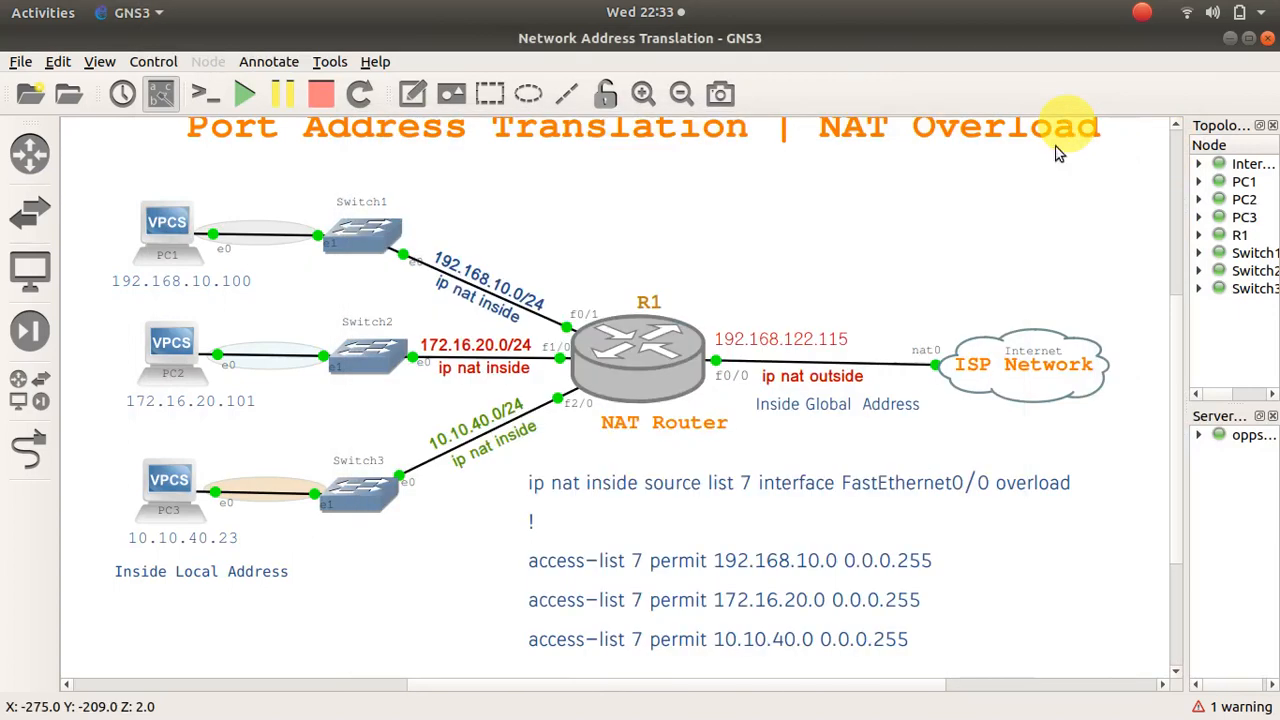
pyautogui.moveTo(1185, 457)
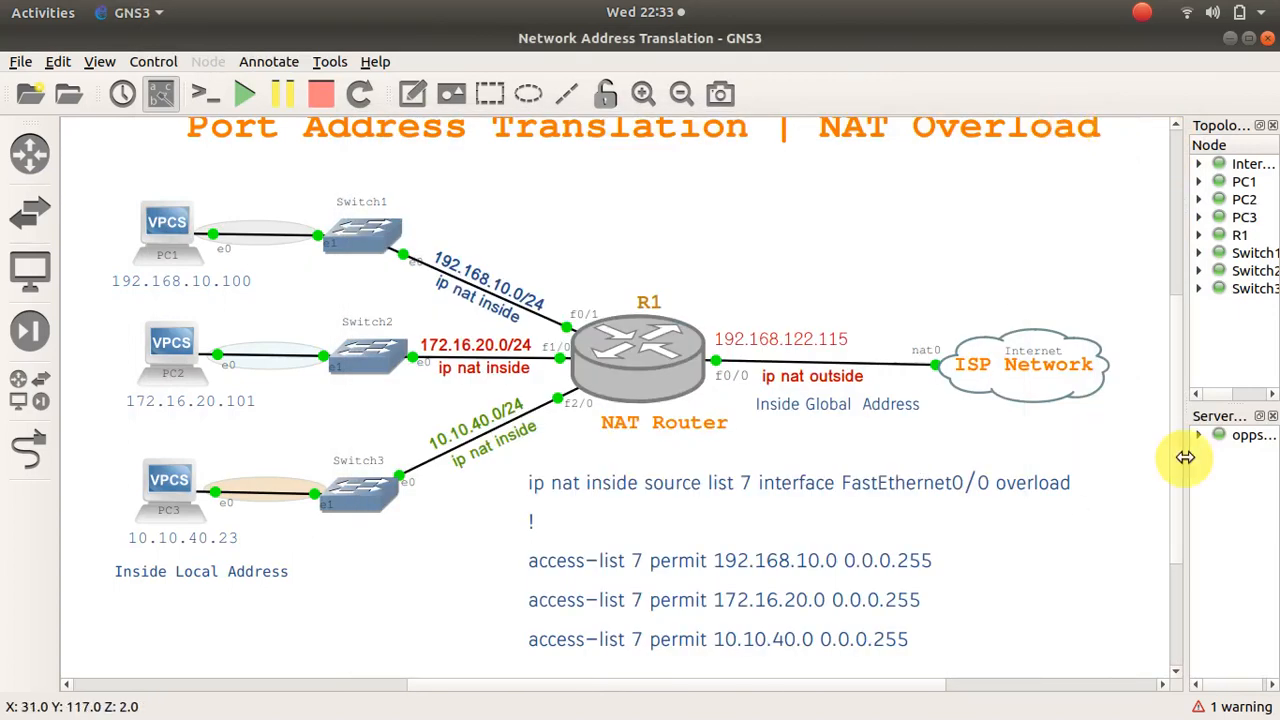